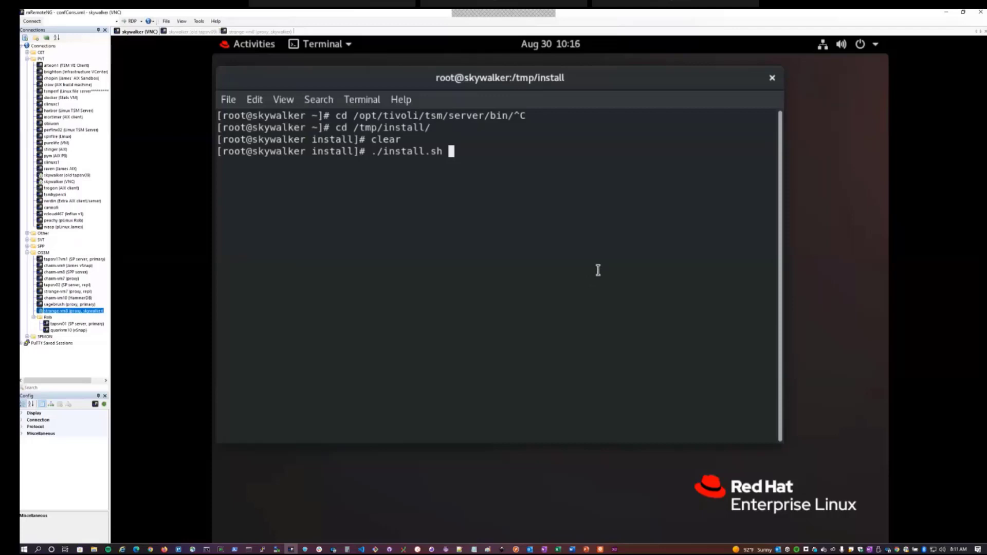
pyautogui.moveTo(582, 274)
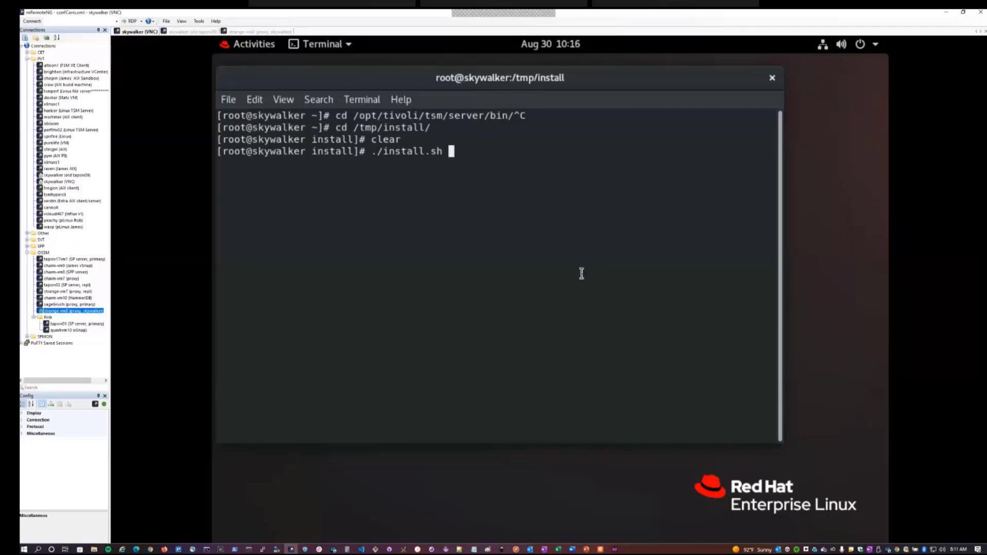
pyautogui.moveTo(585, 181)
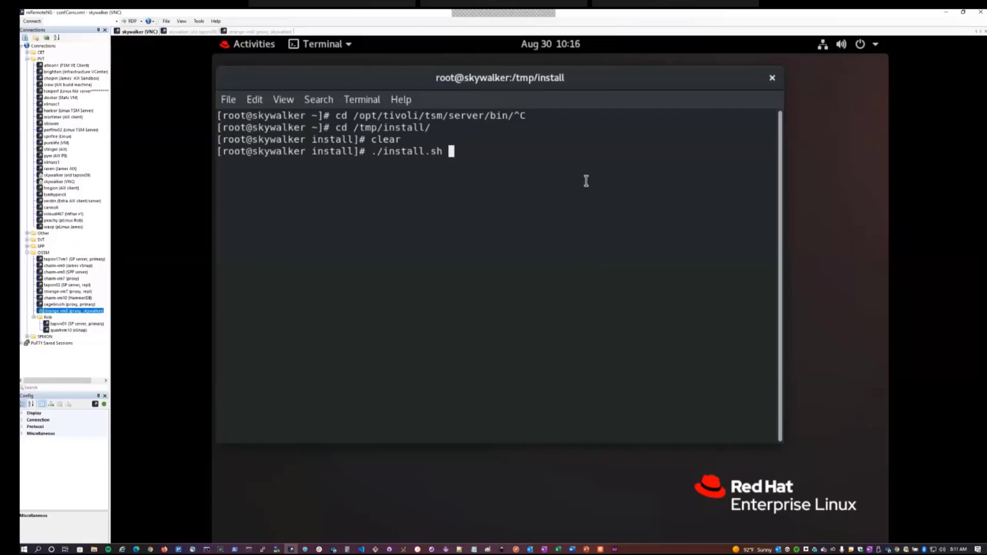
pyautogui.moveTo(617, 166)
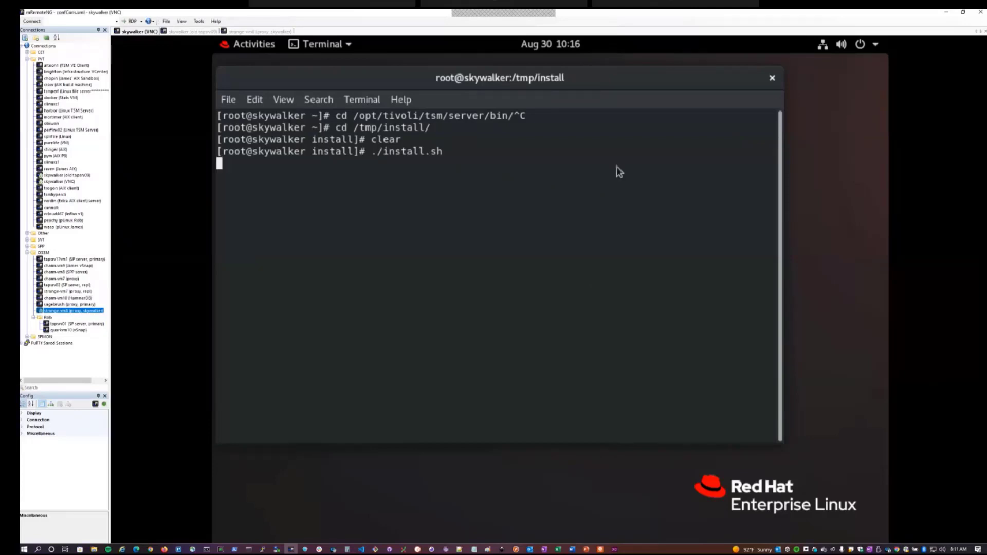
# Step: Run the install script, start Install and select the Open Snap Store Manager 8.1.16 package
pyautogui.press('Return')
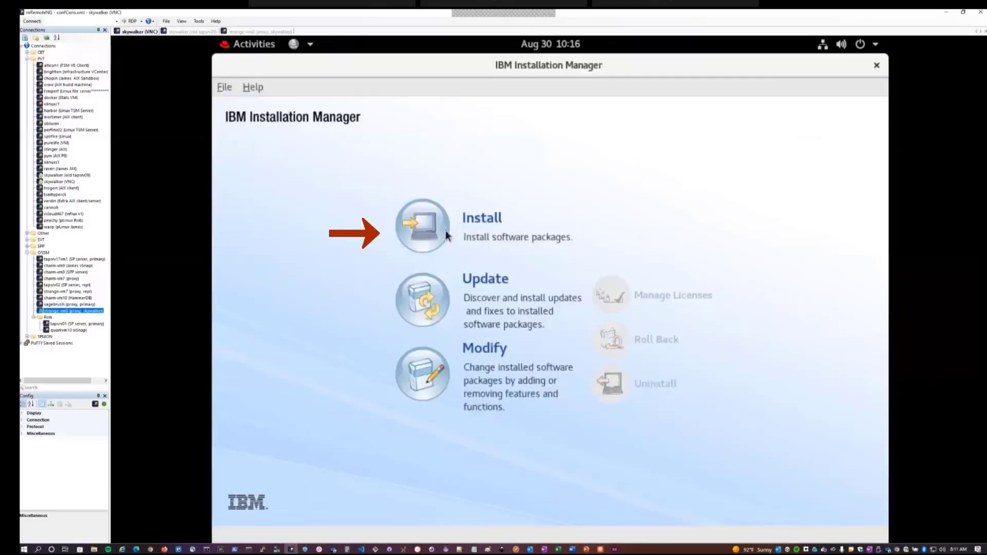
pyautogui.click(421, 226)
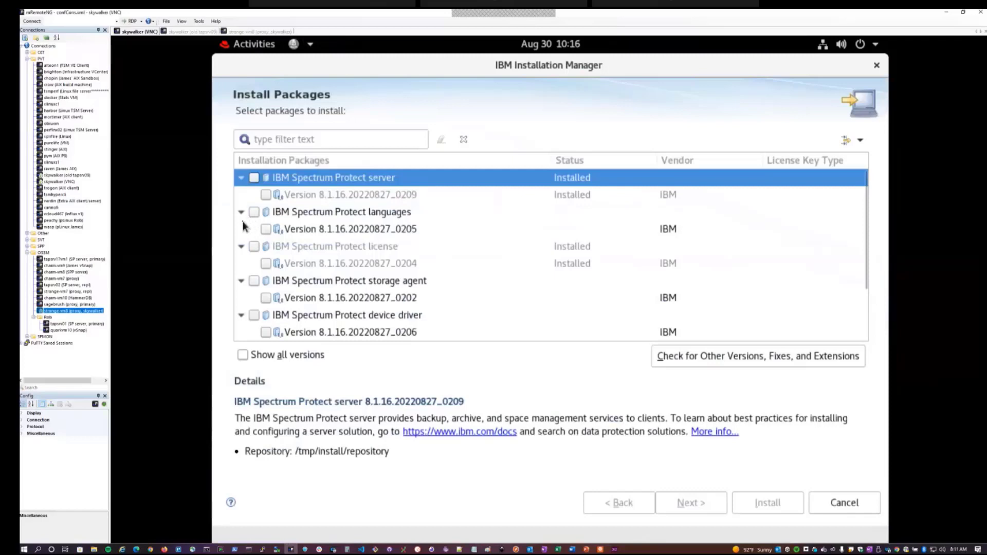
pyautogui.moveTo(247, 248)
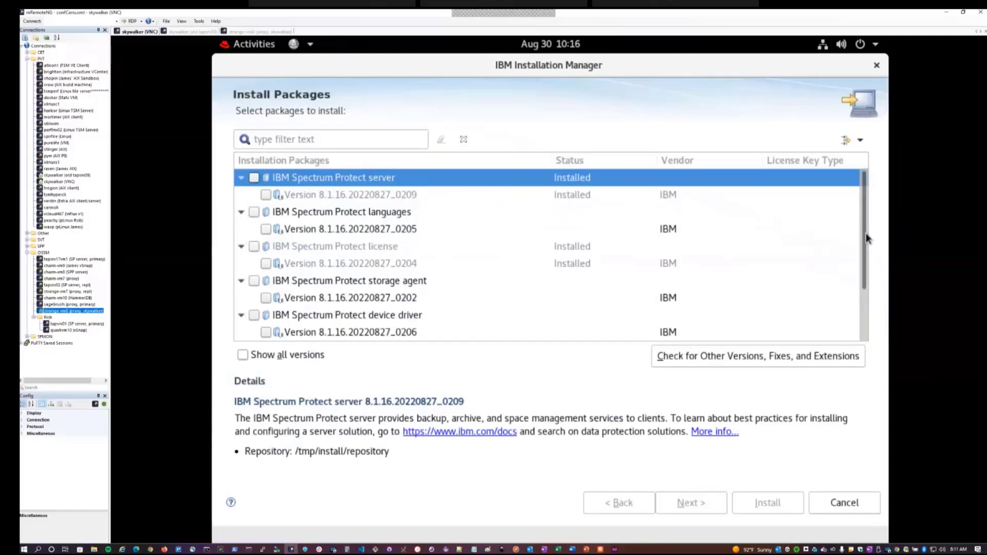
pyautogui.scroll(-3)
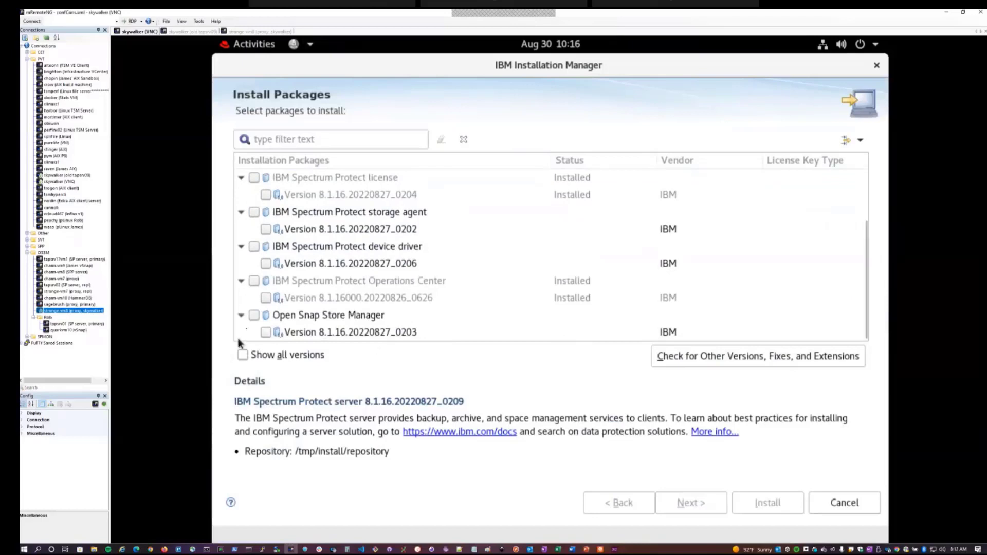
pyautogui.click(254, 314)
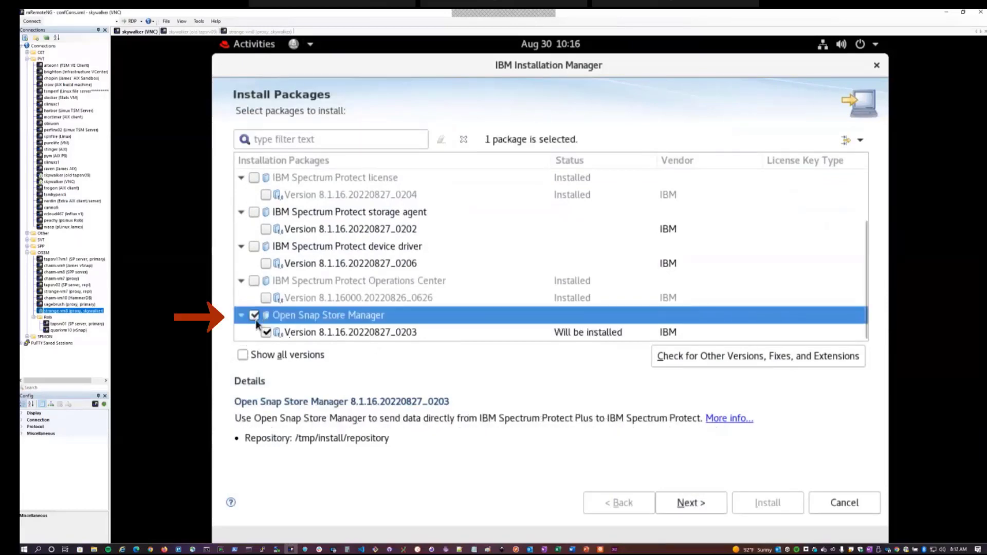
# Step: Advance through the wizard, install the package and finish back at the start page
pyautogui.click(690, 503)
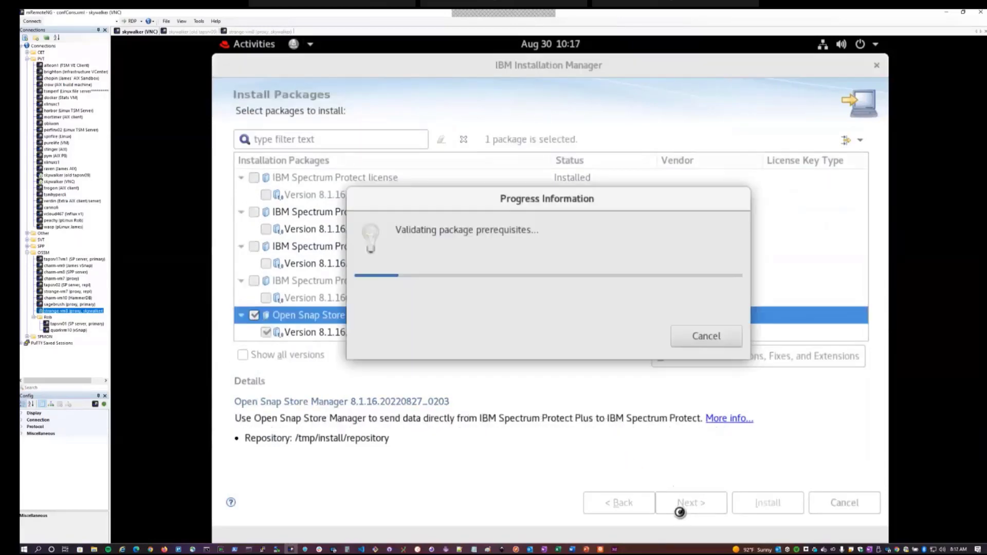
pyautogui.click(691, 503)
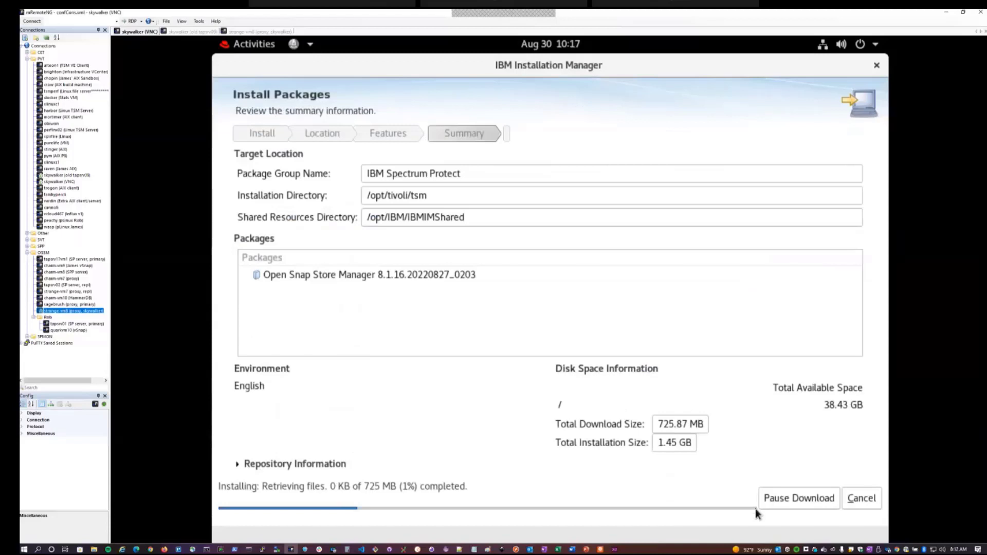
pyautogui.moveTo(748, 450)
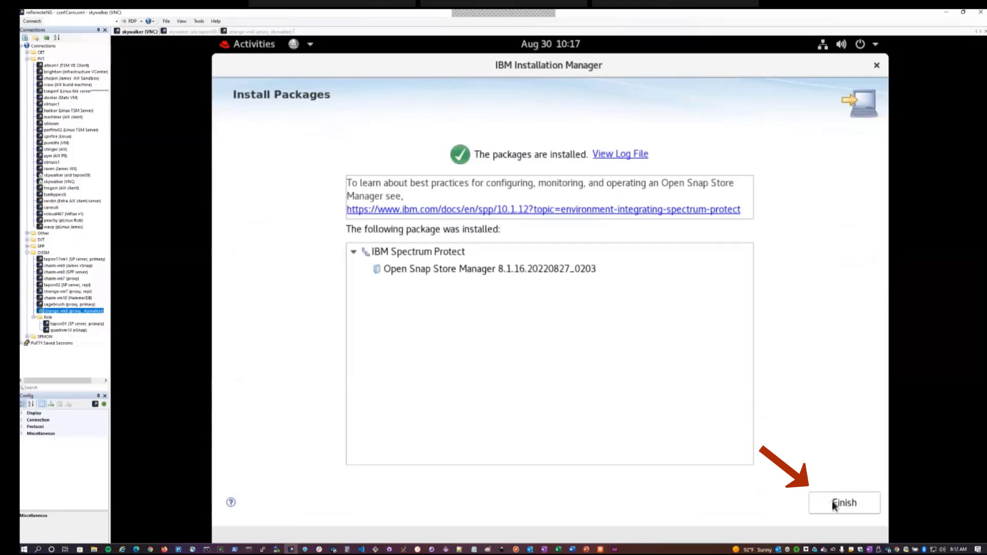
pyautogui.click(843, 503)
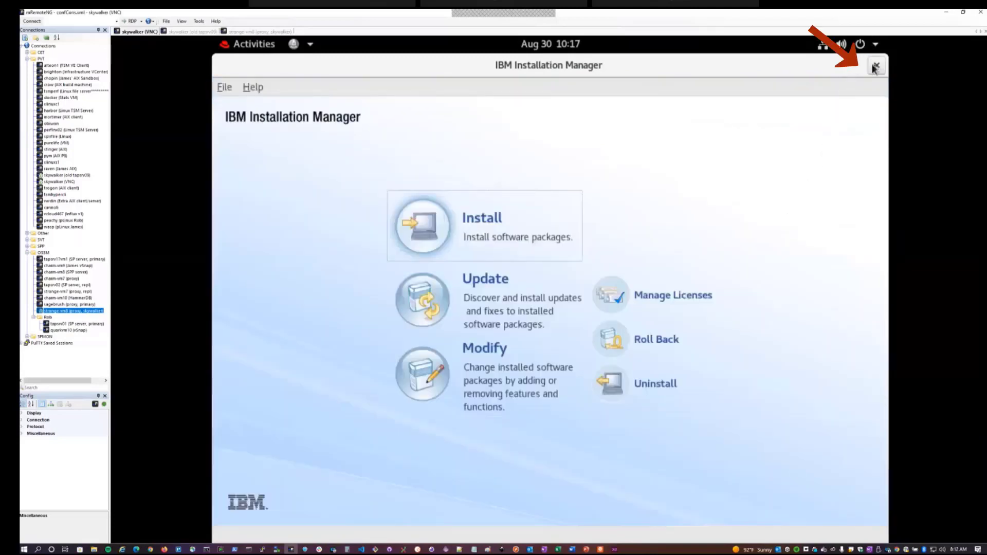
# Step: Close Installation Manager, cd to /opt/tivoli/tsm/ossm/bin and run ./ossmcfg.bin
pyautogui.click(874, 66)
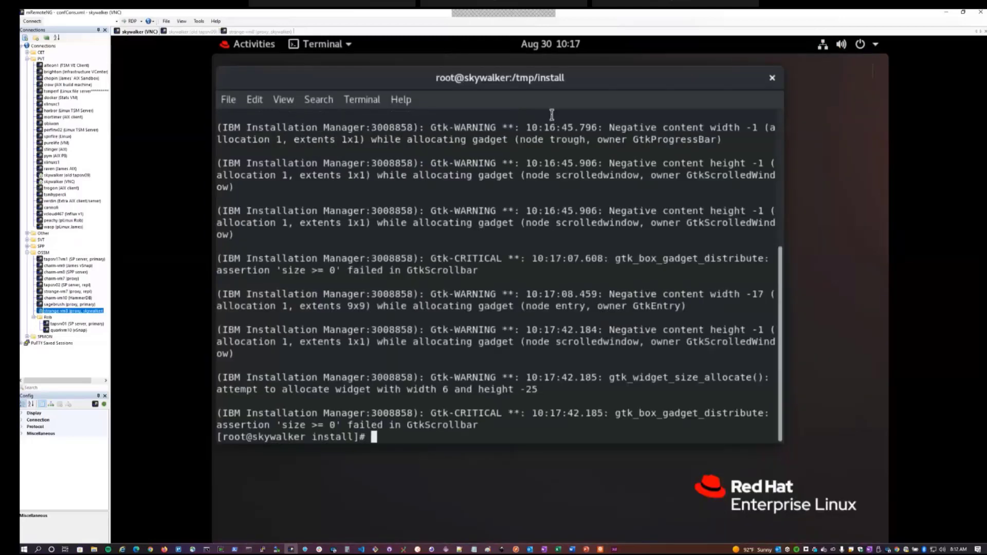
pyautogui.write('cle')
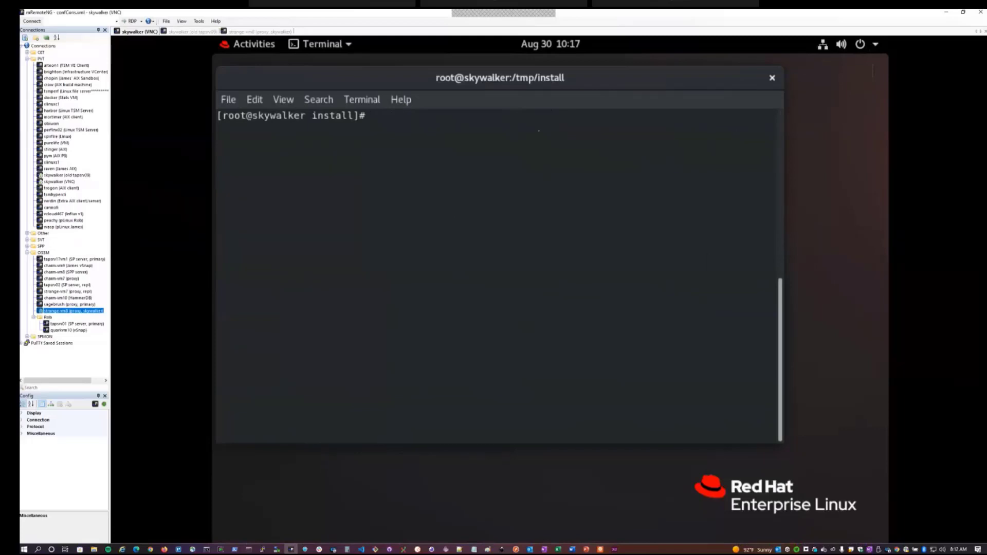
pyautogui.write('cd /opt/tivoli/tsm/ossm/bin/')
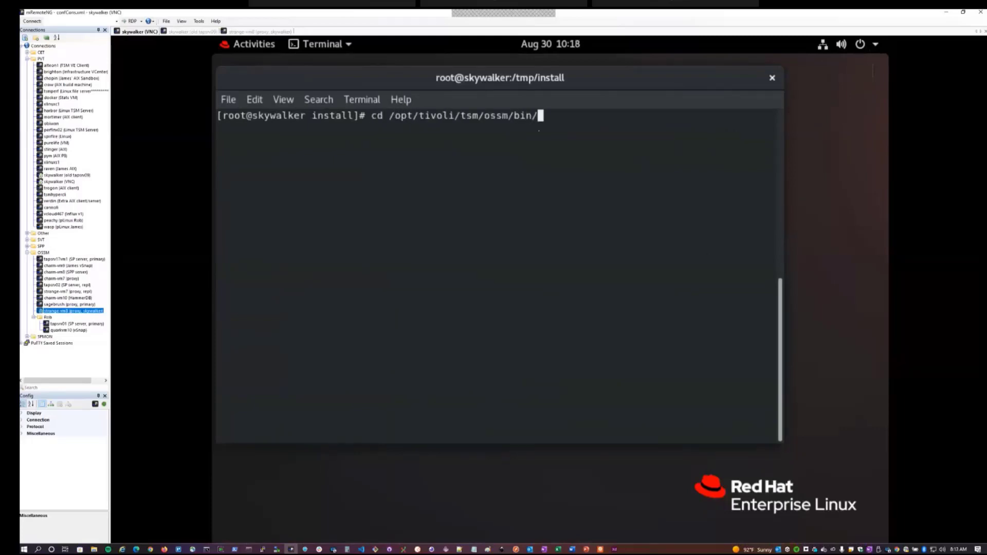
pyautogui.write('./ossm')
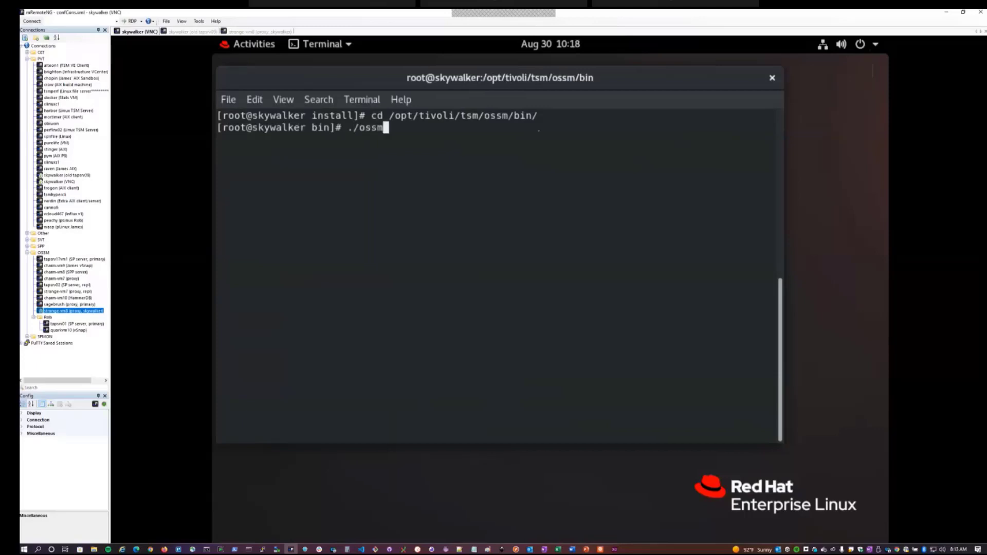
pyautogui.write('cfg.bin')
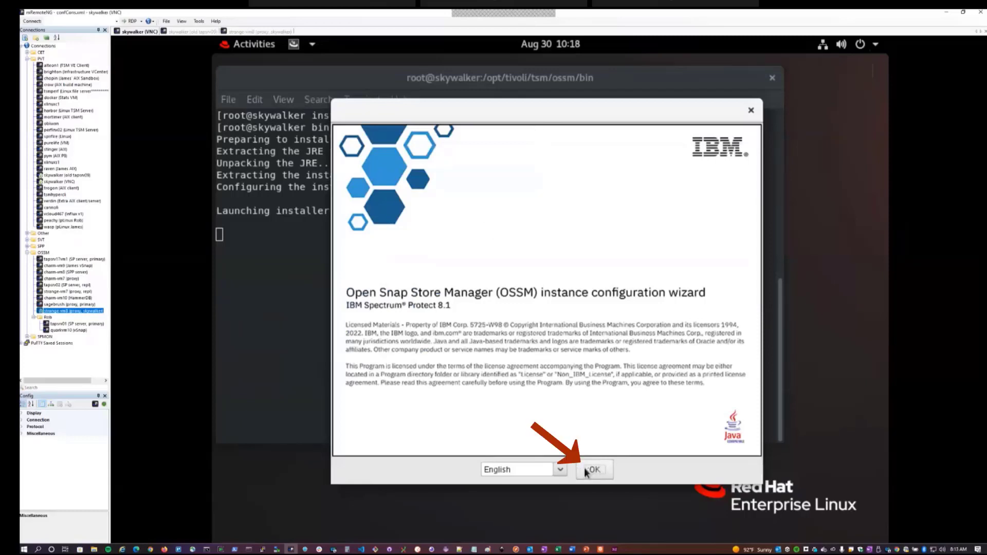
# Step: Accept the language, pass the introduction and choose Create new OSSM instance with Configure
pyautogui.click(593, 470)
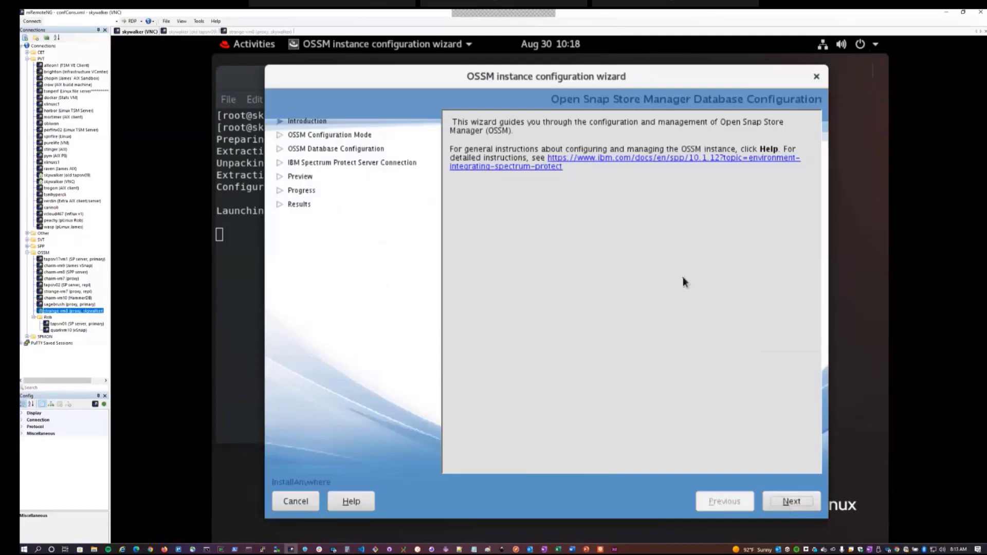
pyautogui.moveTo(792, 501)
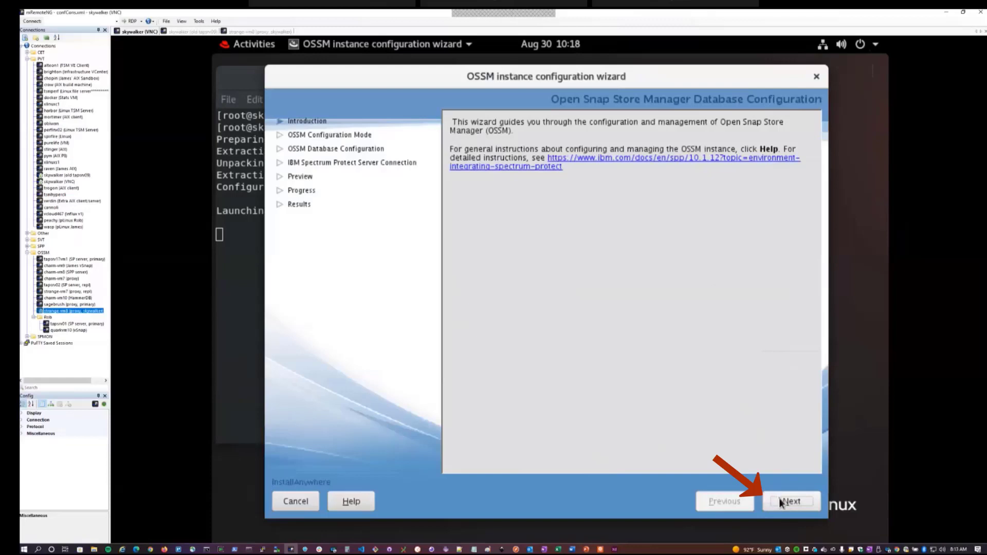
pyautogui.click(791, 501)
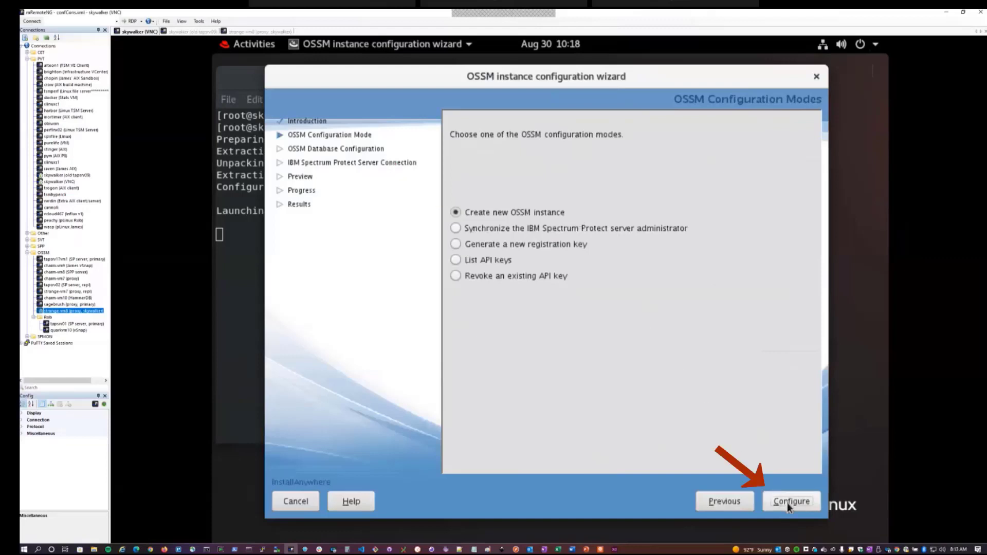
pyautogui.click(792, 501)
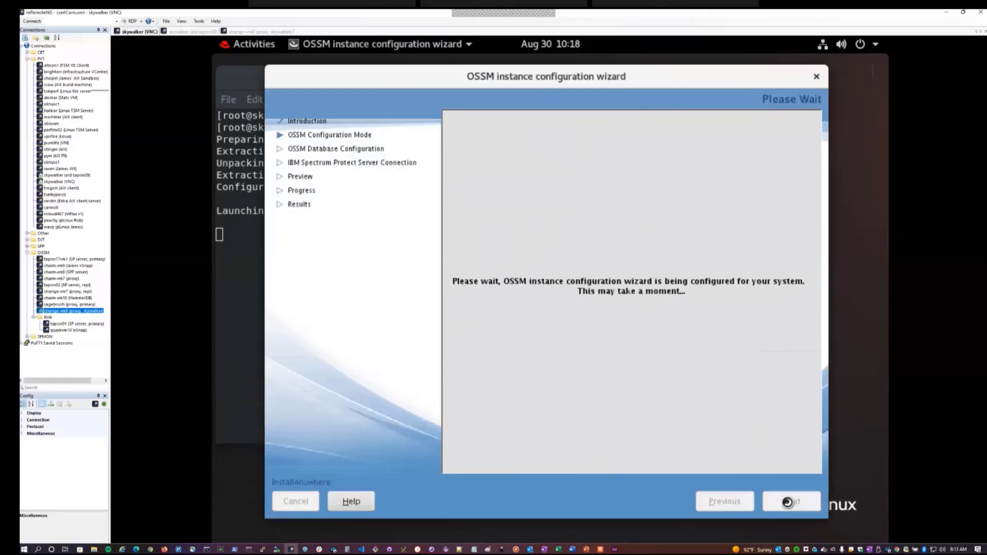
pyautogui.click(792, 501)
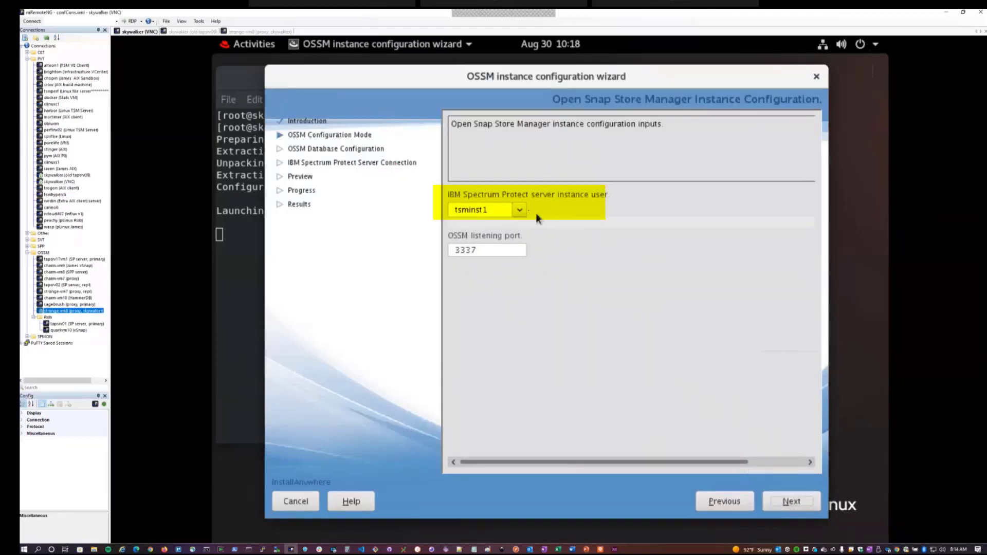
# Step: Select tsminst1 as the server instance user, keep port 3337 and continue to server connection
pyautogui.click(519, 209)
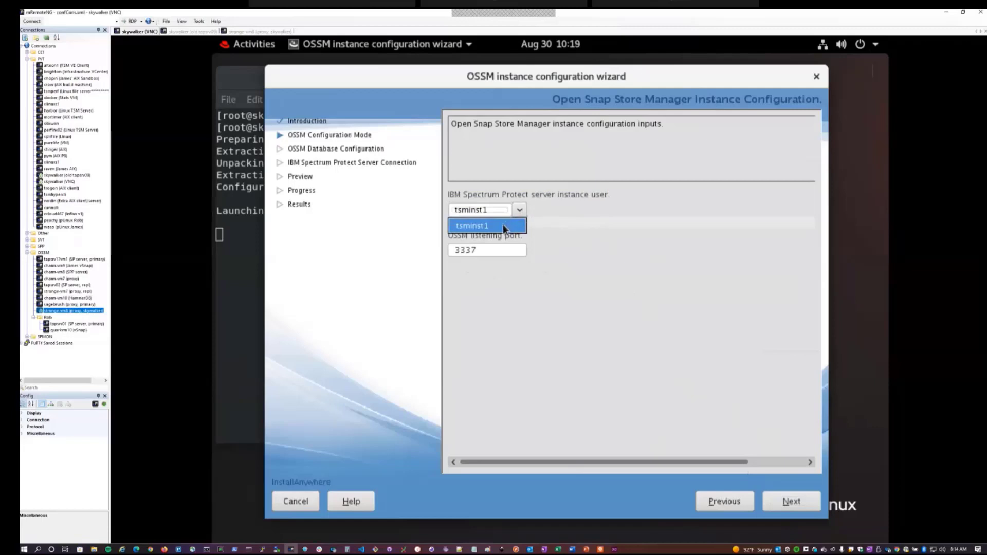
pyautogui.click(472, 225)
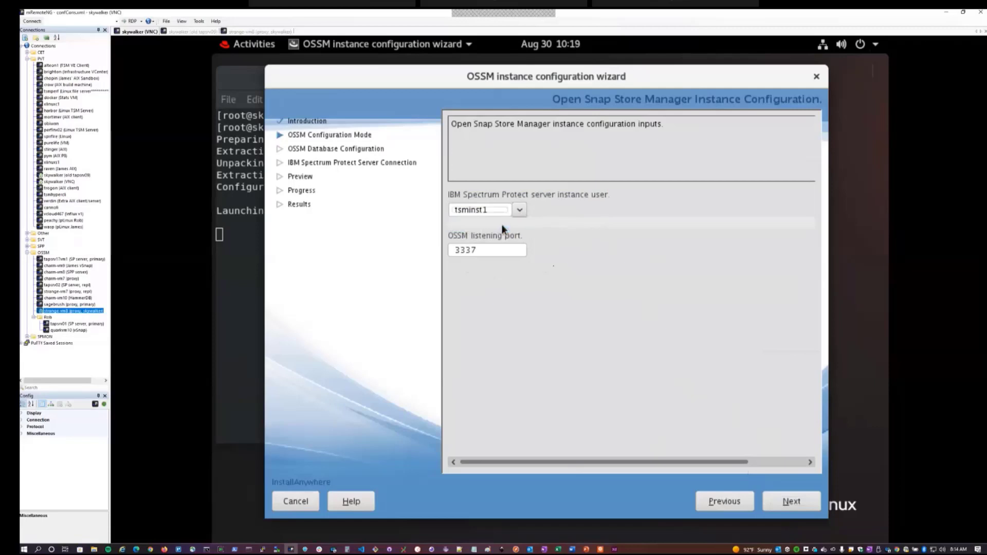
pyautogui.click(487, 250)
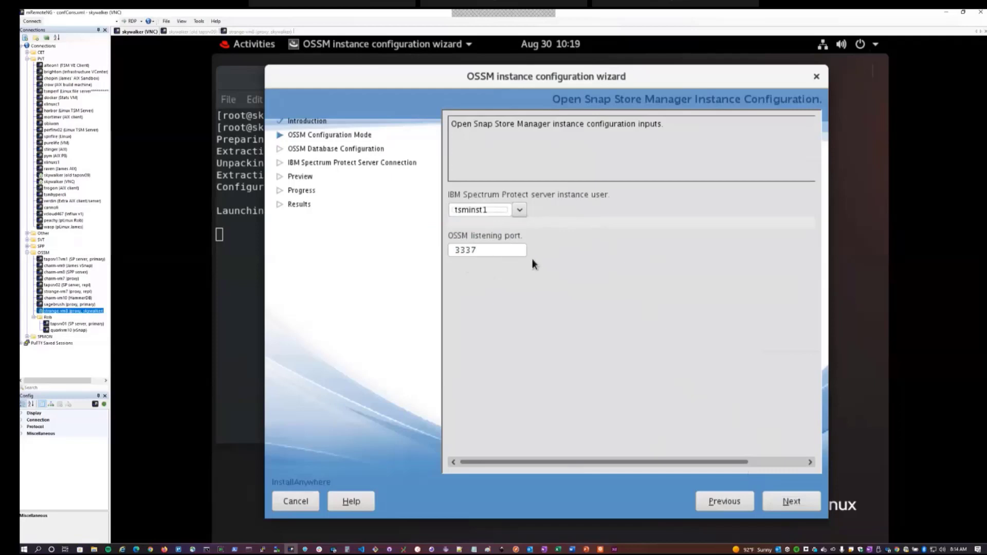
pyautogui.click(791, 500)
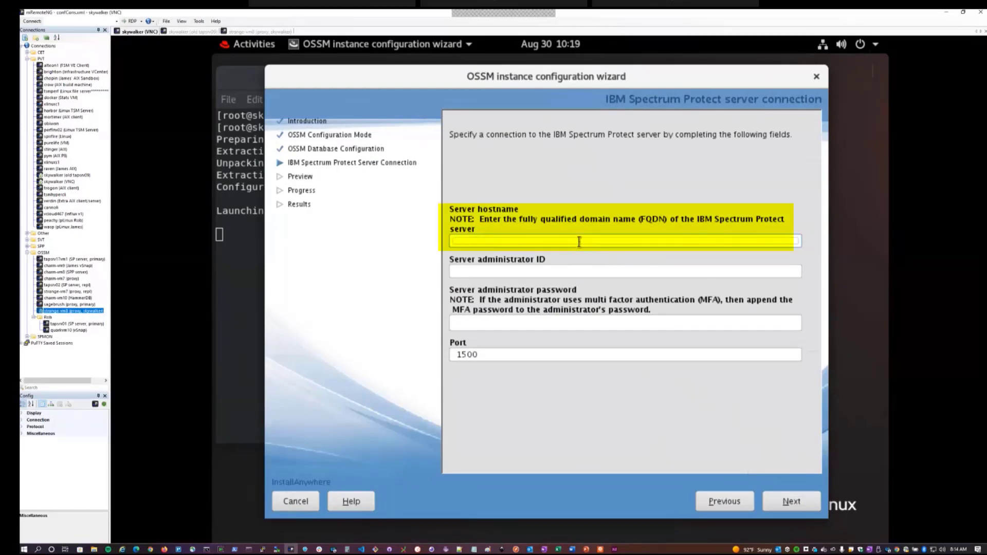
# Step: Enter hostname skywalker.storage.tucson.ibm.com, the server administrator ID and its password
pyautogui.write('skywalker.storage.tucson')
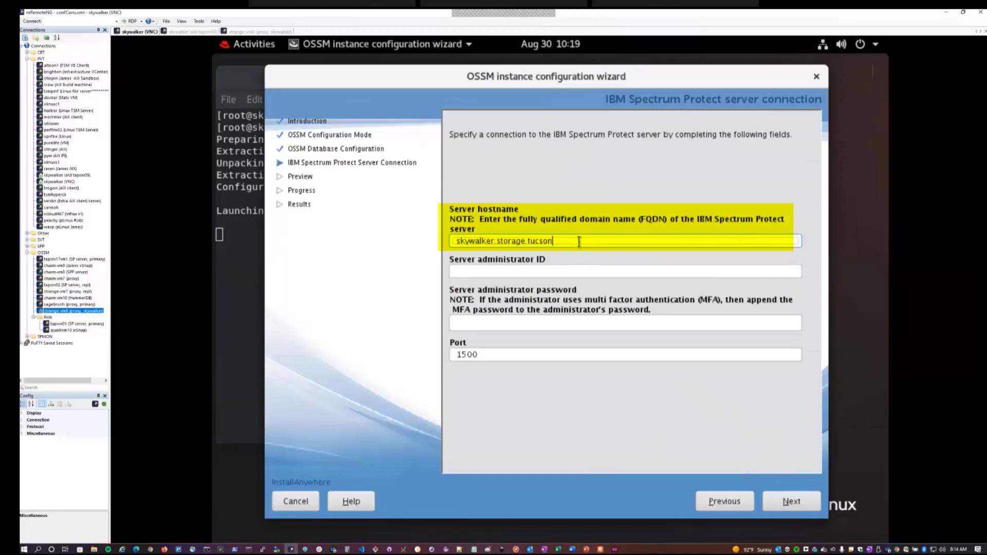
pyautogui.write('.ibm.com')
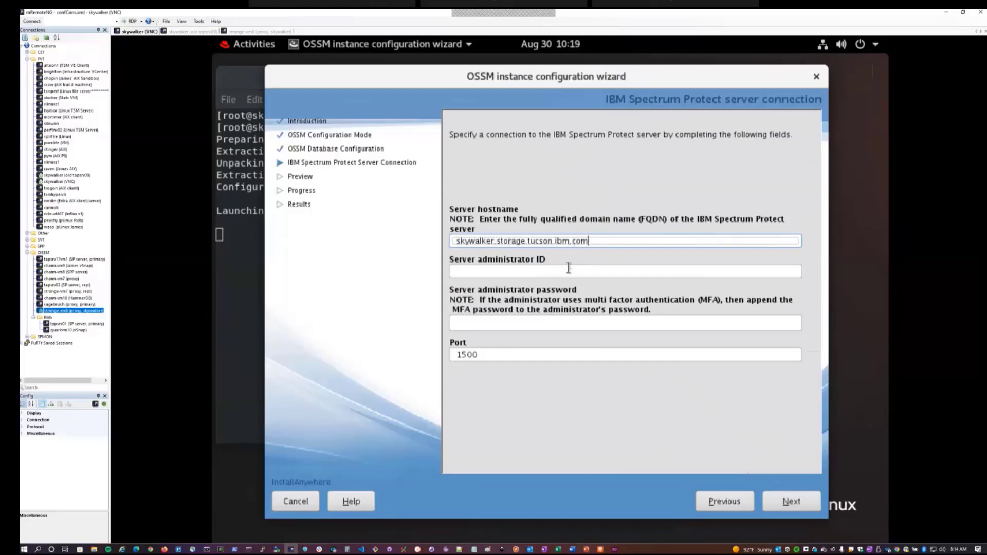
pyautogui.click(625, 270)
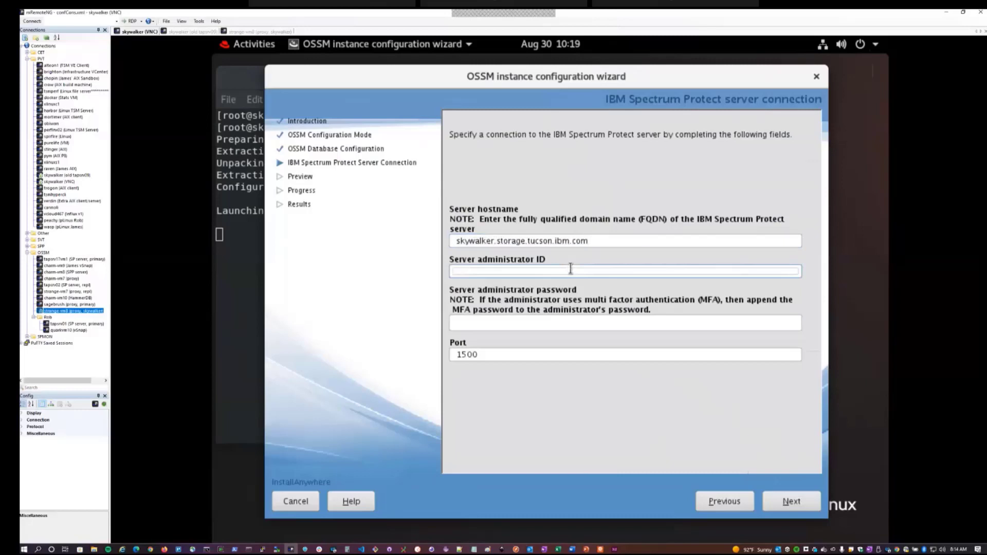
pyautogui.click(625, 270)
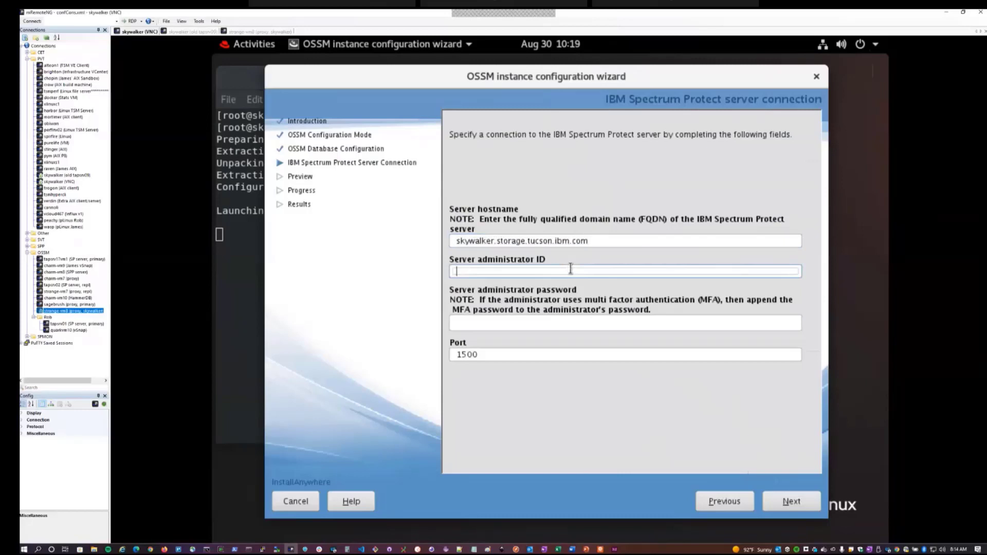
pyautogui.write('a')
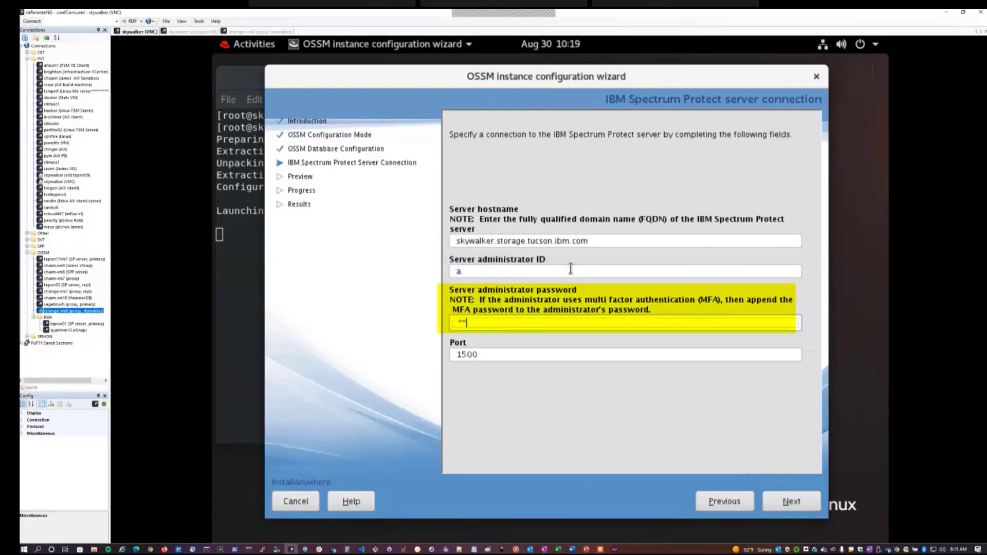
pyautogui.write('password')
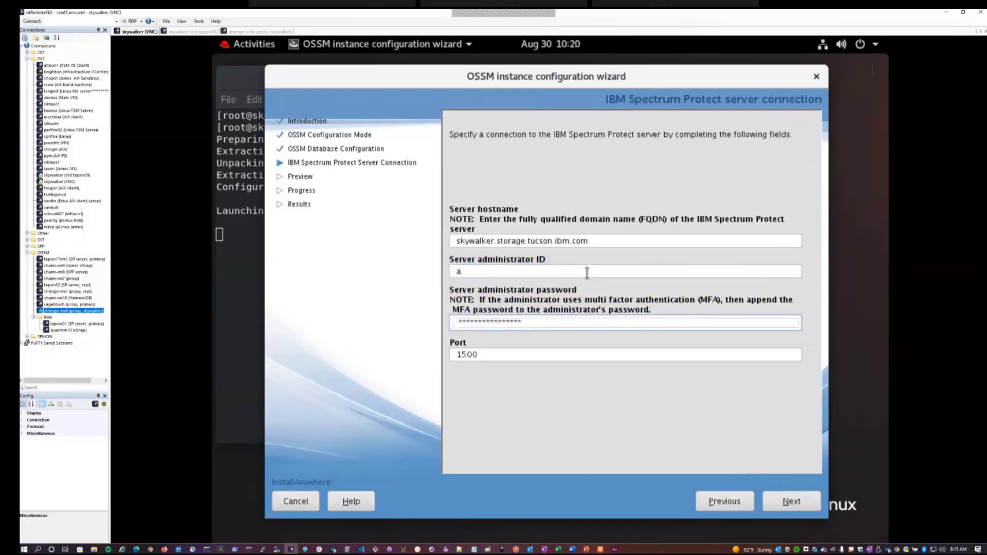
pyautogui.moveTo(590, 282)
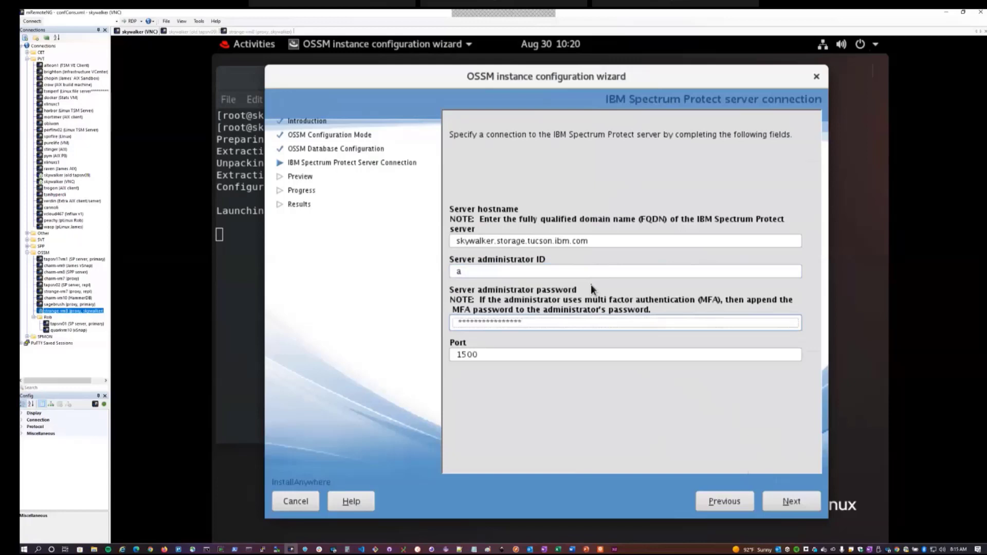
# Step: Submit the connection details, pass the registration key page and close the wizard with Done
pyautogui.click(791, 501)
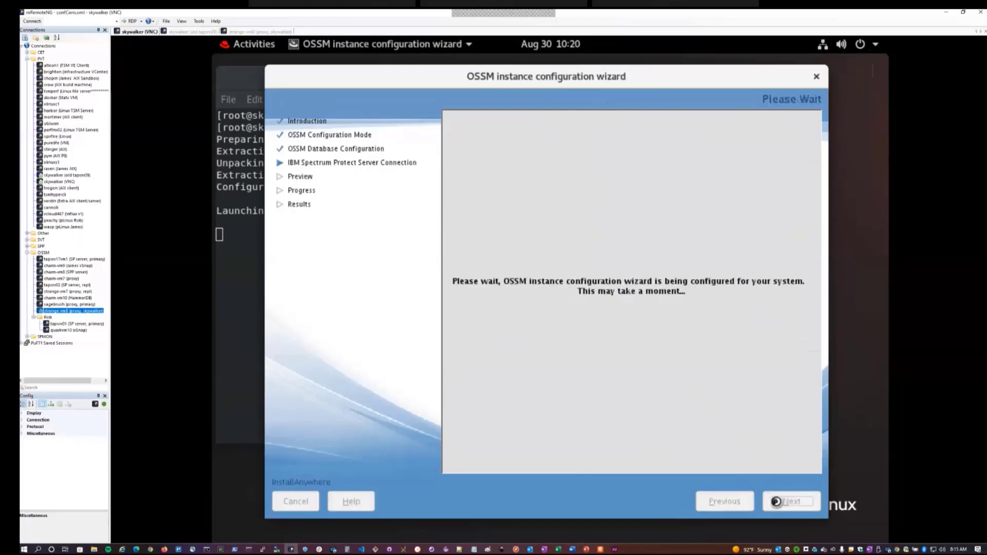
pyautogui.click(791, 501)
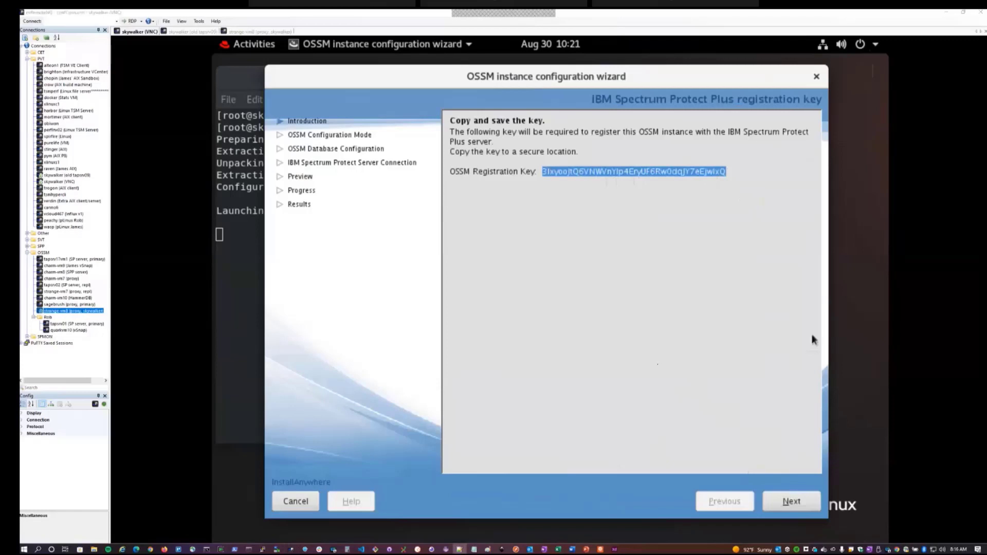
pyautogui.click(791, 501)
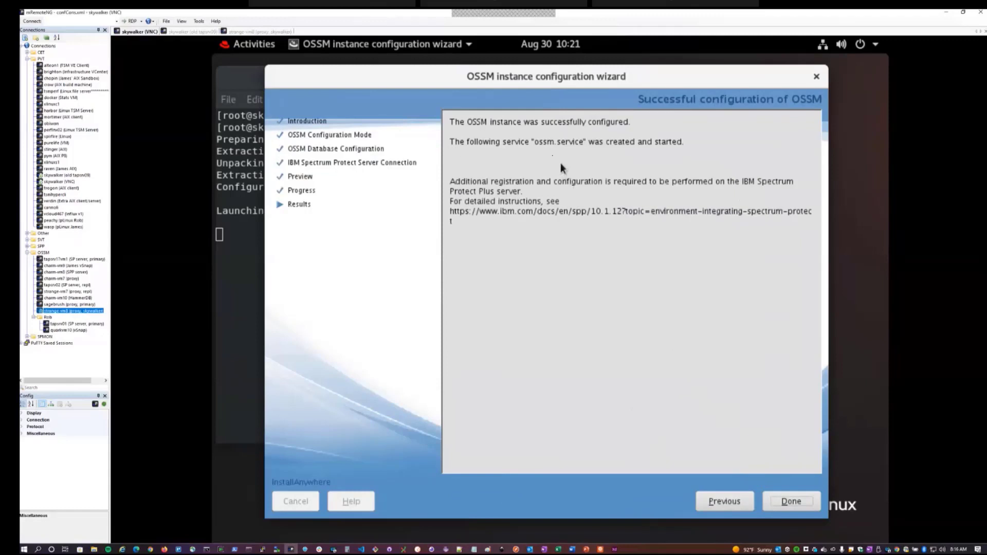
pyautogui.moveTo(555, 156)
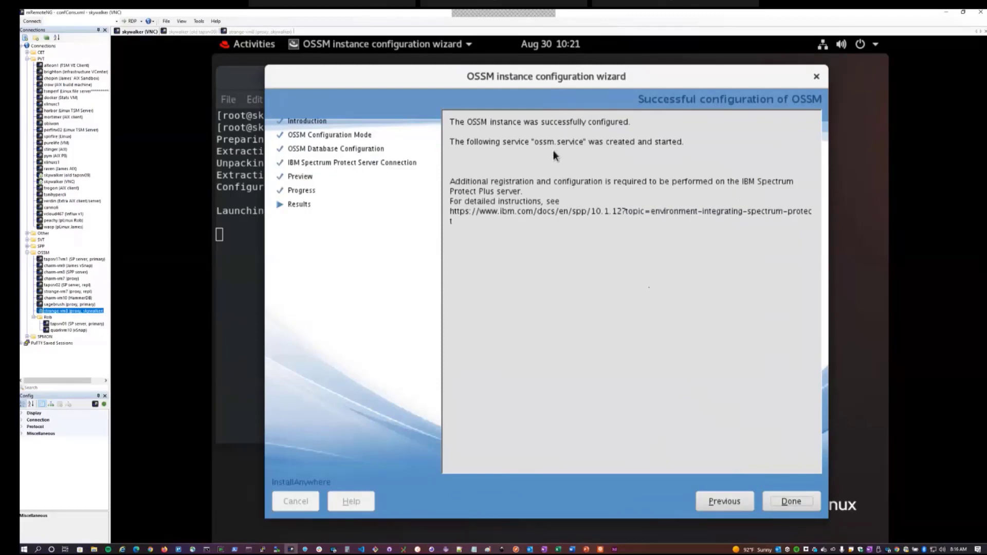
pyautogui.click(790, 501)
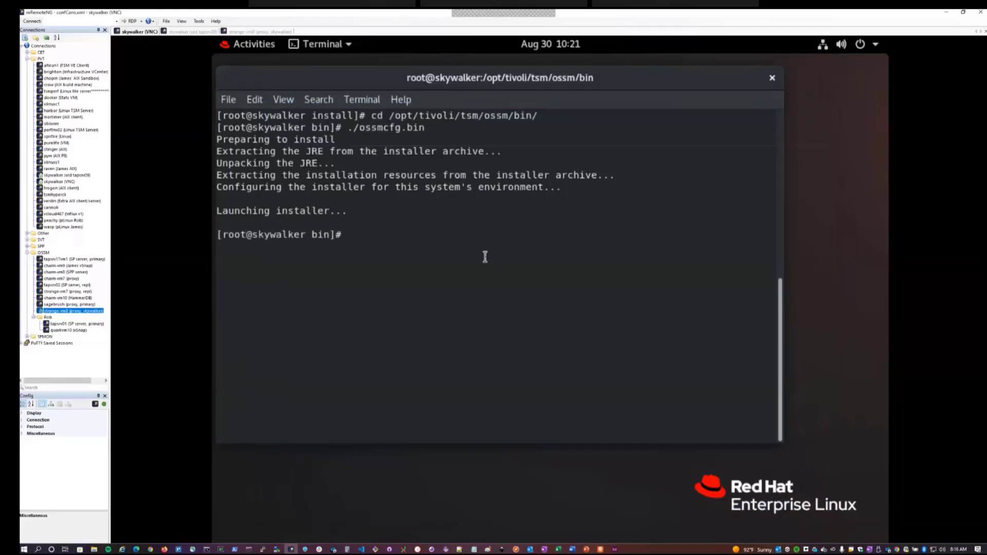
# Step: Run systemctl status ossm, confirm the service is active (running) and quit the pager
pyautogui.write('systemctl status ossm')
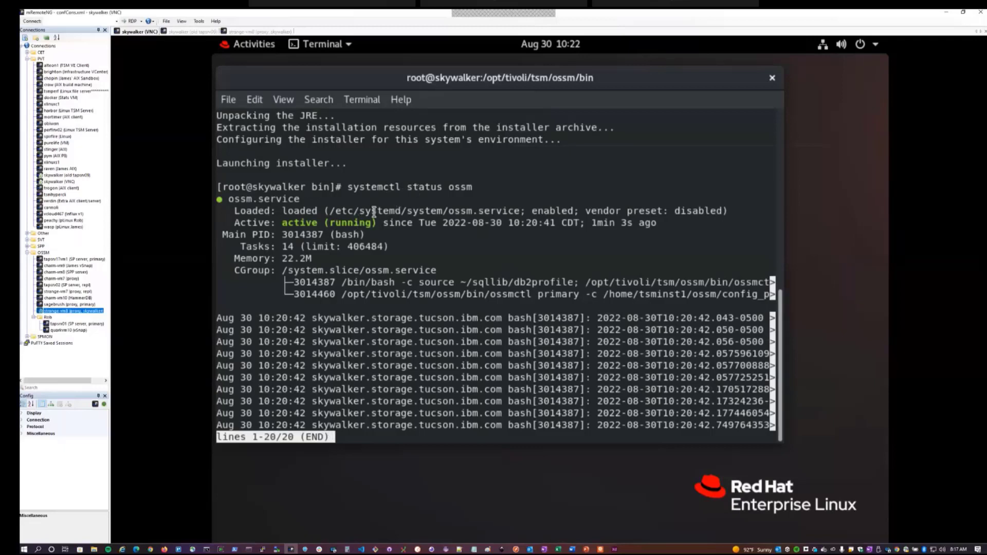
pyautogui.press('q')
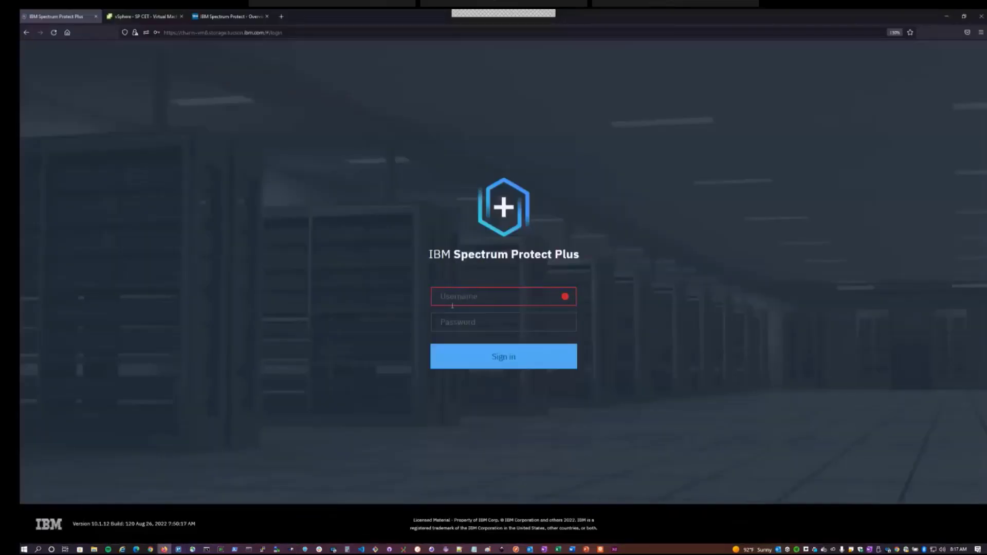
# Step: Sign in to Spectrum Protect Plus as ossmdev
pyautogui.write('ossmdev')
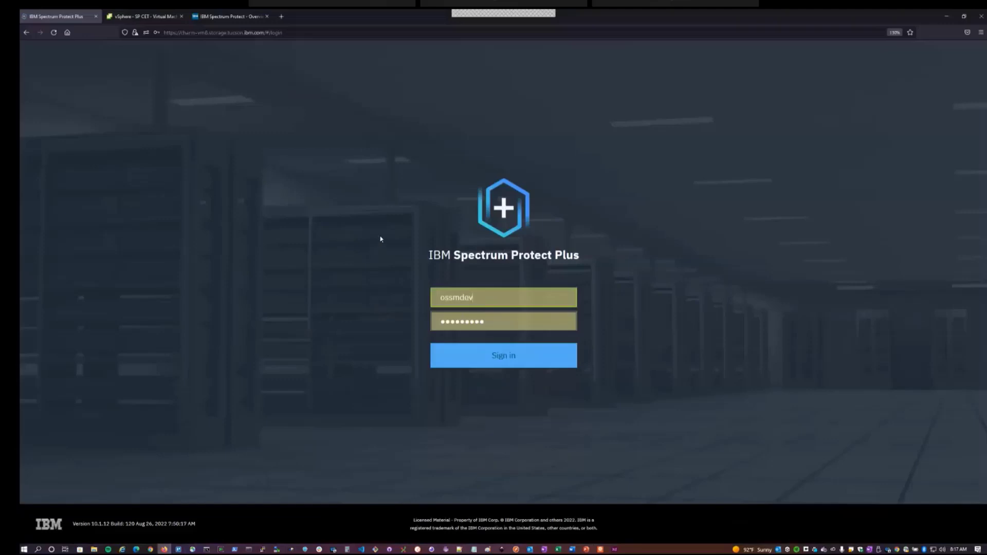
pyautogui.moveTo(397, 243)
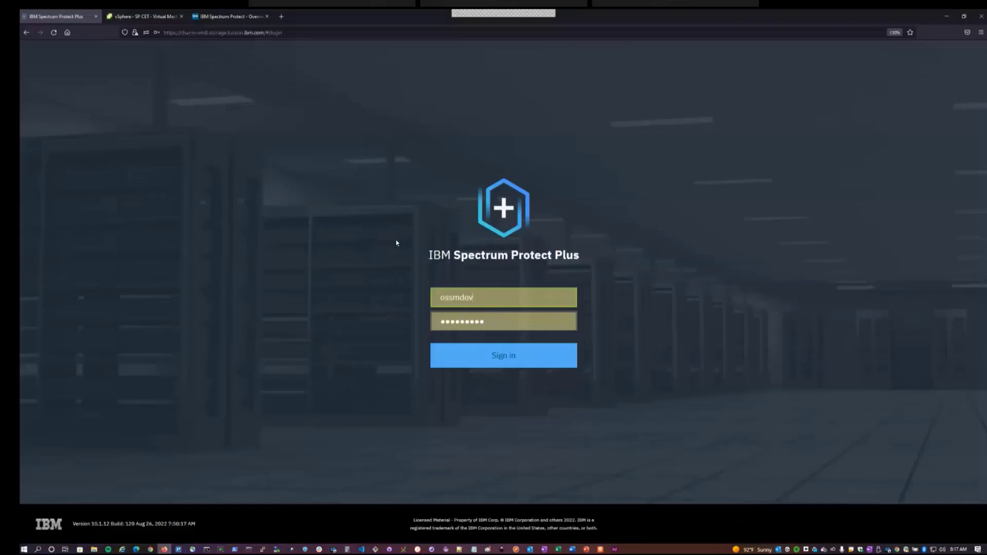
pyautogui.moveTo(502, 363)
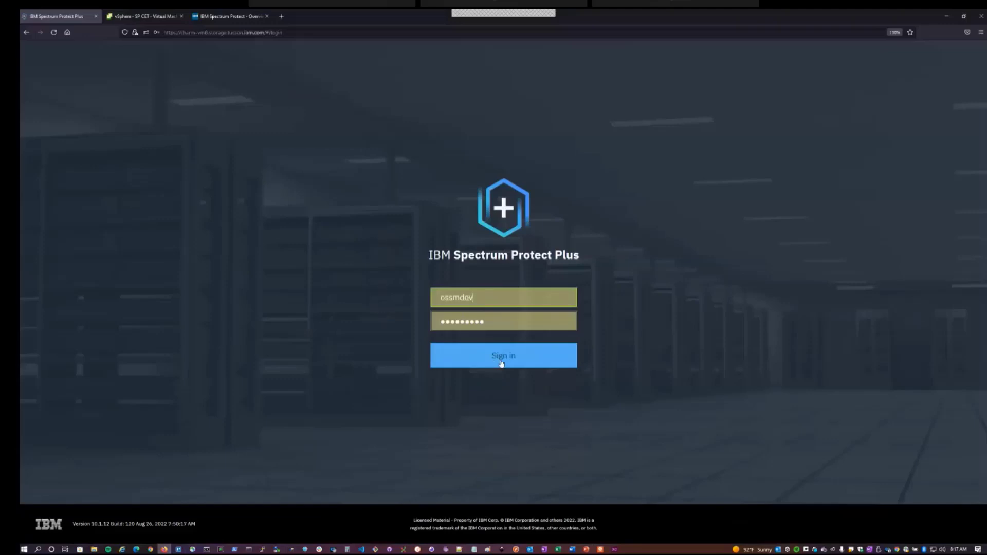
pyautogui.click(503, 355)
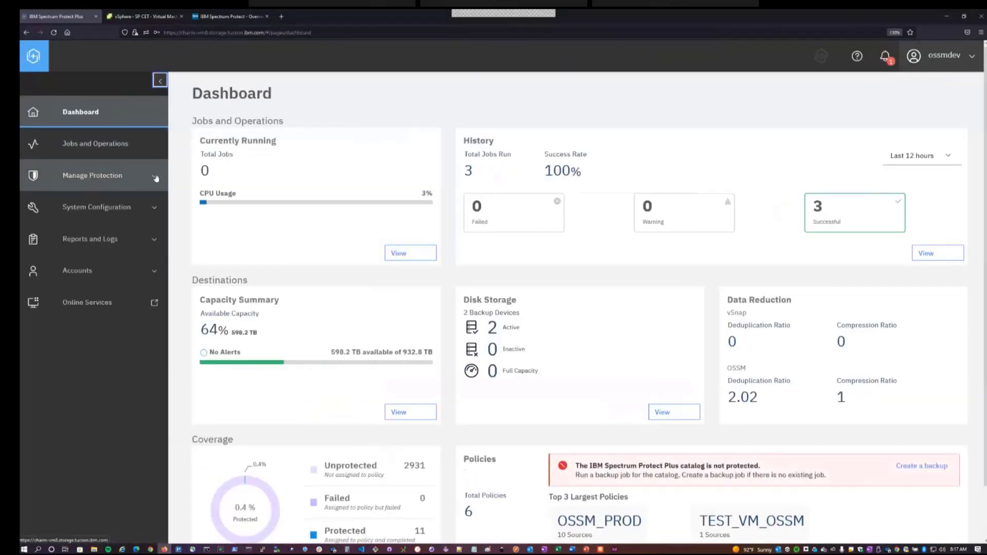
# Step: Under System Configuration > Storage, add a new site named Test_site and submit it
pyautogui.click(92, 175)
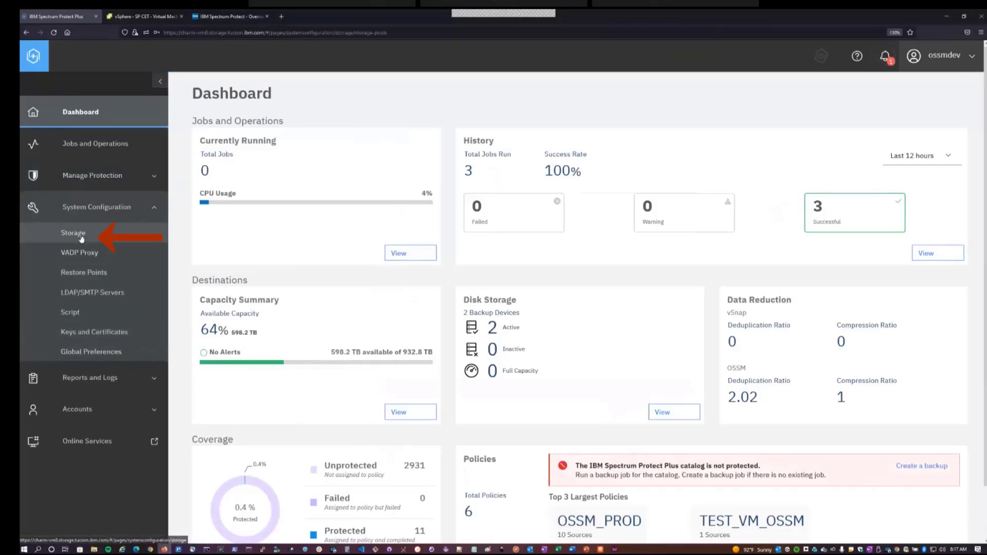
pyautogui.click(72, 234)
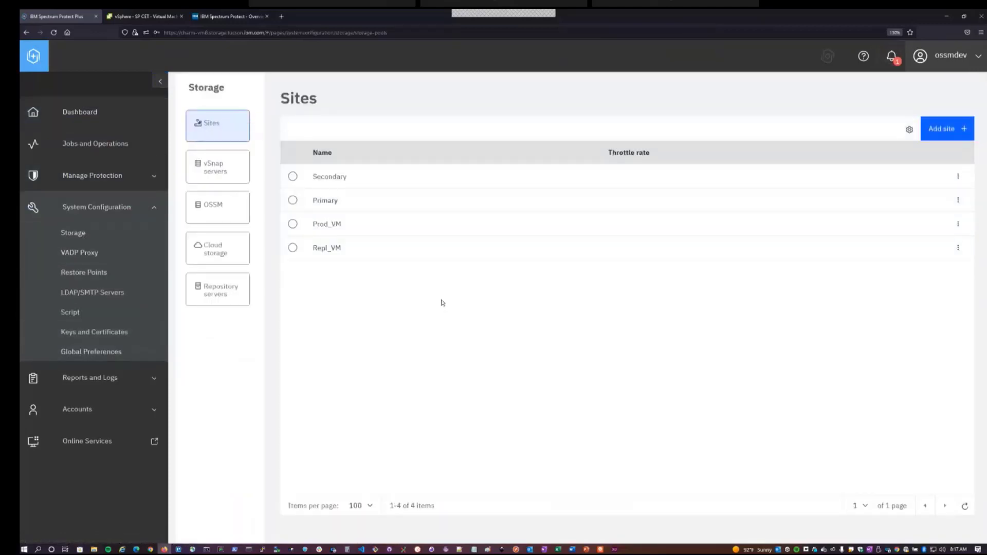
pyautogui.click(947, 128)
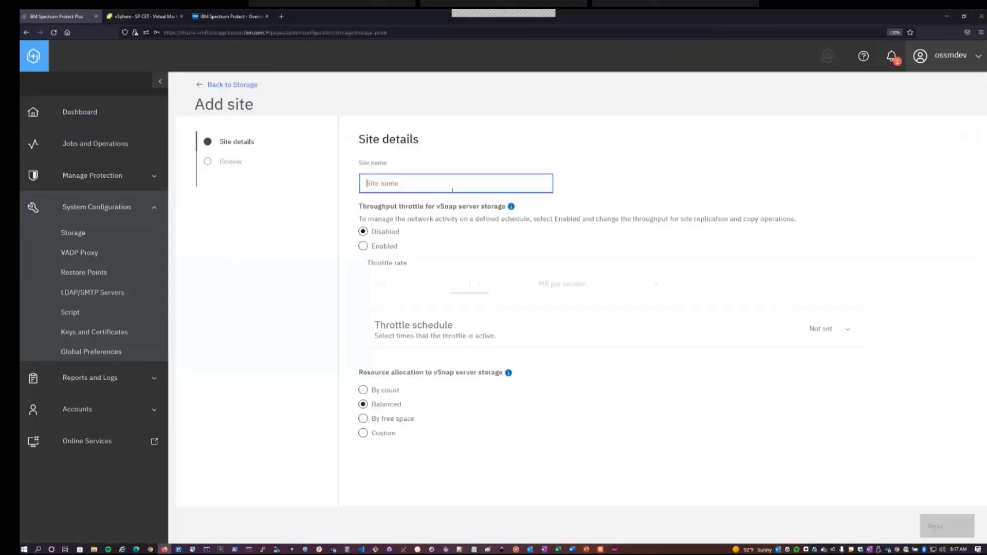
pyautogui.write('TT')
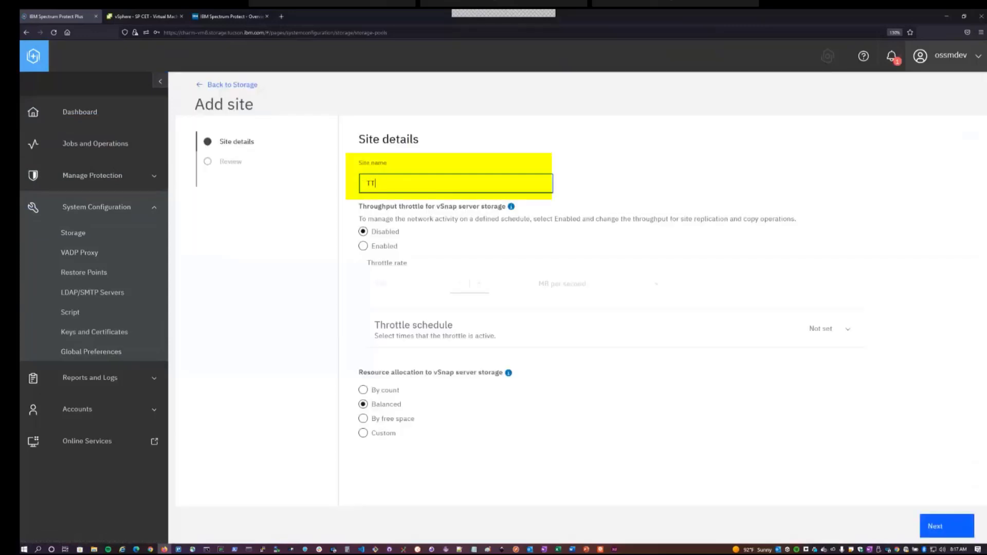
pyautogui.click(935, 525)
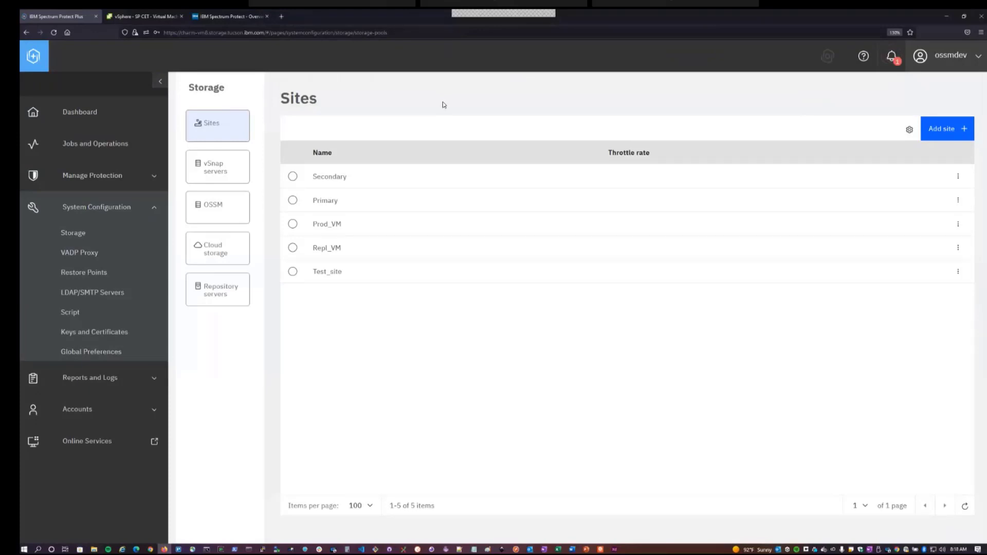
pyautogui.moveTo(387, 123)
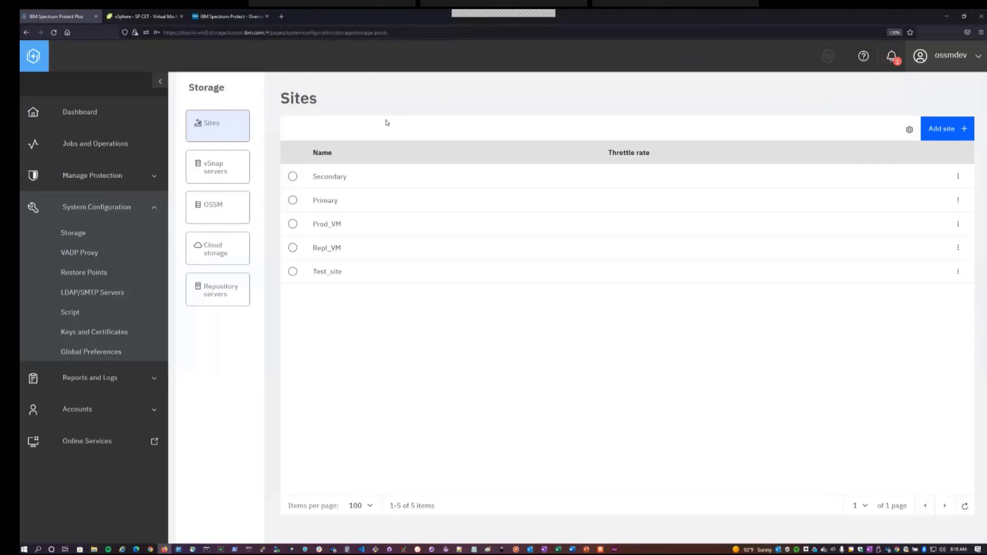
pyautogui.moveTo(376, 108)
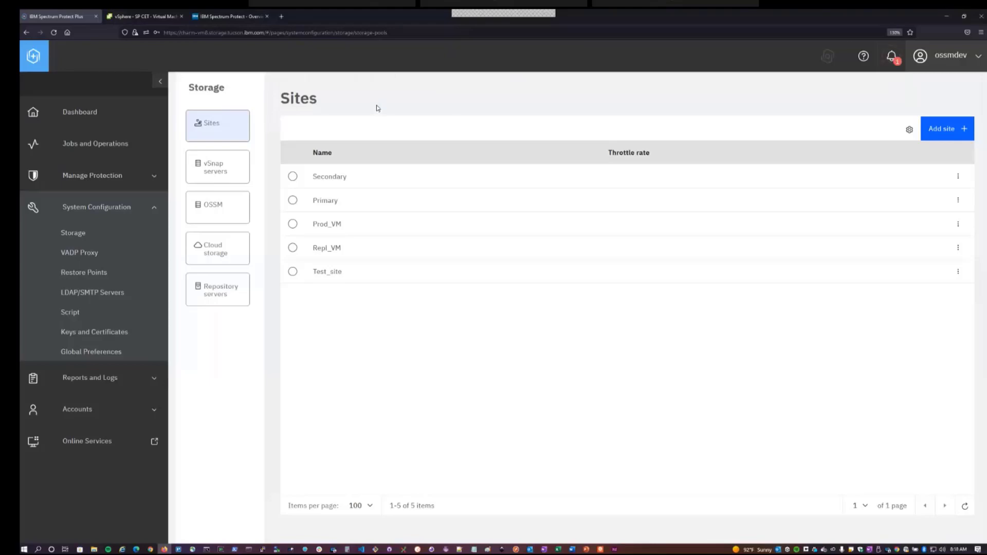
pyautogui.moveTo(280, 139)
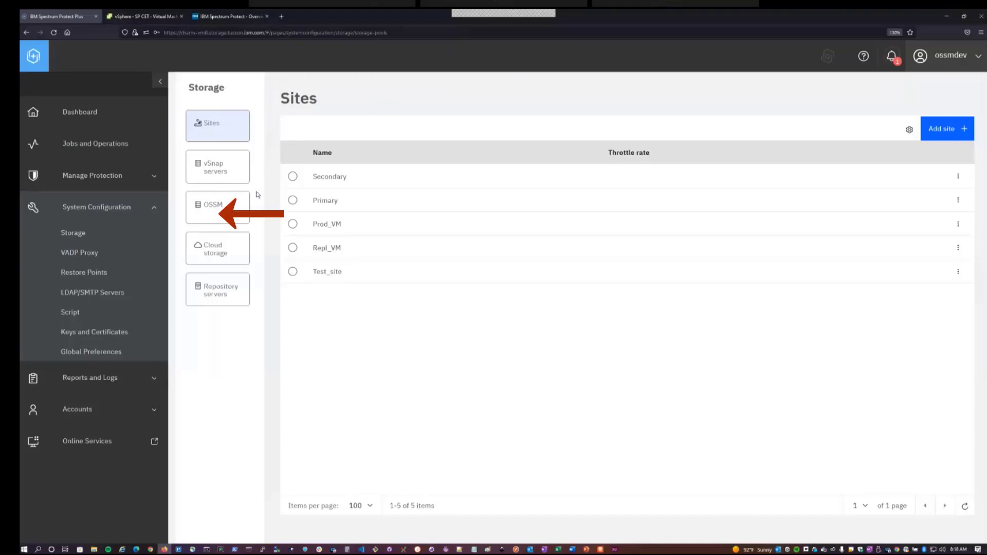
# Step: Start adding an OSSM storage server and assign it to site Test_site with port 3337
pyautogui.click(217, 208)
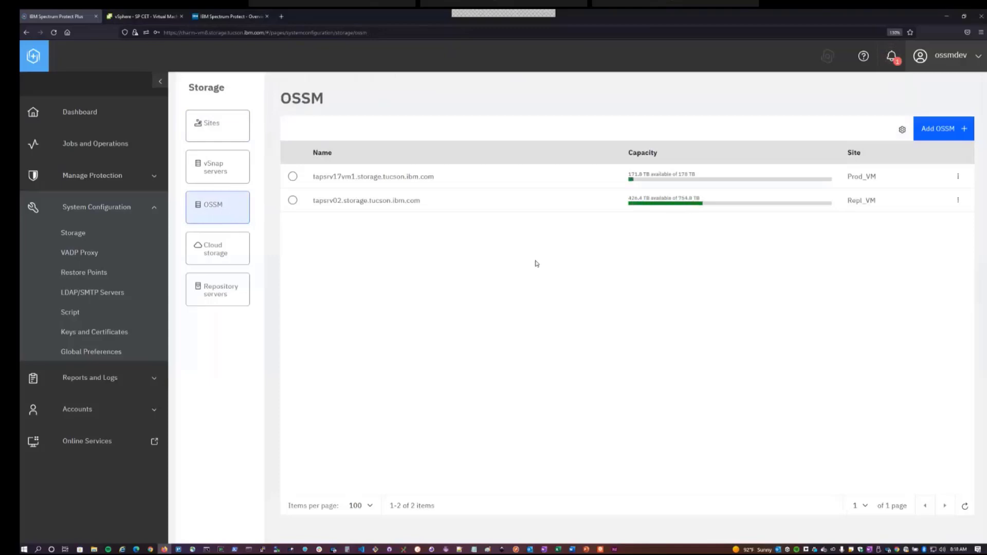
pyautogui.moveTo(484, 260)
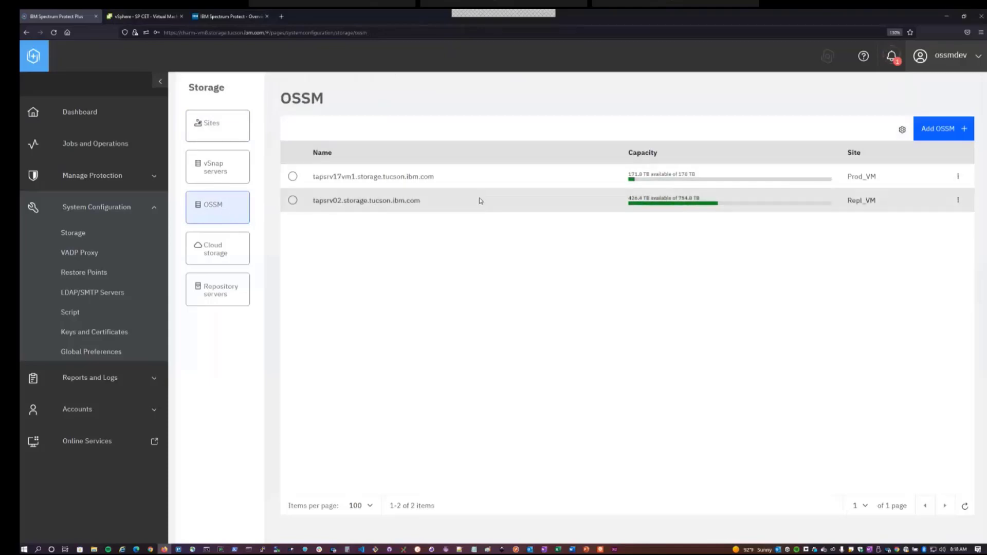
pyautogui.moveTo(811, 281)
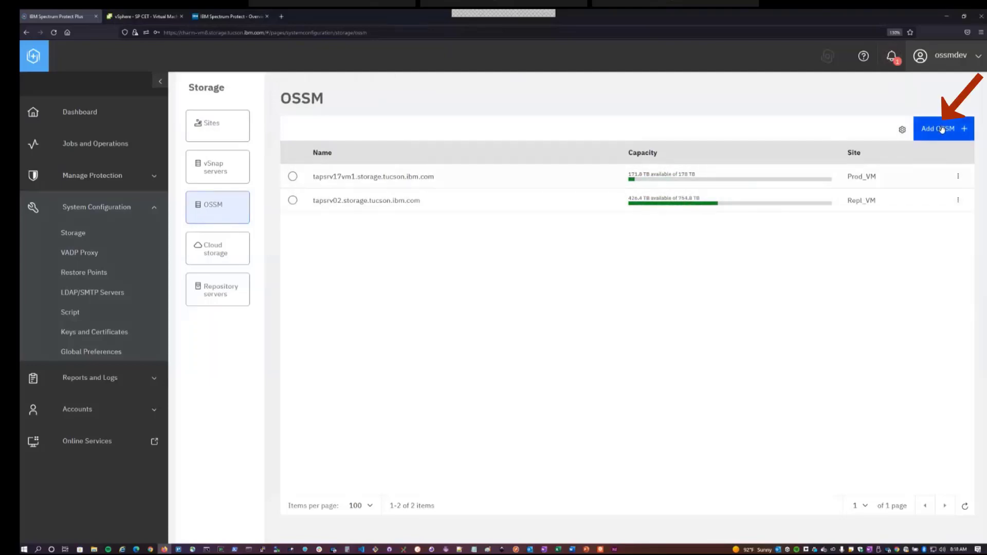
pyautogui.click(941, 129)
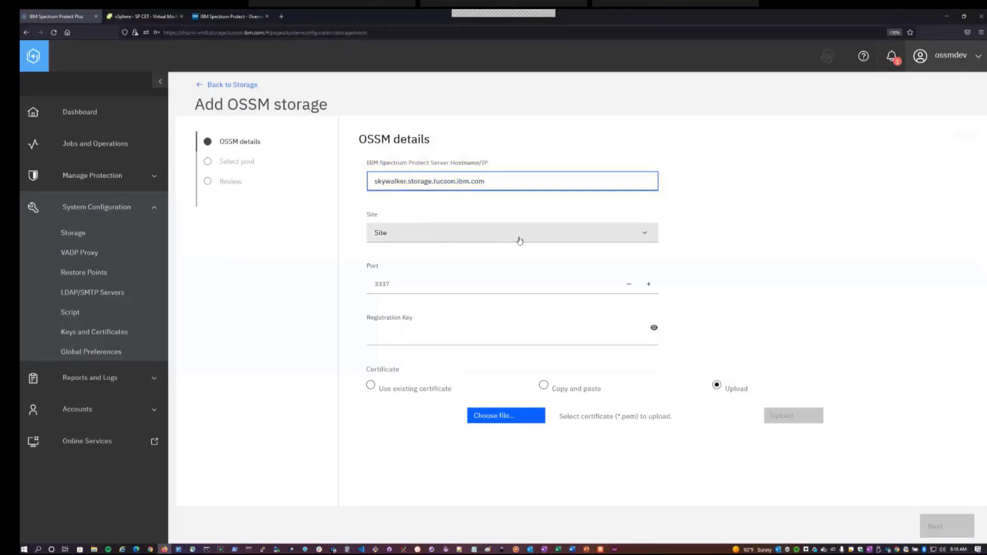
pyautogui.click(511, 233)
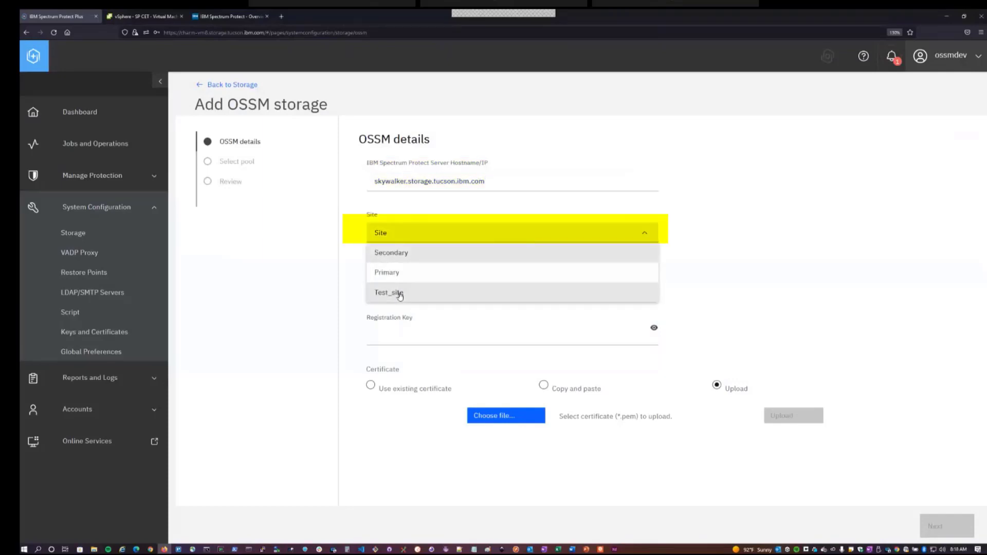
pyautogui.click(389, 292)
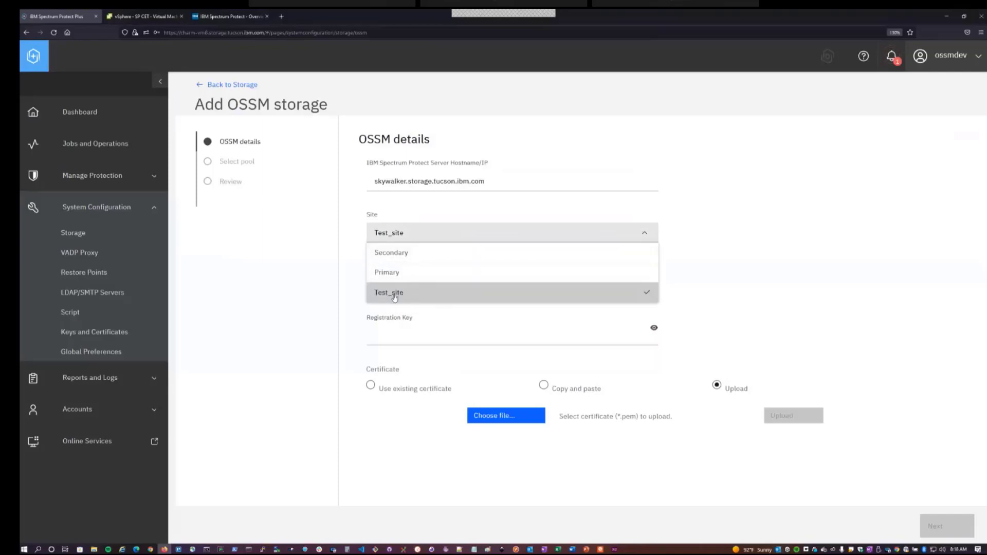
pyautogui.moveTo(419, 297)
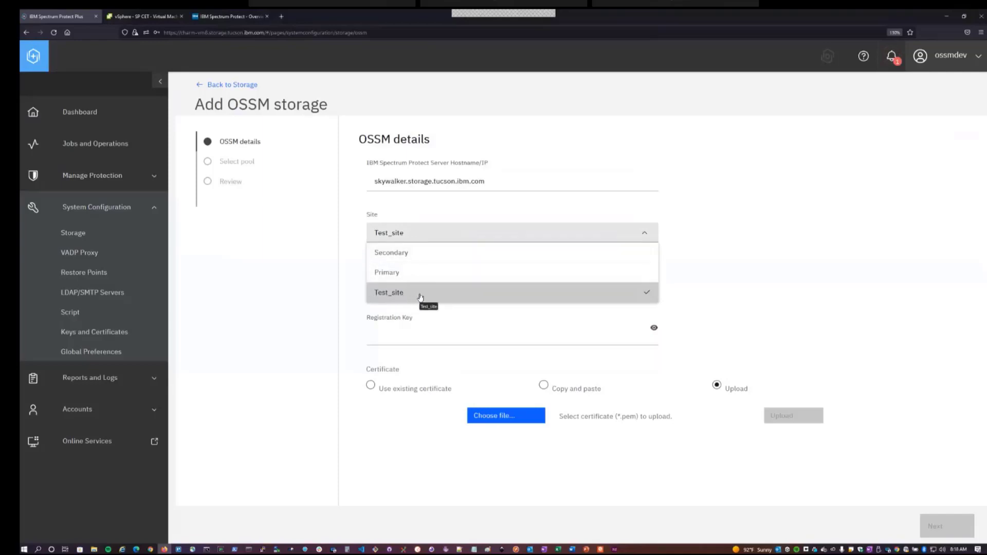
pyautogui.click(389, 293)
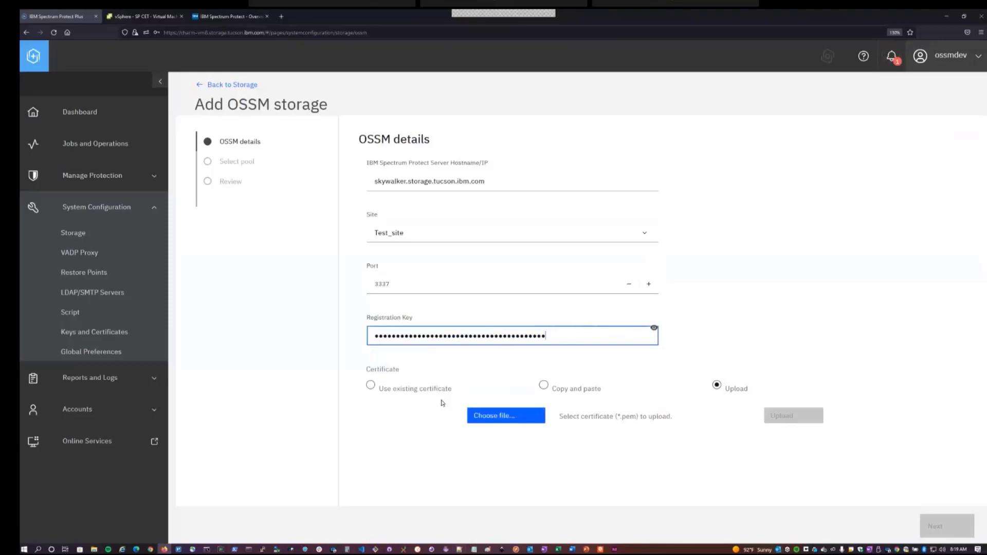
pyautogui.moveTo(404, 406)
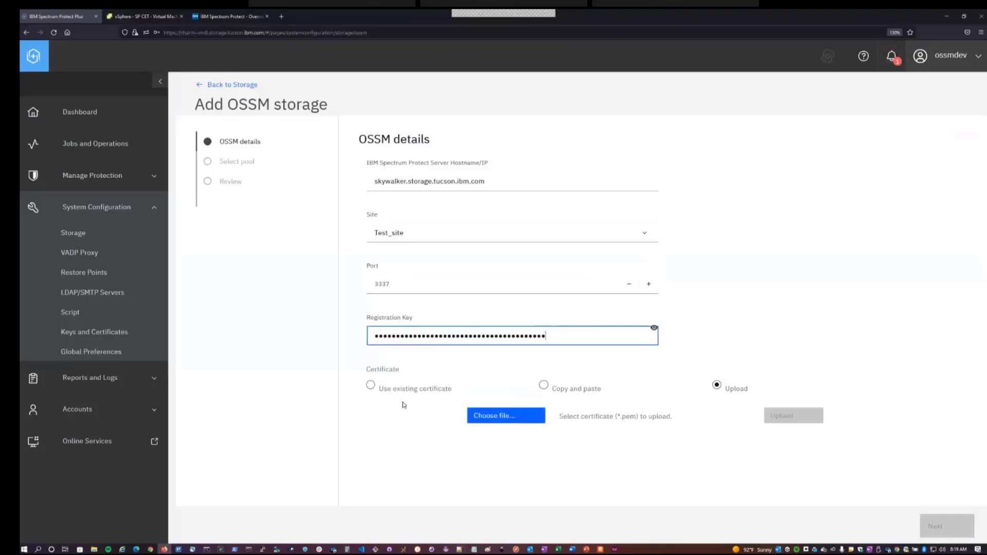
pyautogui.moveTo(452, 447)
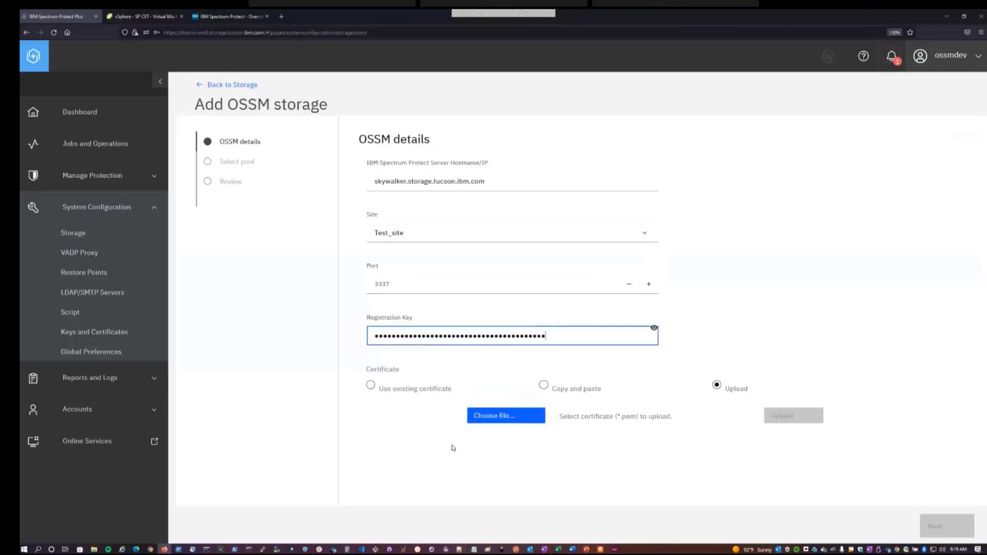
pyautogui.moveTo(457, 448)
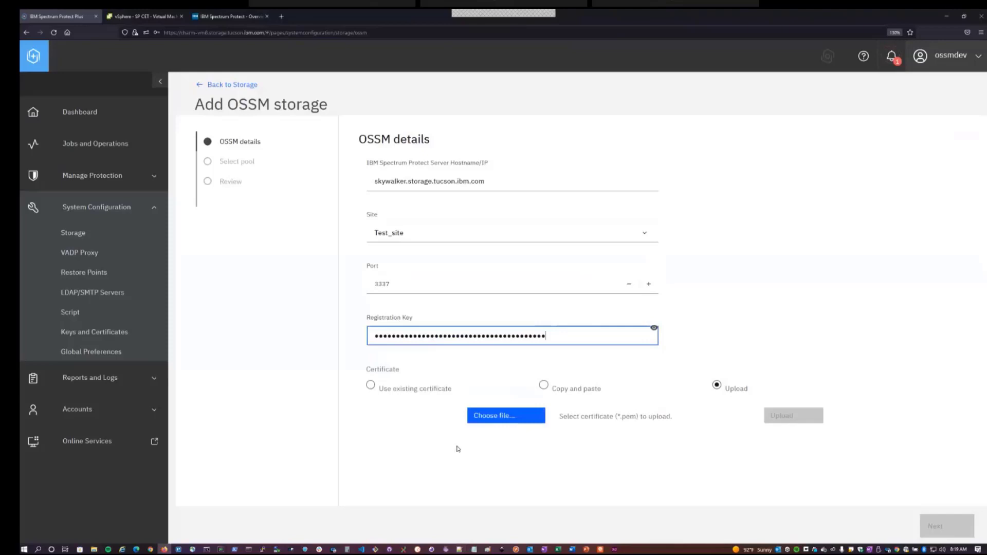
pyautogui.moveTo(409, 408)
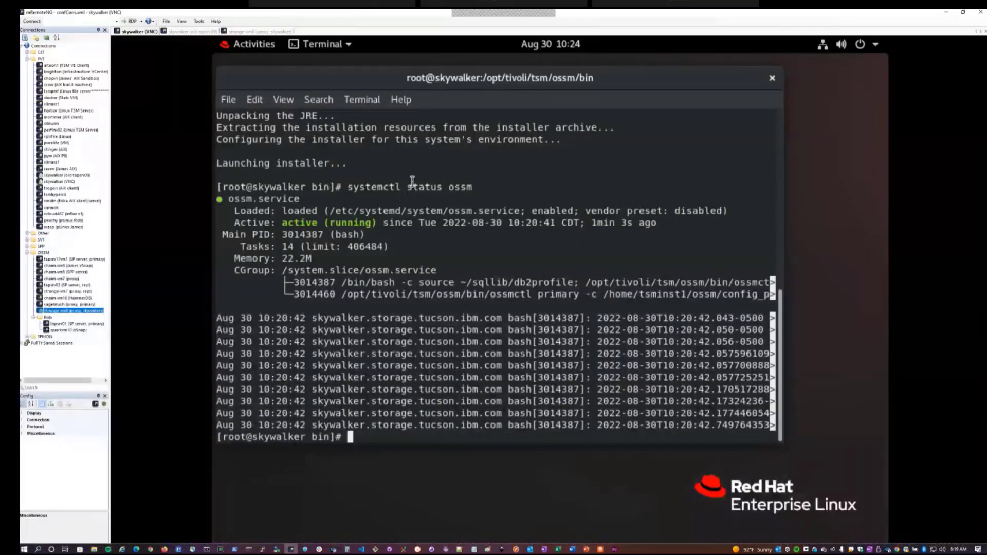
# Step: cd to /home/tsminst1/ossm/.secret, list its files with ls -l and start cat on certificate.pem
pyautogui.write('cd /ho')
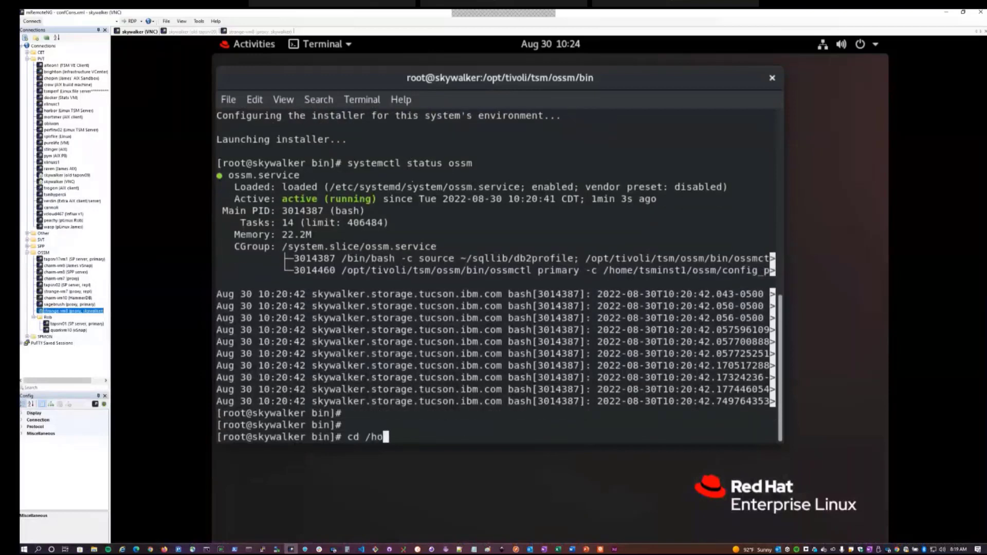
pyautogui.write('me/tsminst1/ossm/.secret/')
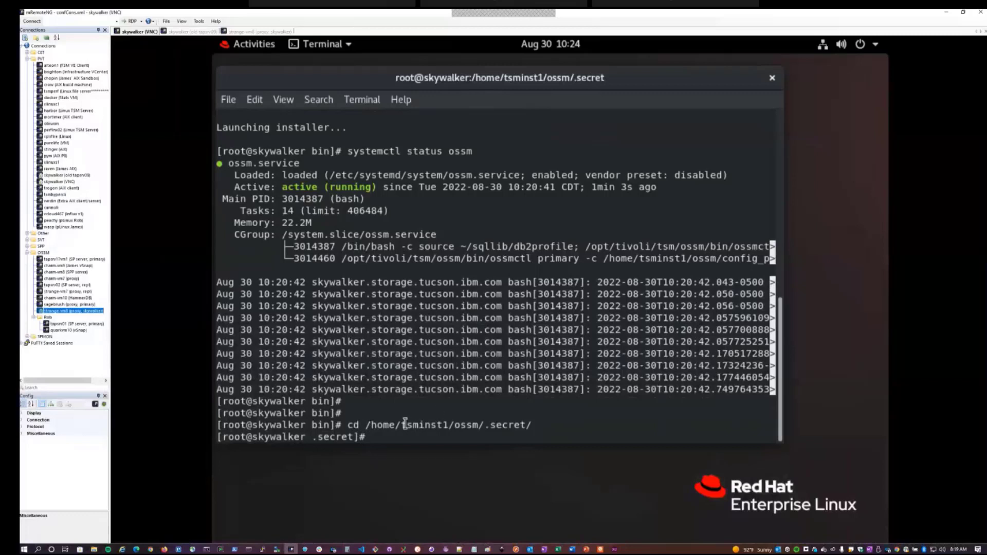
pyautogui.doubleClick(424, 425)
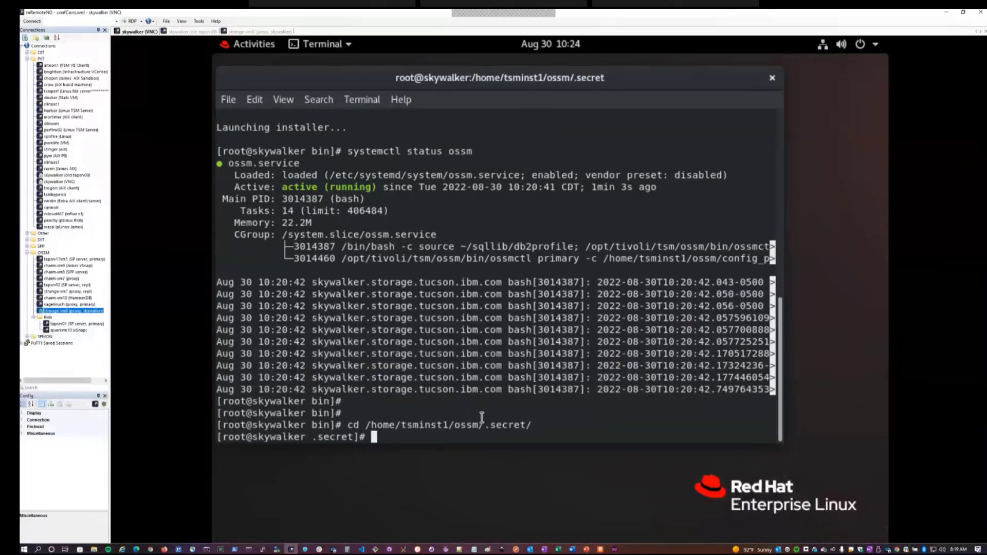
pyautogui.write('ls -l')
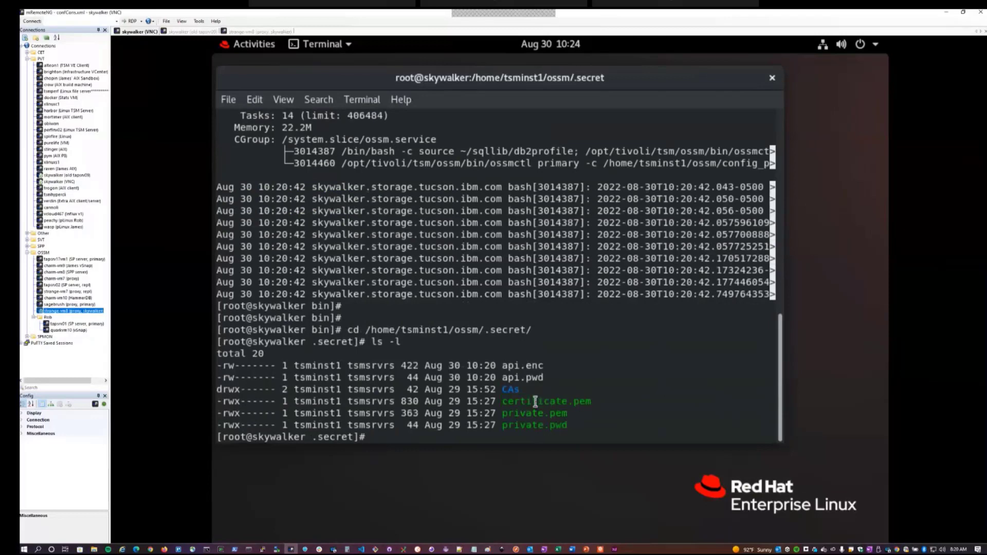
pyautogui.write('cat')
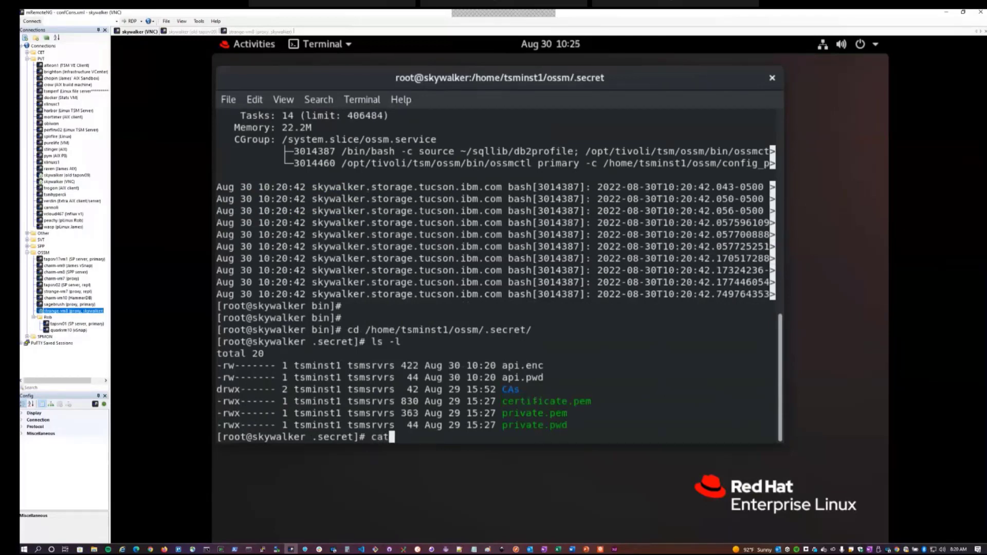
pyautogui.rightClick(547, 388)
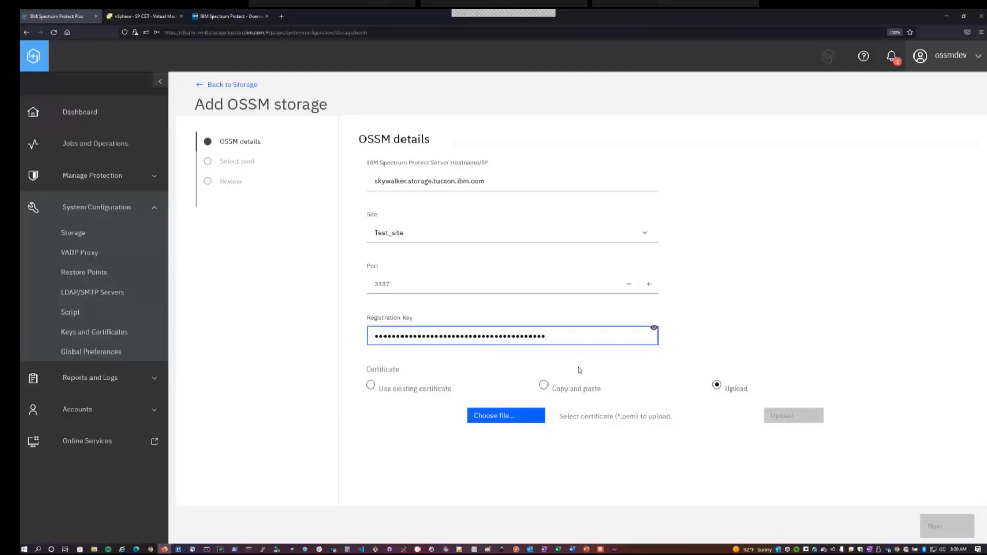
# Step: Choose Use existing certificate, select skywalker and submit the OSSM storage details
pyautogui.click(370, 389)
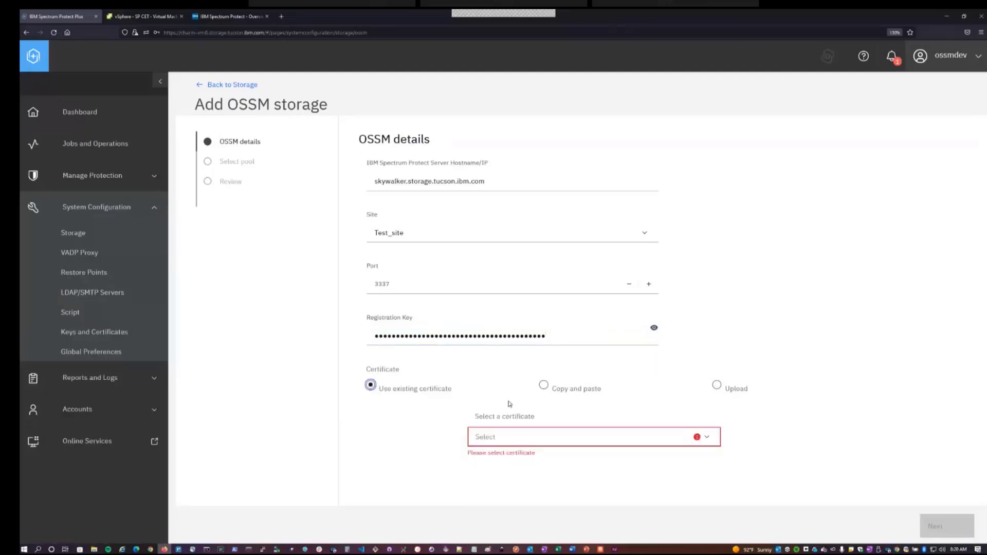
pyautogui.click(593, 437)
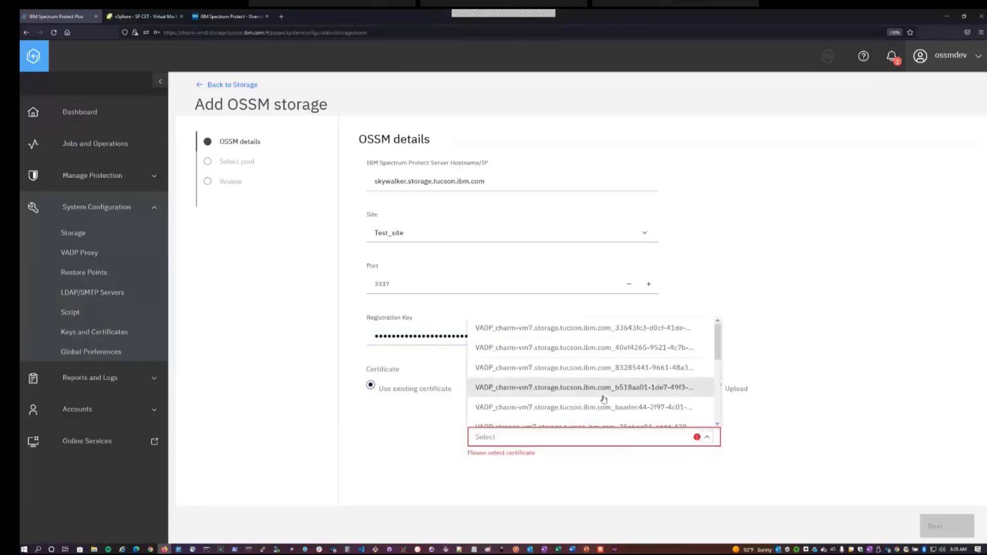
pyautogui.scroll(-3)
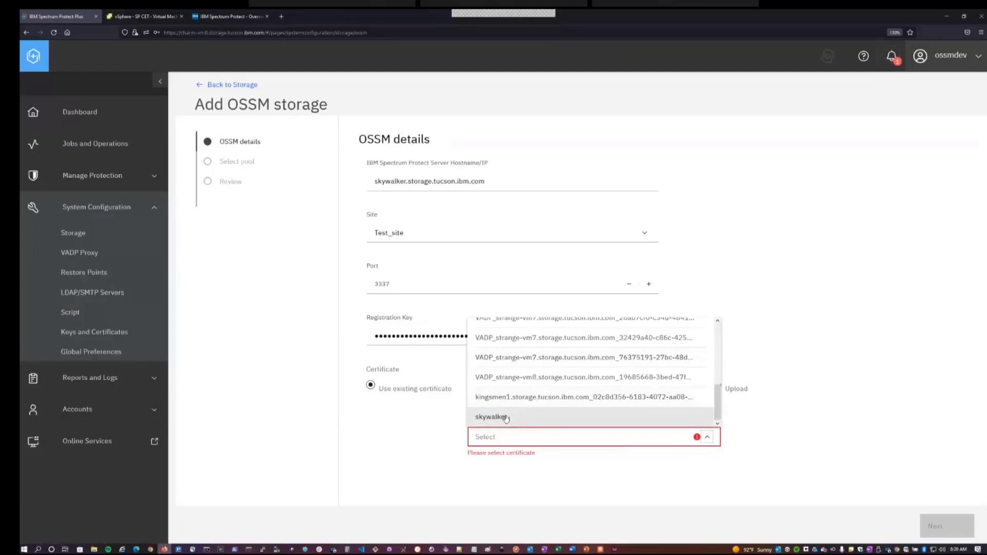
pyautogui.click(490, 417)
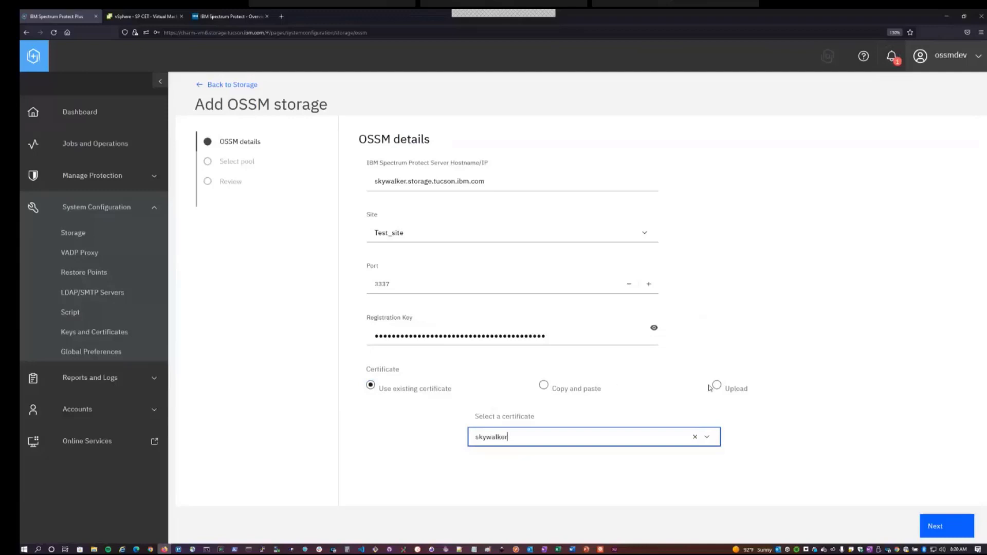
pyautogui.click(948, 527)
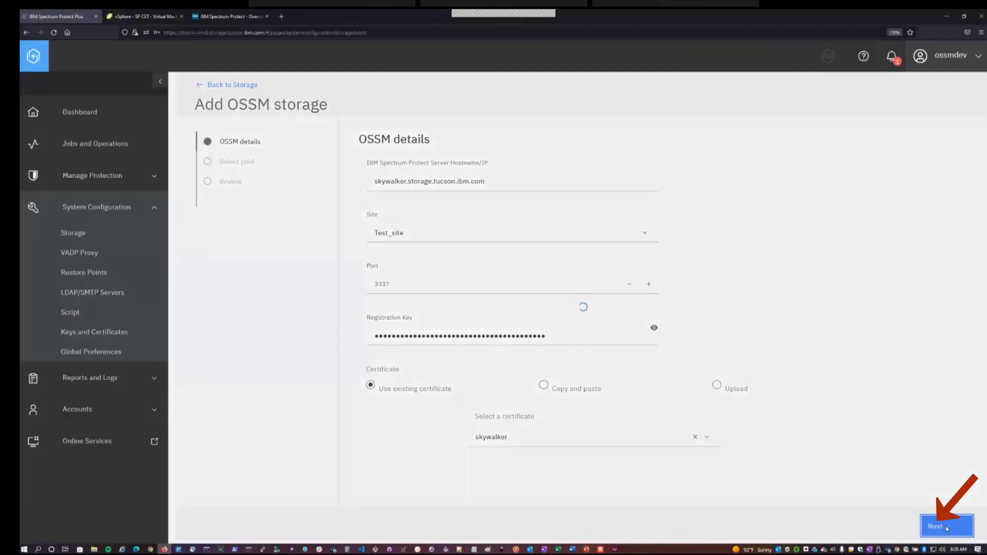
# Step: Advance the OSSM registration to the Select pool page listing DEDUPPOOL (8.9 TB)
pyautogui.click(948, 526)
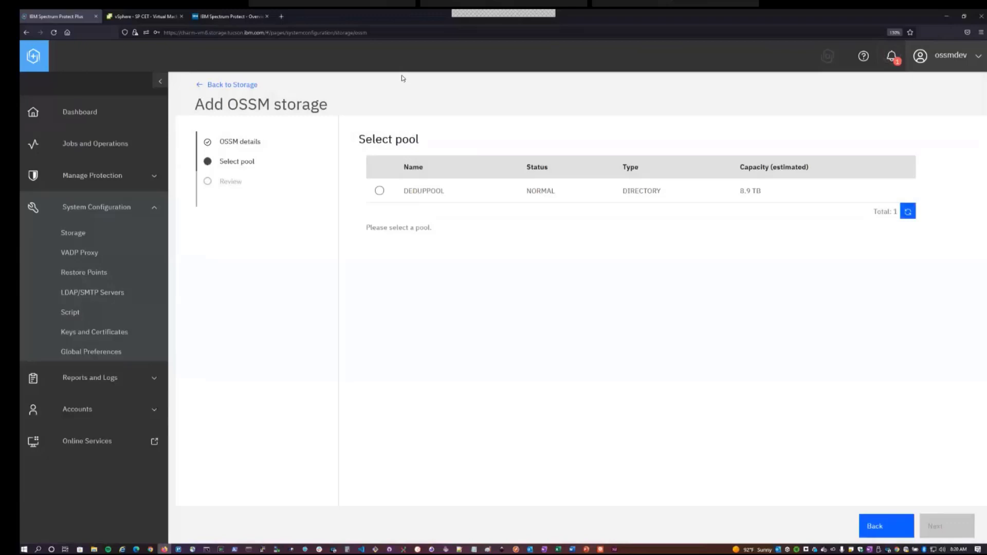
pyautogui.moveTo(456, 133)
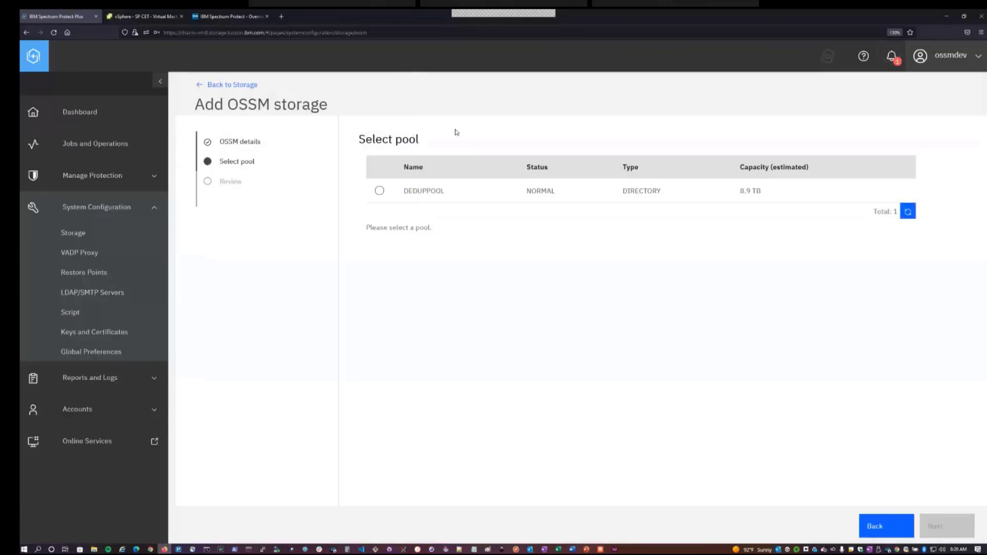
pyautogui.moveTo(508, 231)
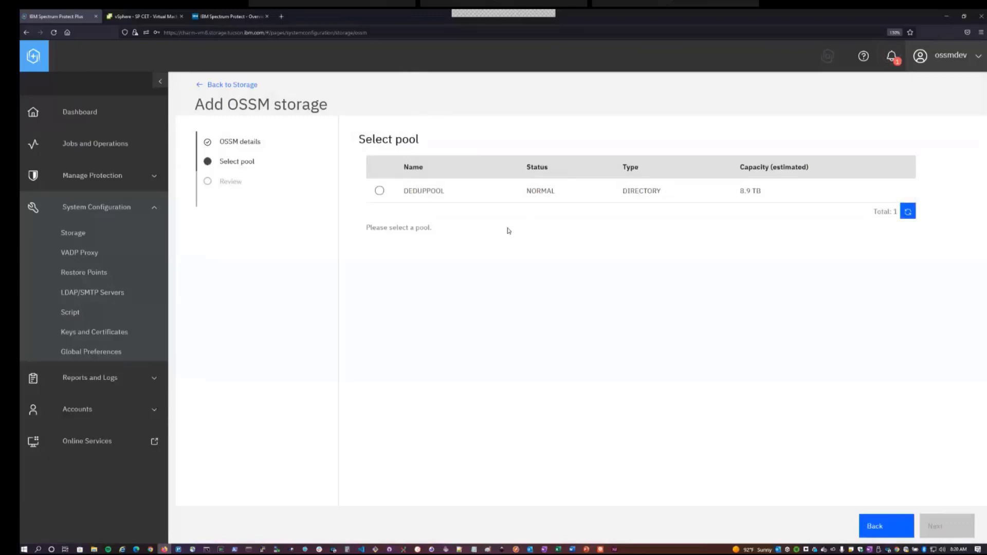
pyautogui.moveTo(582, 248)
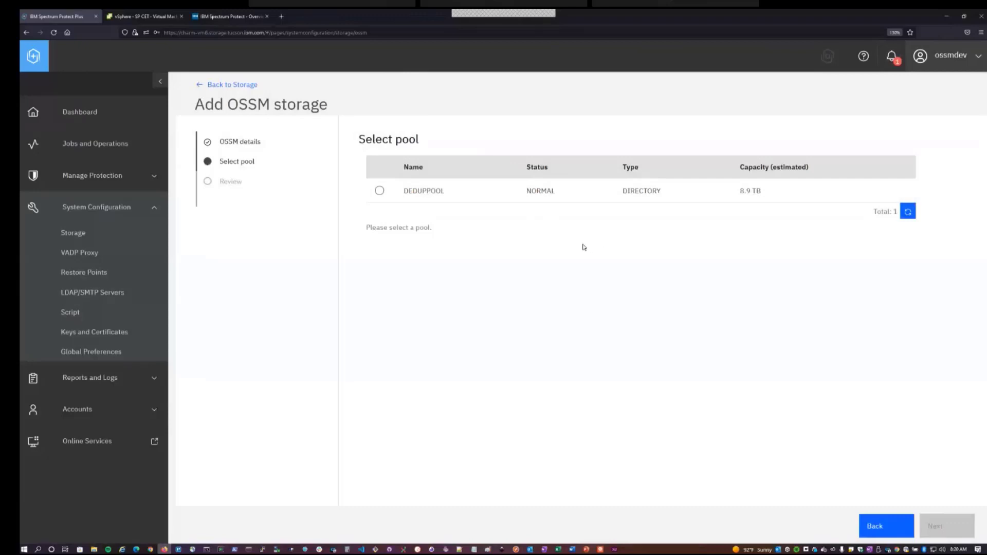
pyautogui.moveTo(589, 245)
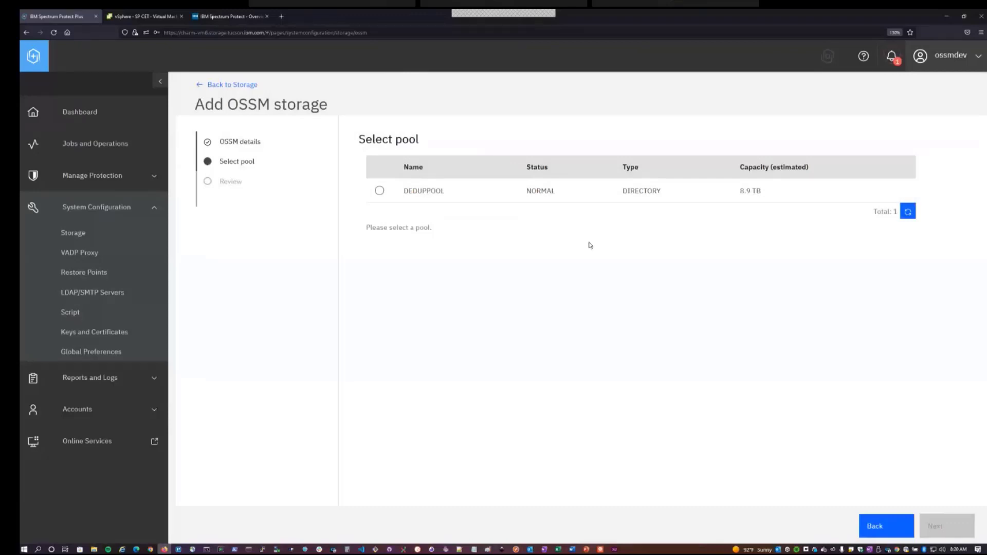
pyautogui.moveTo(400, 225)
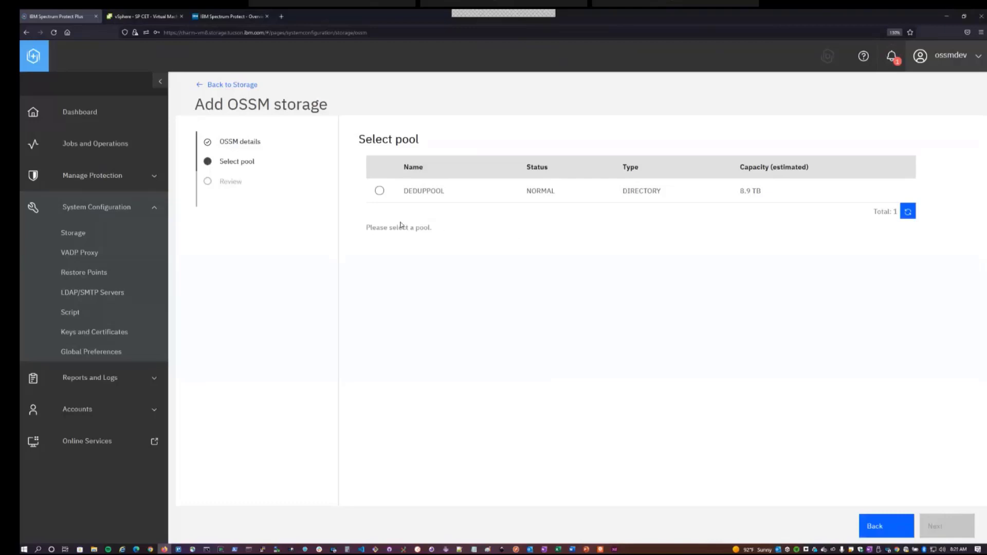
pyautogui.moveTo(359, 214)
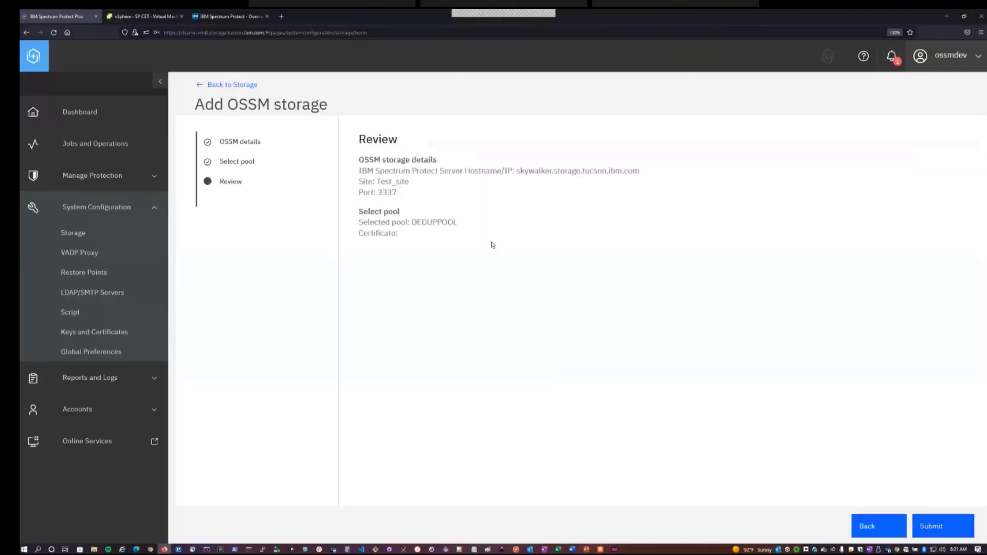
pyautogui.moveTo(556, 290)
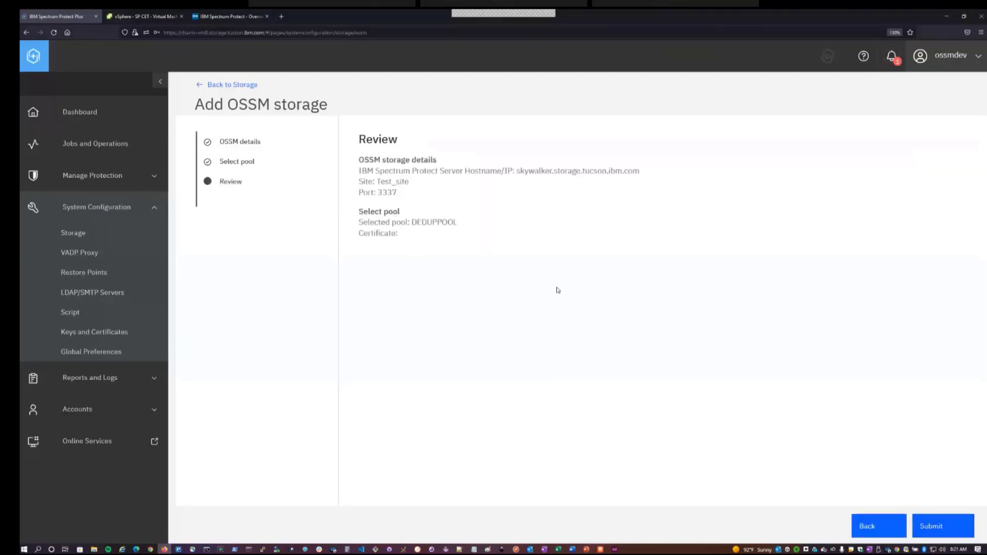
# Step: Submit the OSSM registration so skywalker.storage.tucson.ibm.com appears under Test_site
pyautogui.click(931, 525)
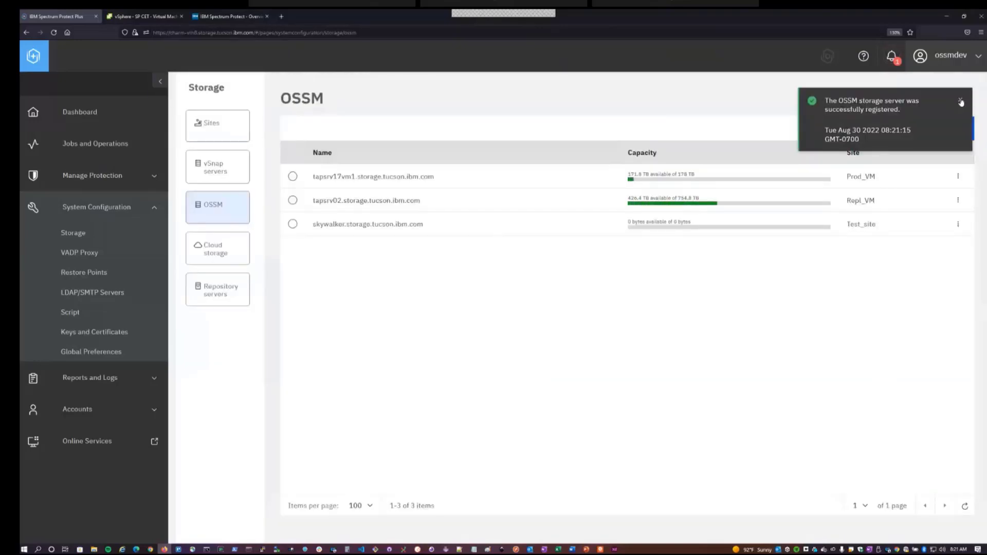
pyautogui.moveTo(675, 229)
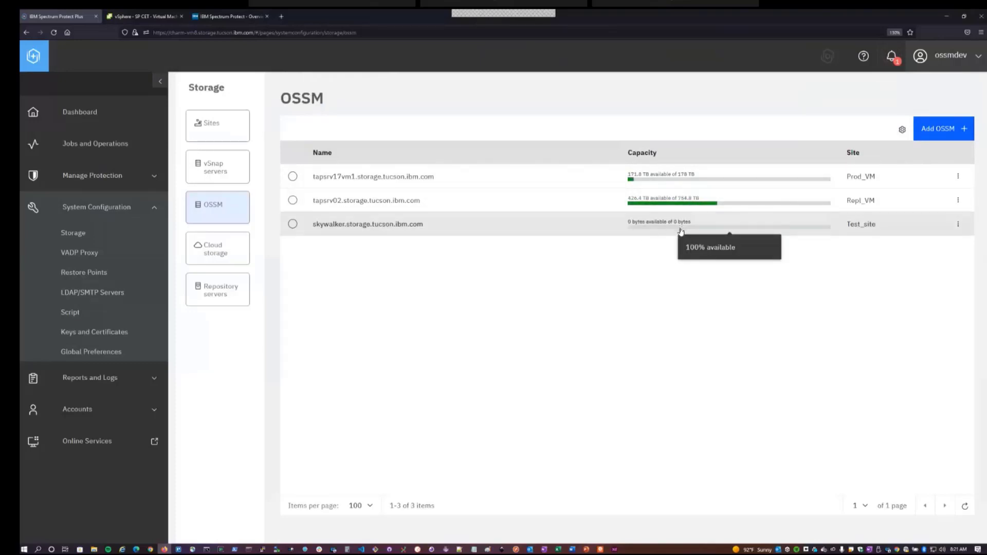
pyautogui.moveTo(712, 229)
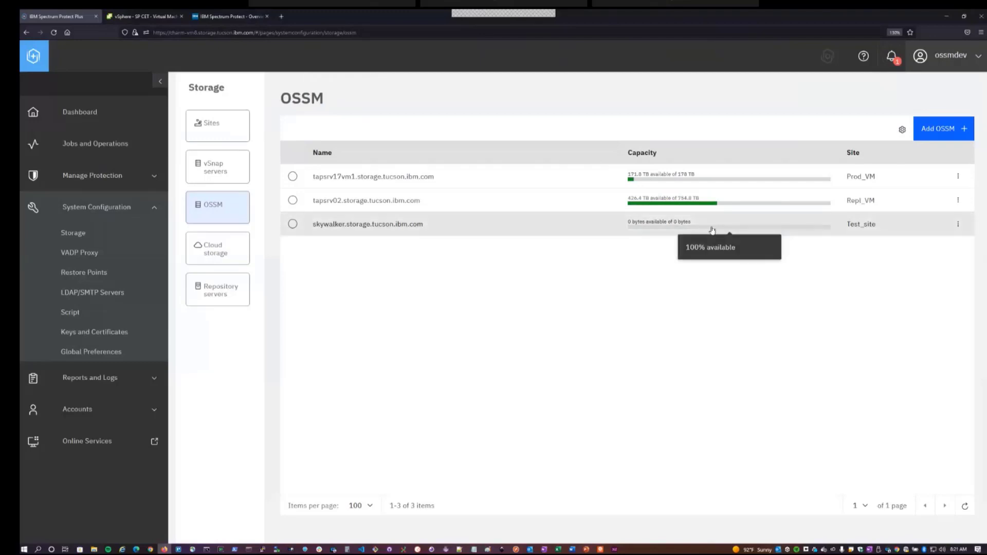
pyautogui.moveTo(646, 234)
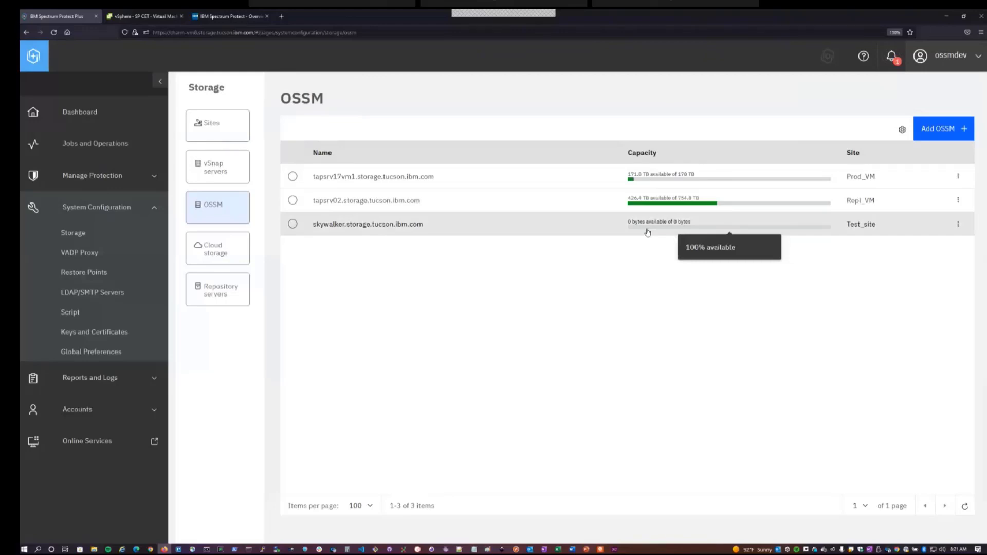
pyautogui.moveTo(642, 240)
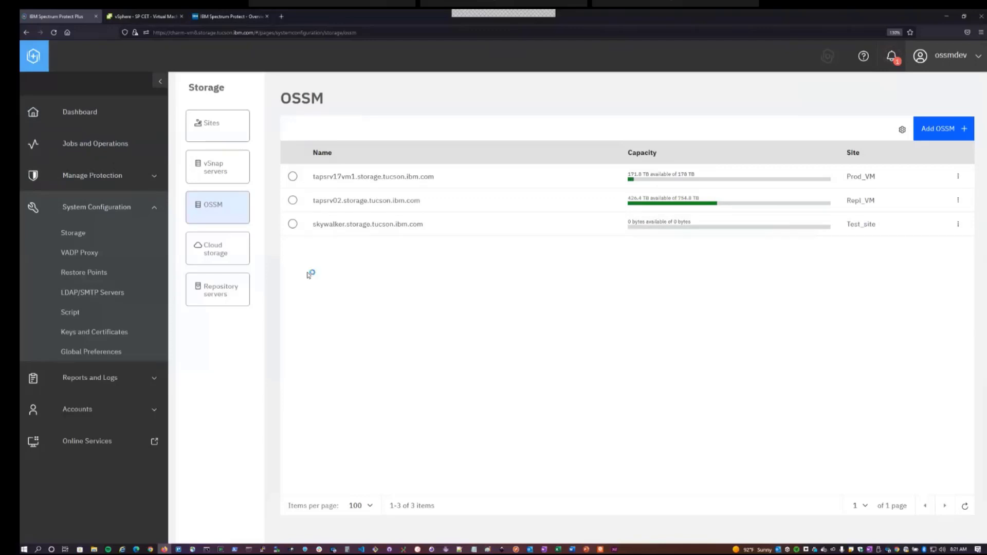
pyautogui.moveTo(308, 275)
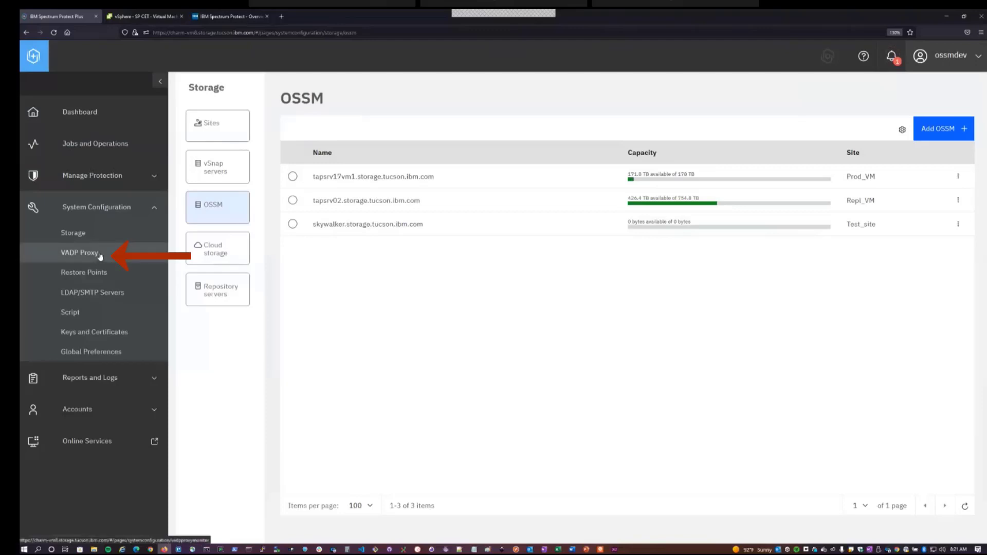
# Step: Start registering a new proxy from the VADP Proxy list
pyautogui.click(79, 253)
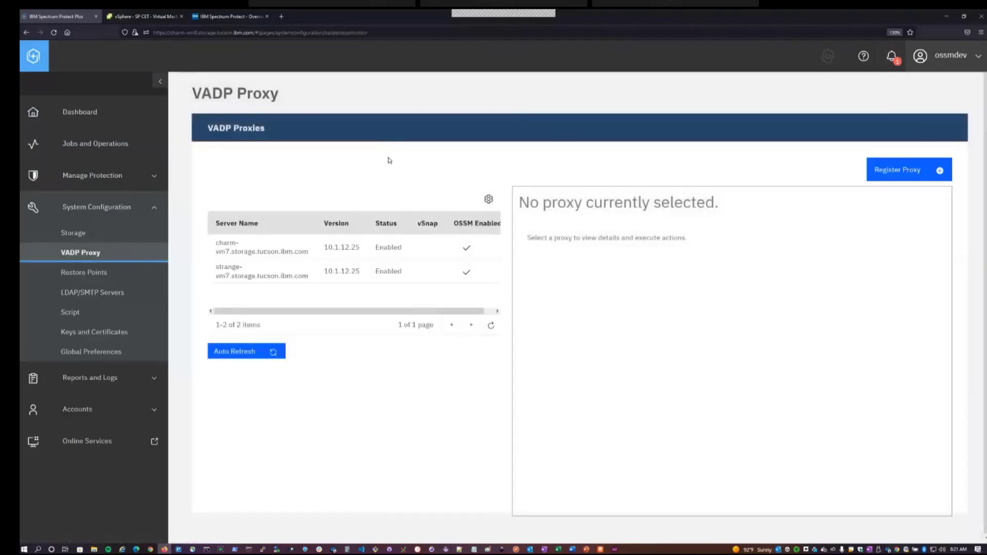
pyautogui.moveTo(80, 253)
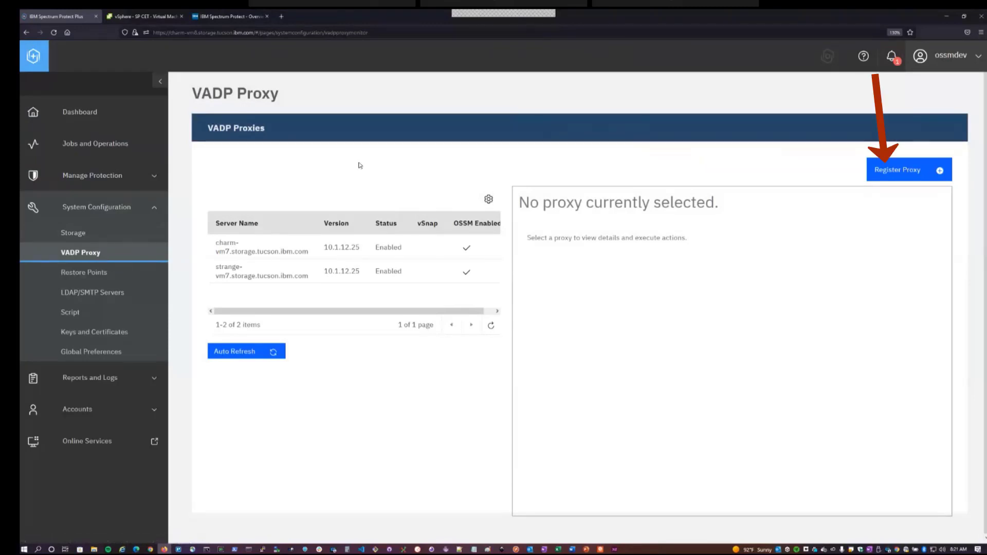
pyautogui.click(909, 170)
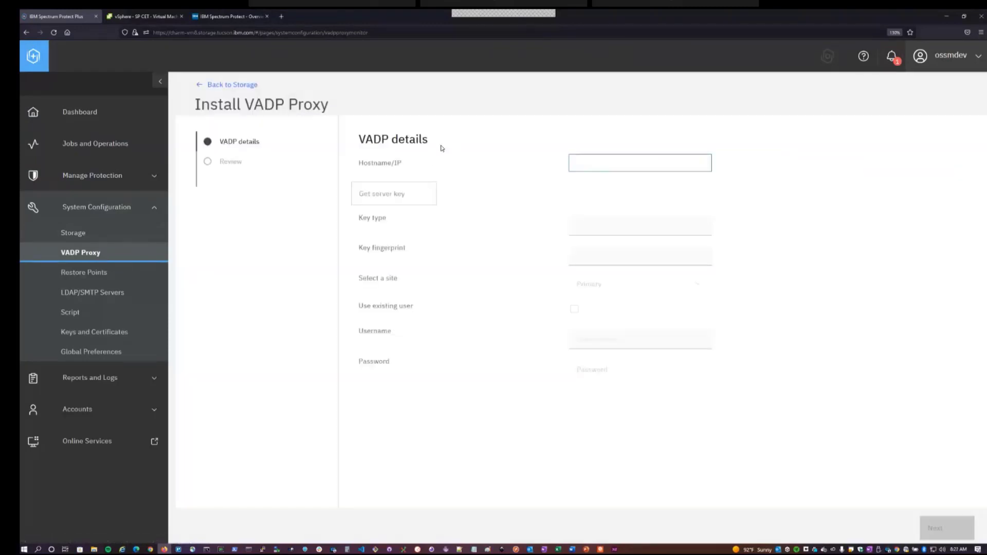
pyautogui.moveTo(478, 124)
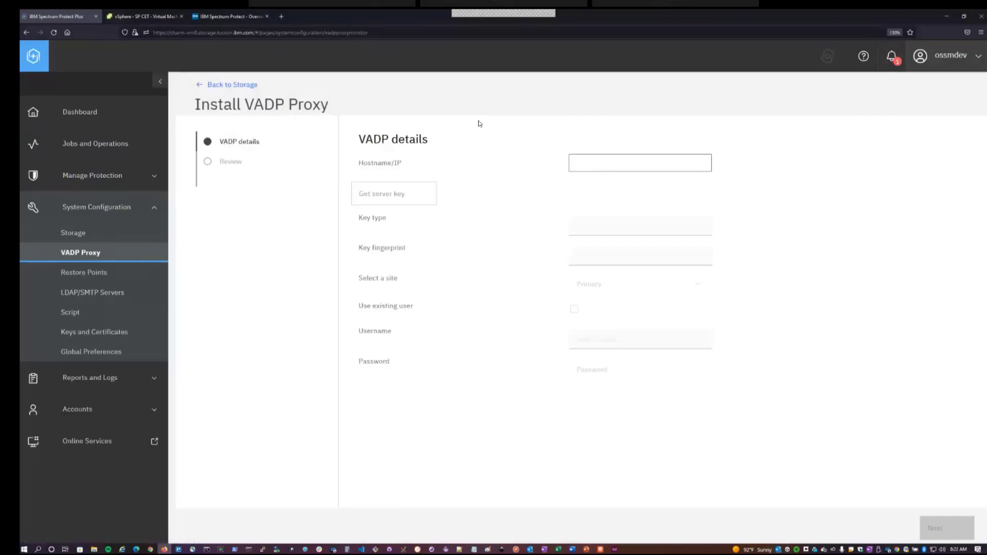
pyautogui.moveTo(380, 99)
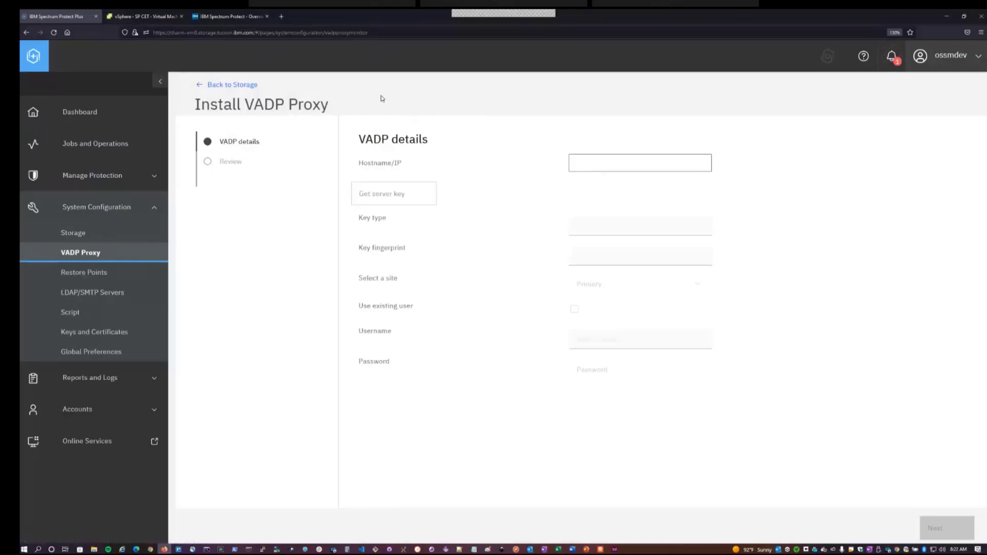
pyautogui.moveTo(736, 135)
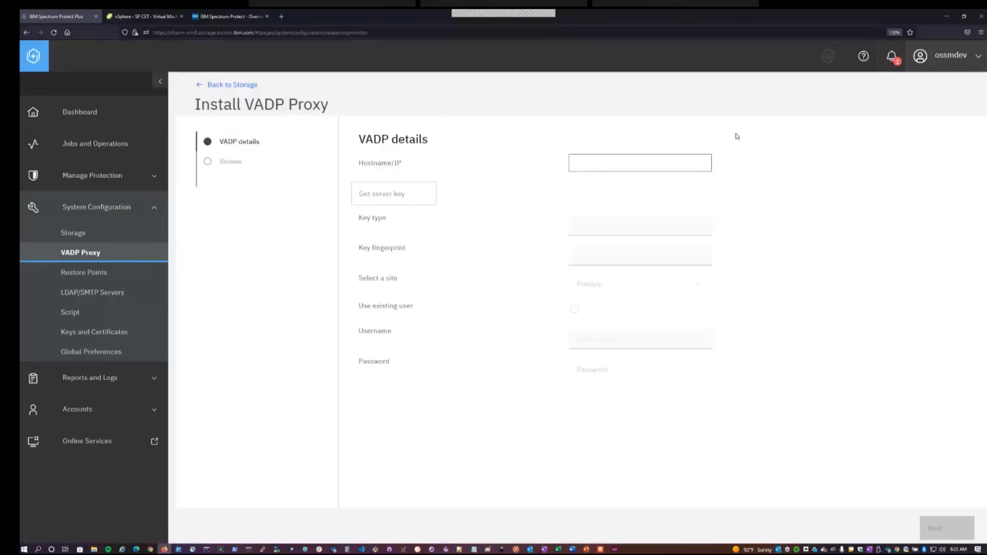
pyautogui.moveTo(824, 164)
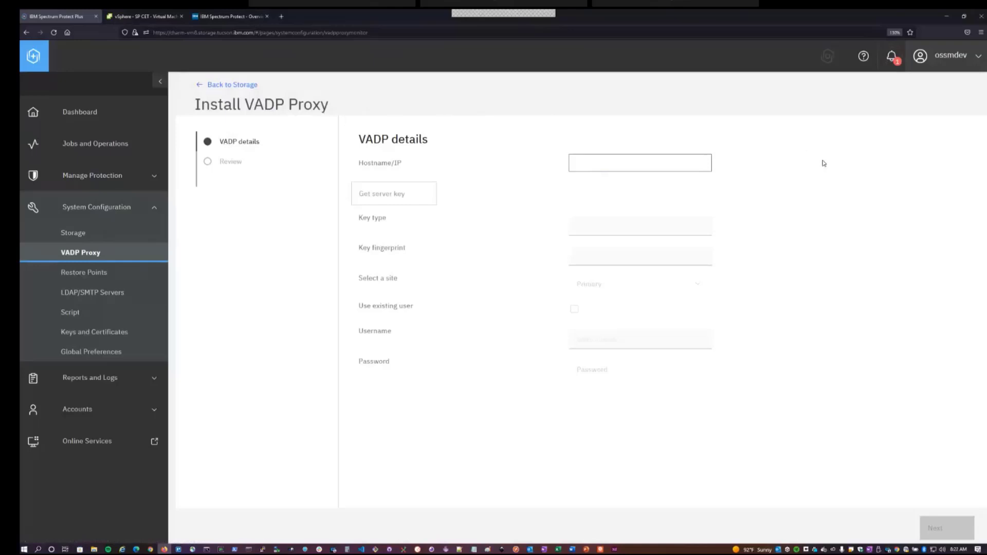
pyautogui.moveTo(819, 162)
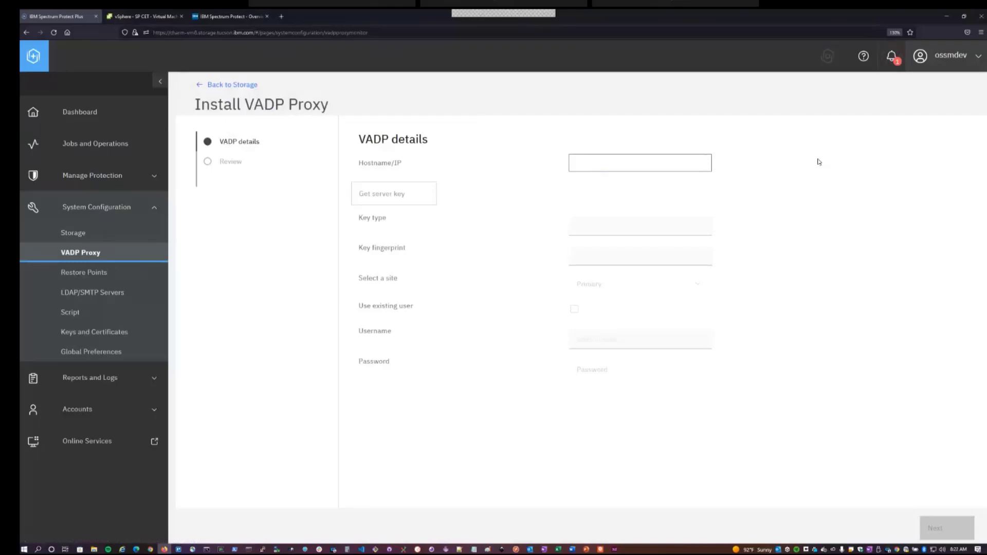
pyautogui.moveTo(817, 156)
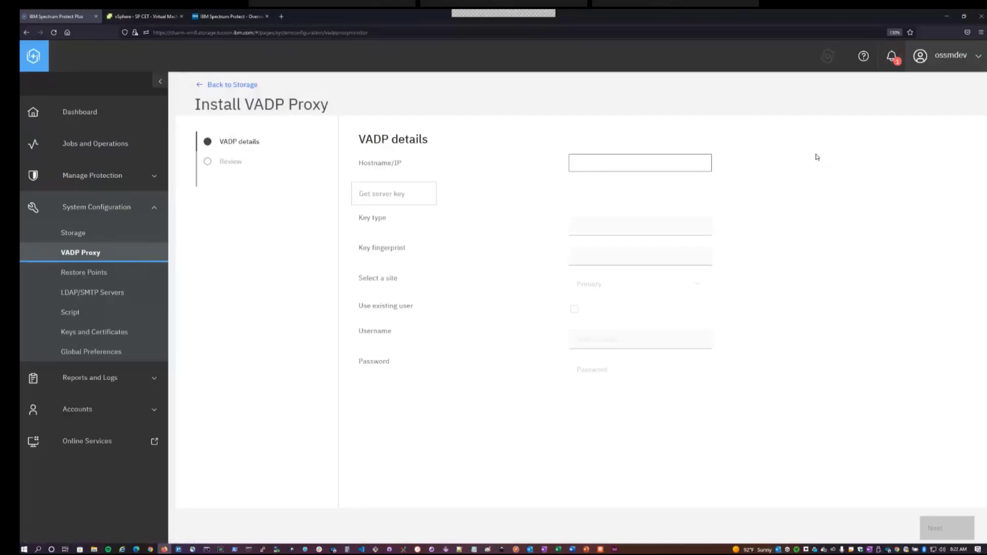
pyautogui.moveTo(278, 121)
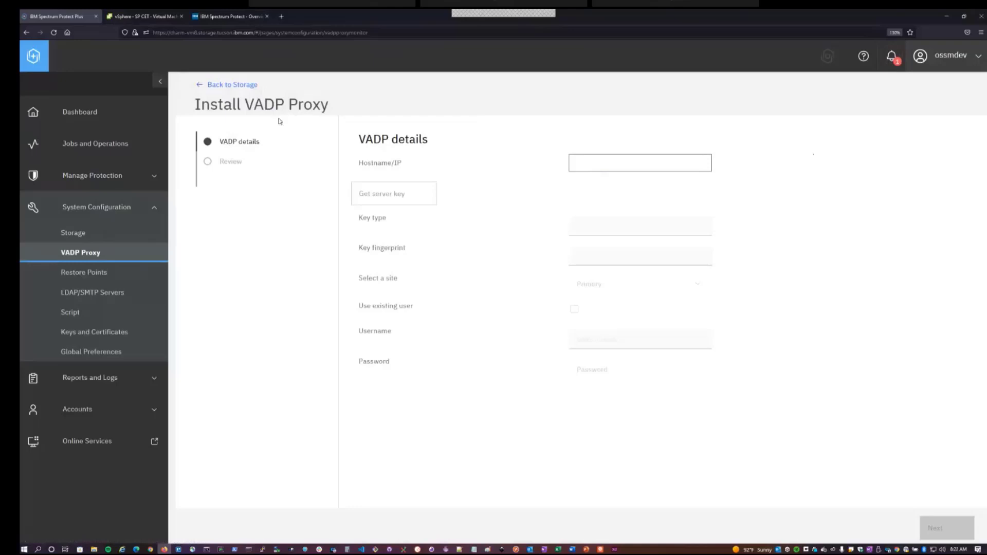
# Step: Enter the proxy hostname strange-vm8.storage.tucson.ibm.com in Hostname/IP
pyautogui.click(640, 163)
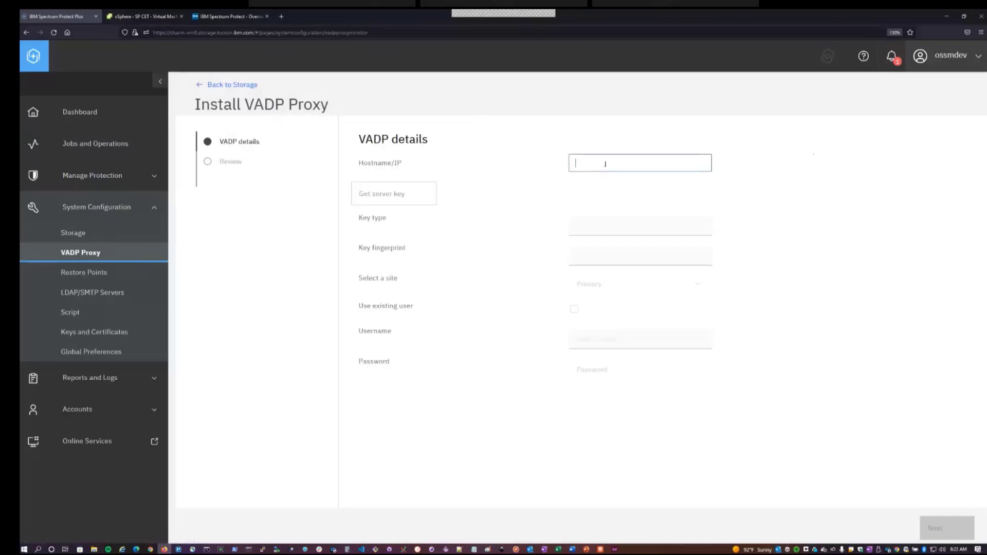
pyautogui.write('charm-')
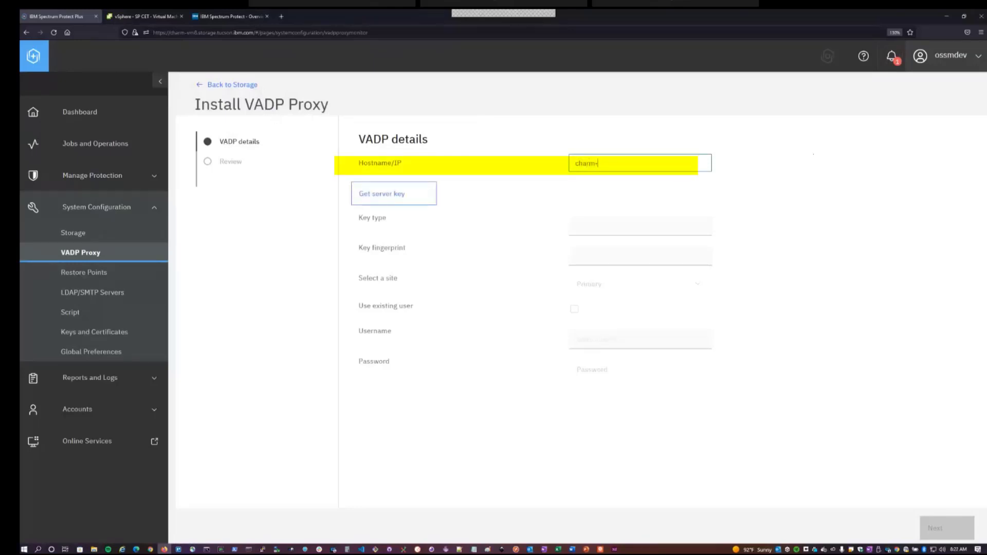
pyautogui.click(394, 194)
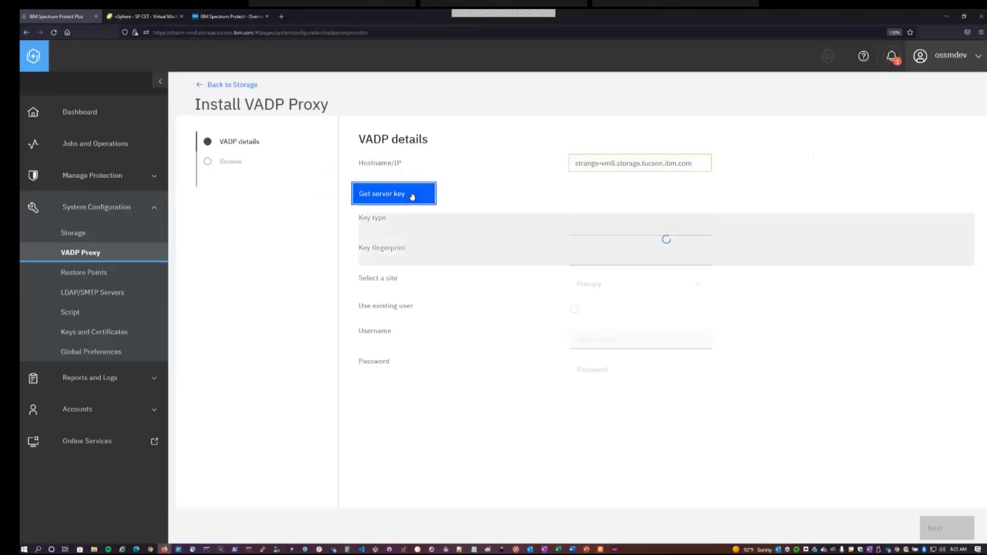
# Step: Retrieve the host's ssh-rsa server key and assign the proxy to site Test_site
pyautogui.click(394, 194)
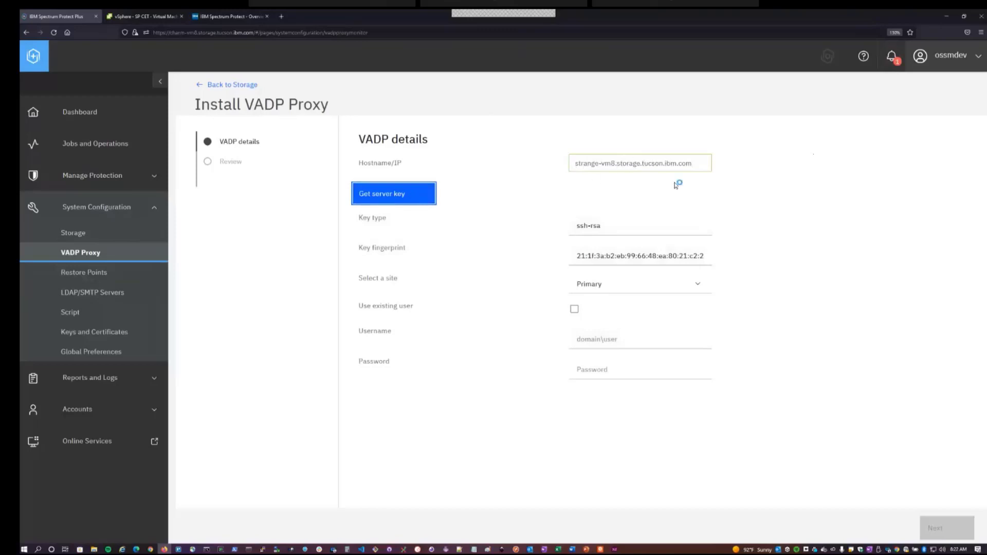
pyautogui.moveTo(494, 194)
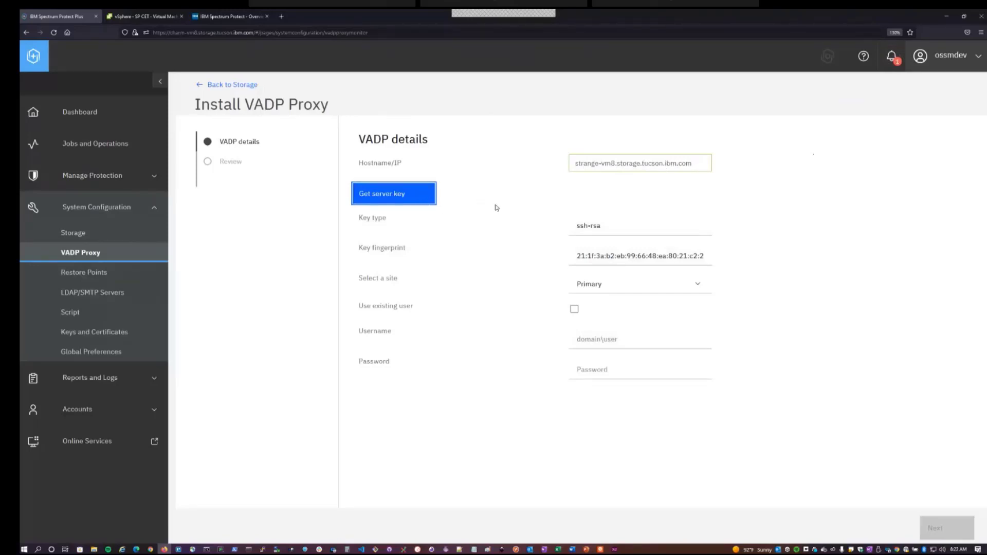
pyautogui.moveTo(552, 219)
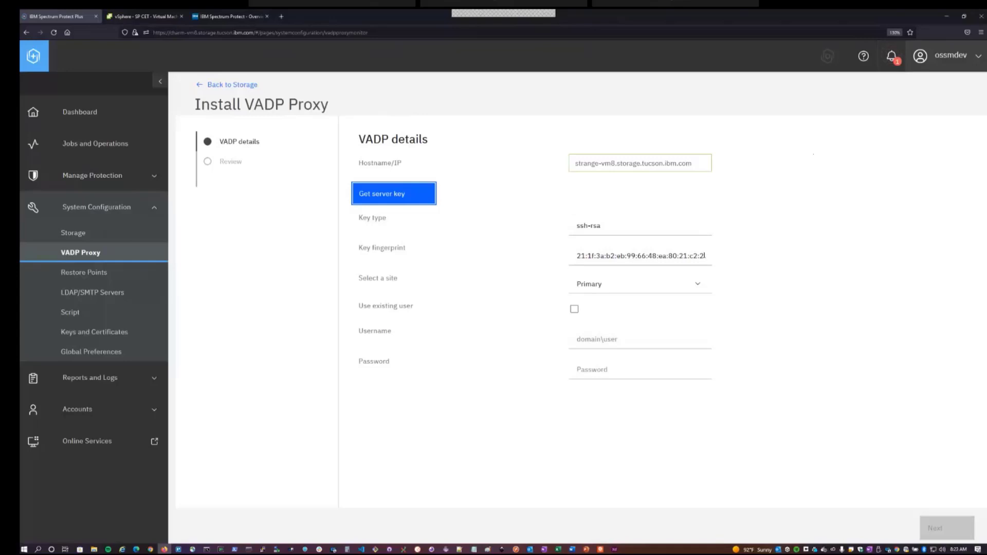
pyautogui.tripleClick(639, 256)
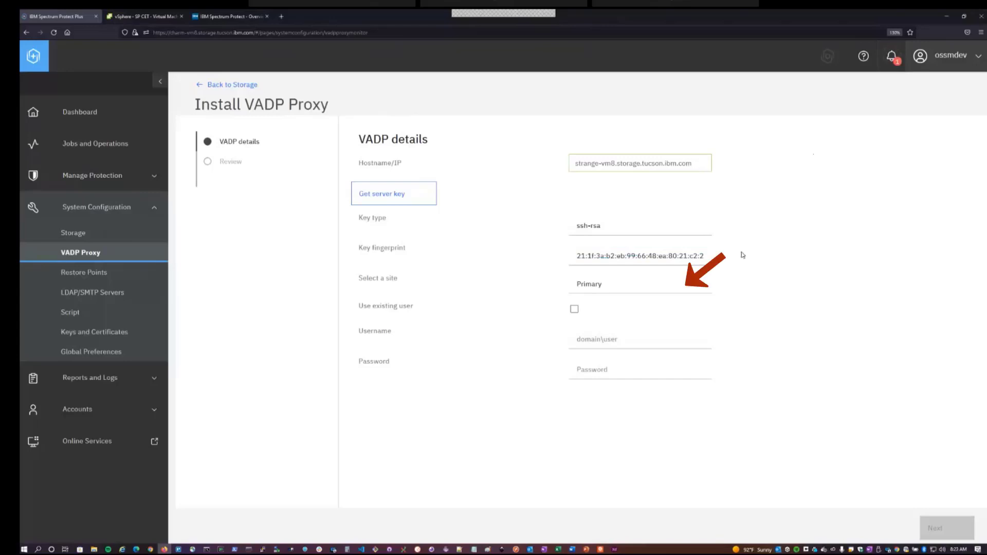
pyautogui.click(639, 284)
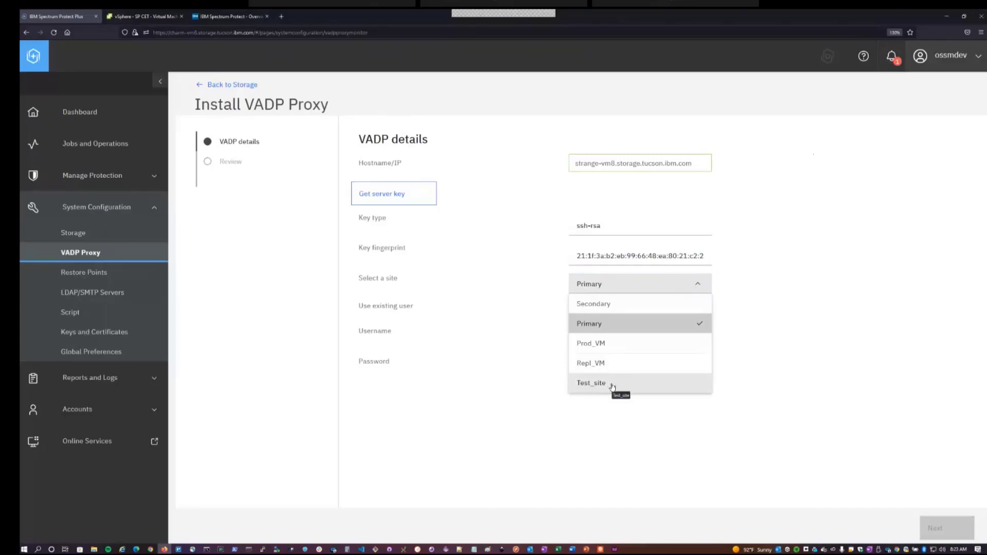
pyautogui.click(591, 382)
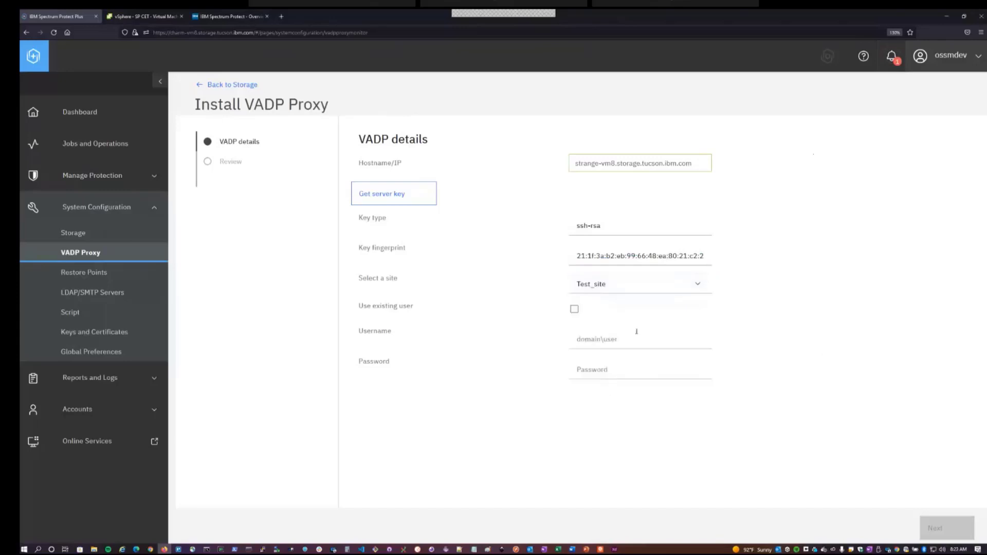
# Step: Enter user tsminst1 and its password, reaching the Review page
pyautogui.write('tsminst')
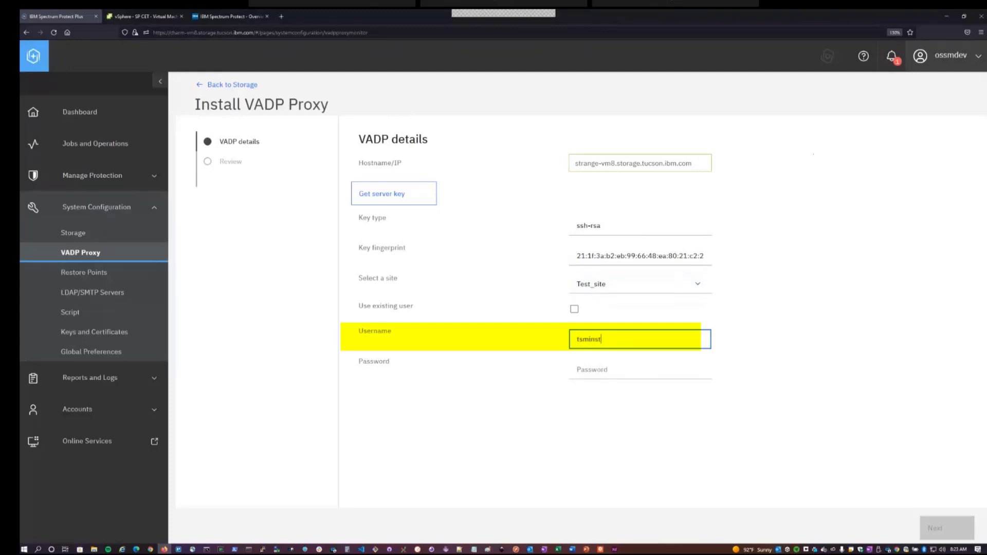
pyautogui.click(640, 369)
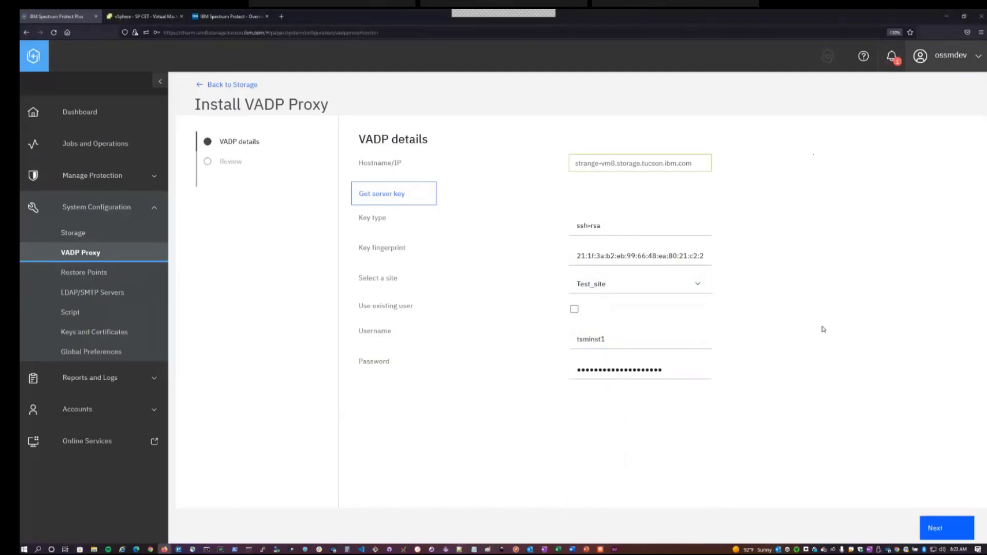
pyautogui.moveTo(734, 329)
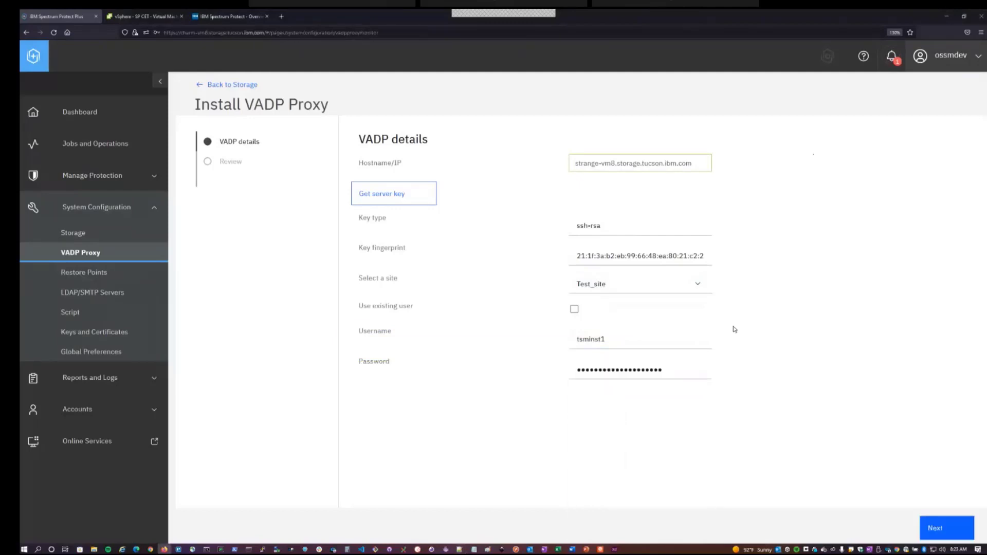
pyautogui.moveTo(667, 273)
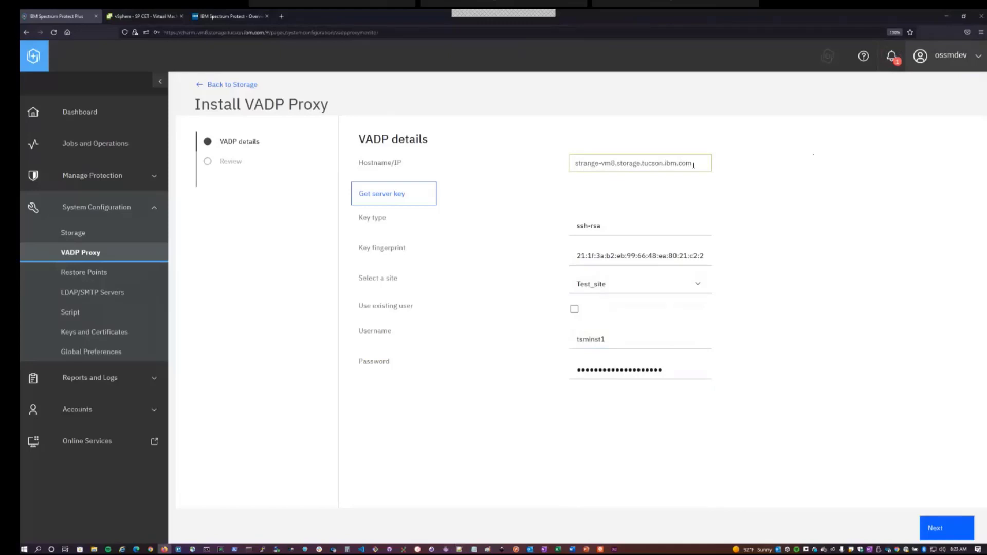
pyautogui.moveTo(758, 363)
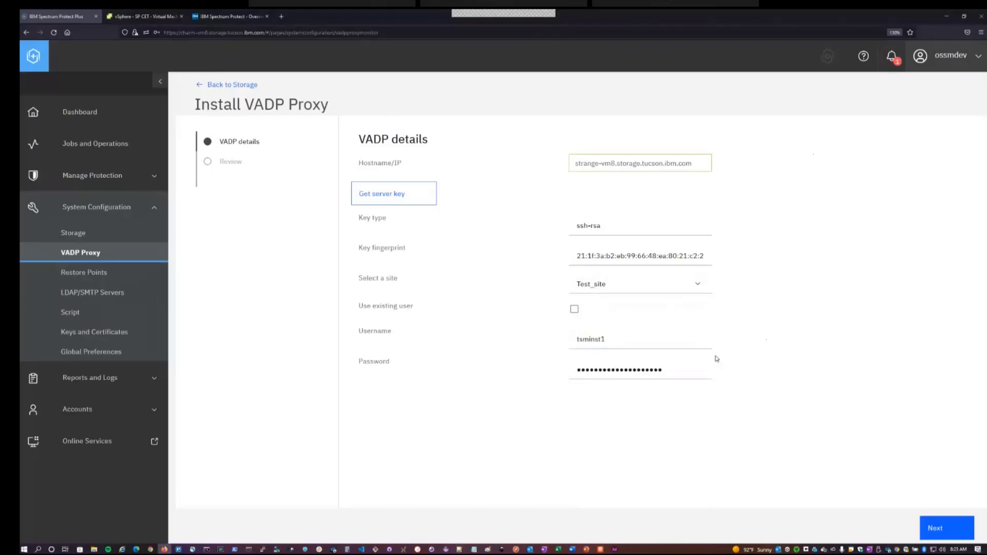
pyautogui.moveTo(720, 347)
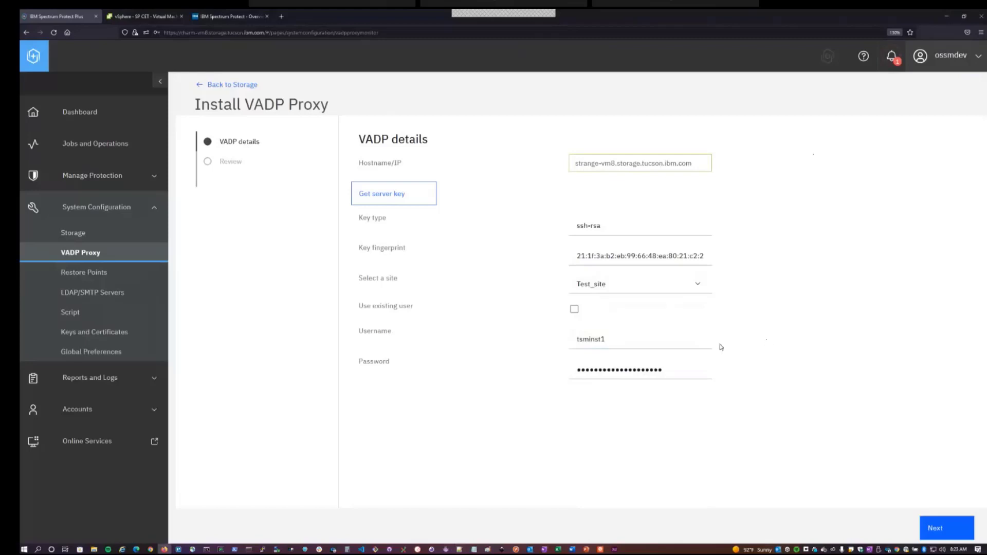
pyautogui.click(935, 528)
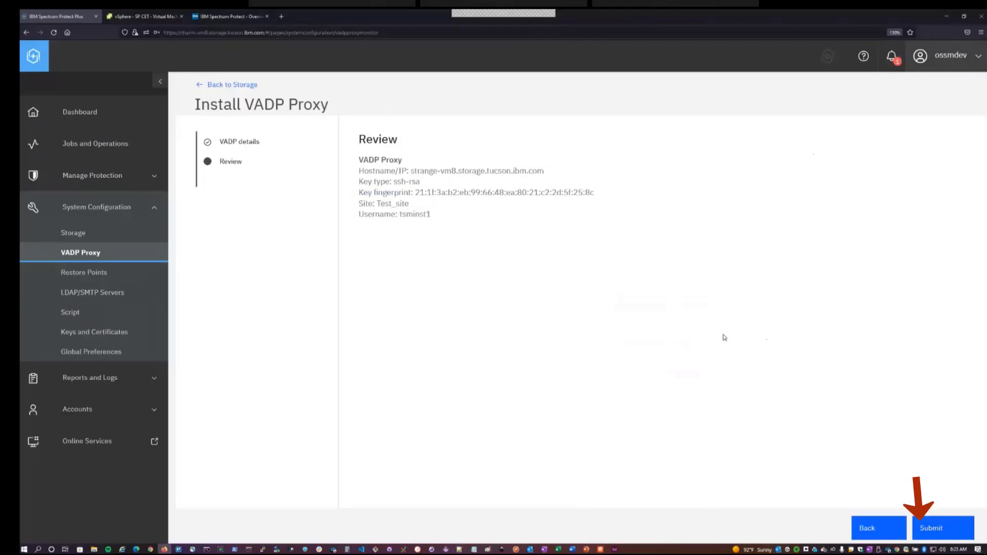
# Step: Submit the VADP proxy installation for strange-vm8 on Test_site
pyautogui.click(944, 527)
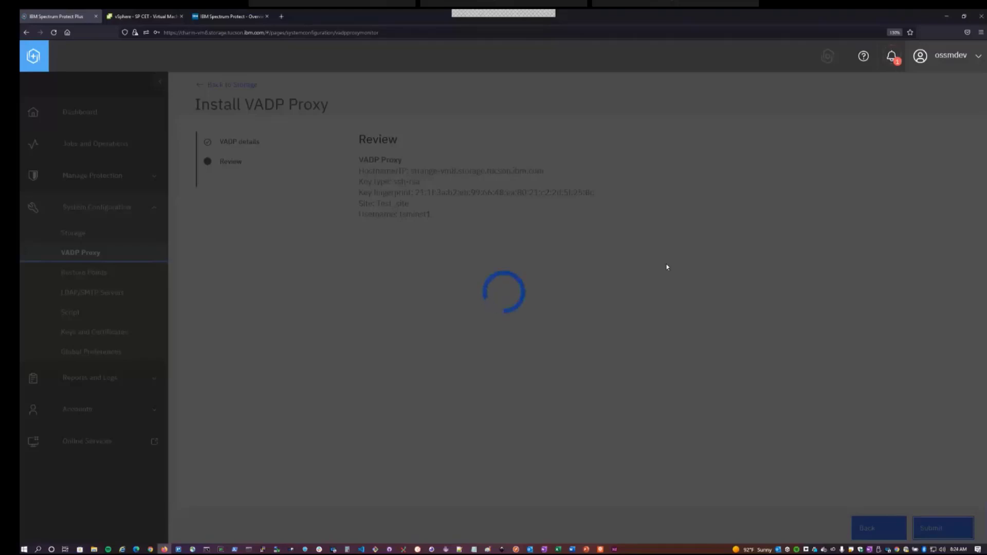
pyautogui.moveTo(652, 253)
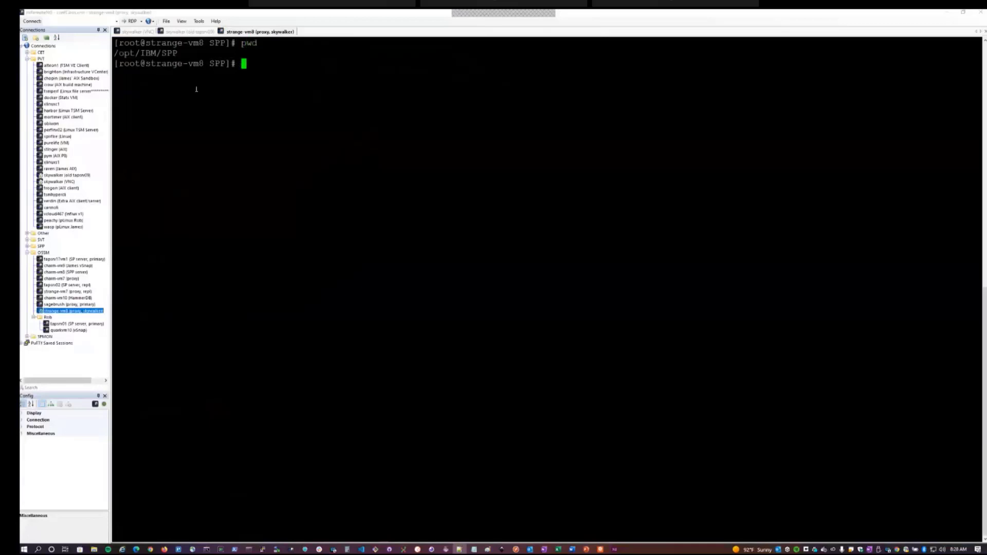
# Step: In the strange-vm8 shell, change to /ossm and list its contents with ls -l
pyautogui.write('find')
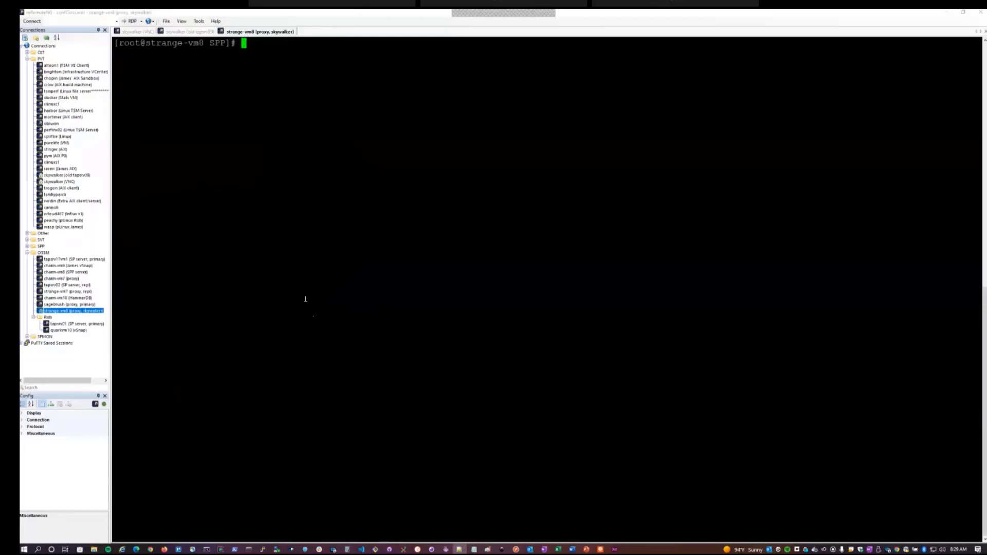
pyautogui.write('cd /ossm')
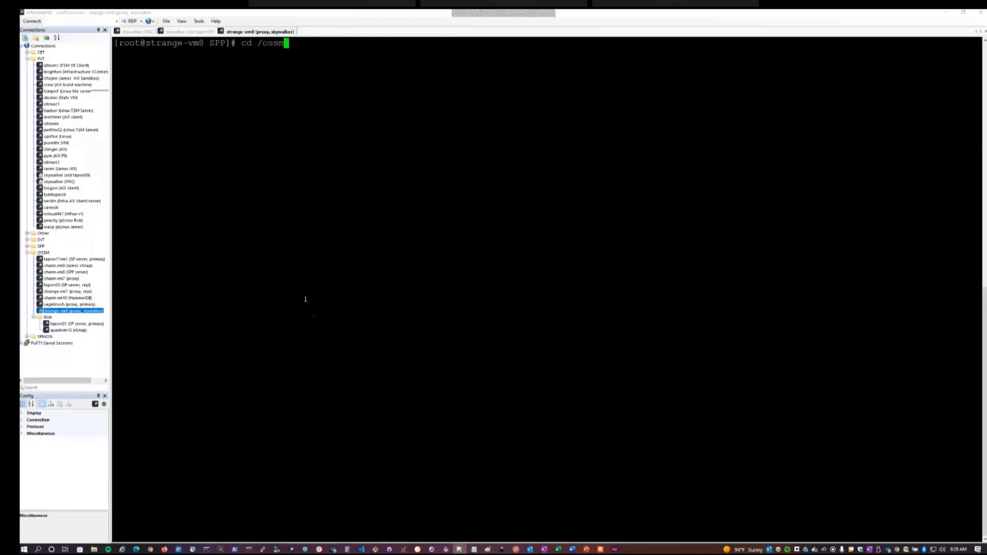
pyautogui.write('ls -l')
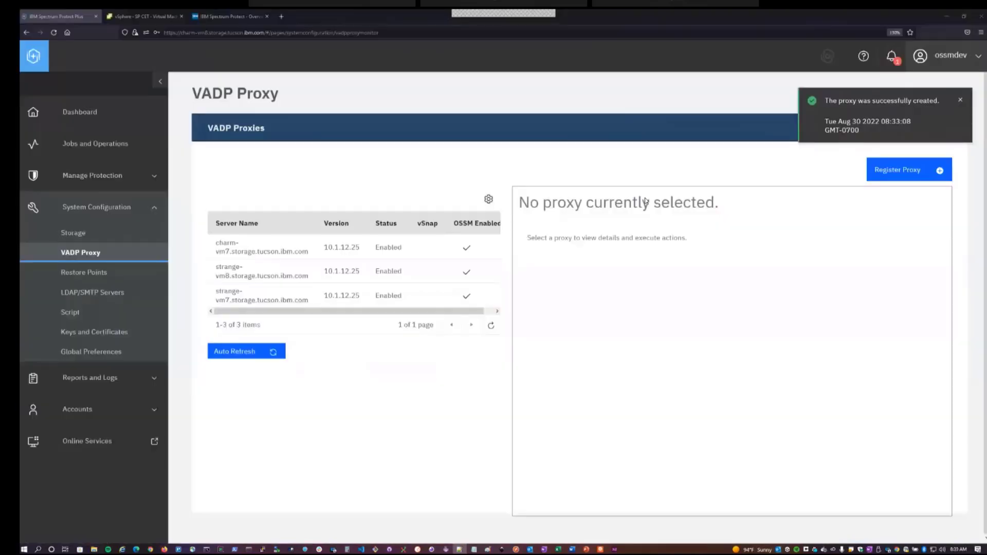
pyautogui.moveTo(592, 80)
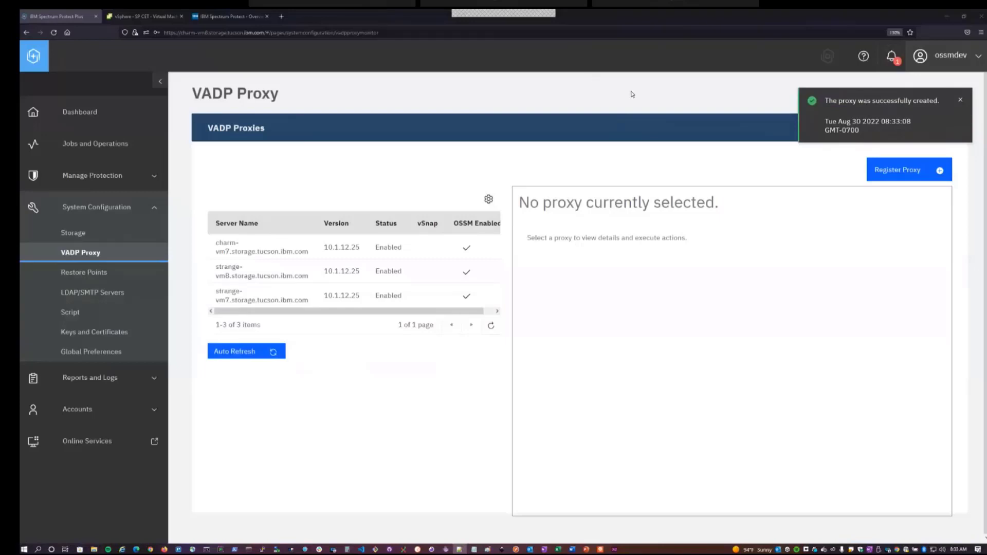
pyautogui.moveTo(611, 116)
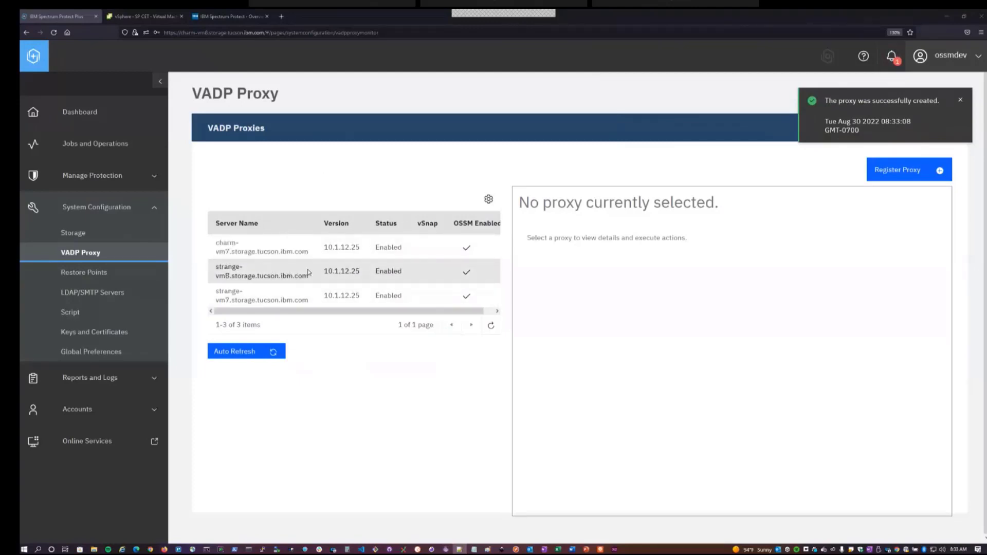
pyautogui.click(262, 271)
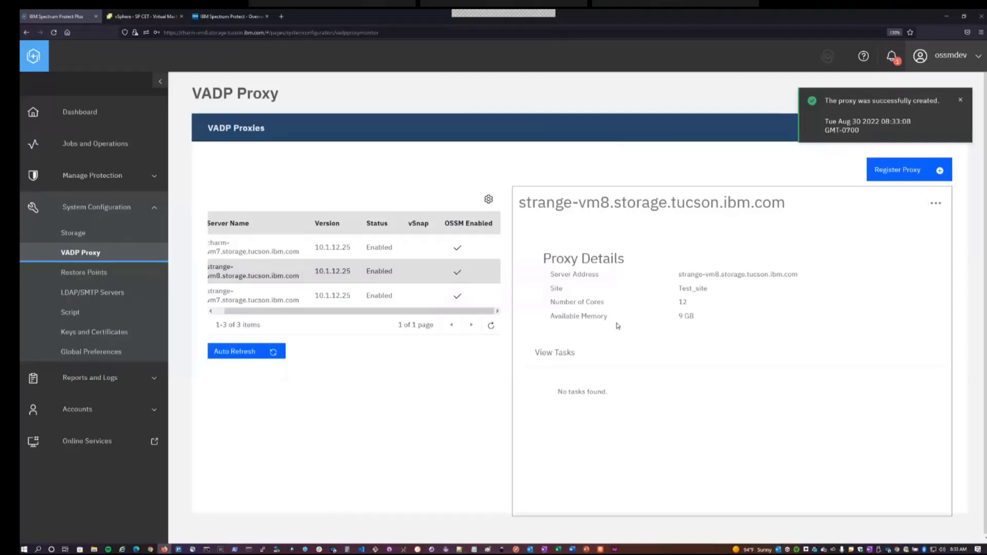
pyautogui.moveTo(686, 312)
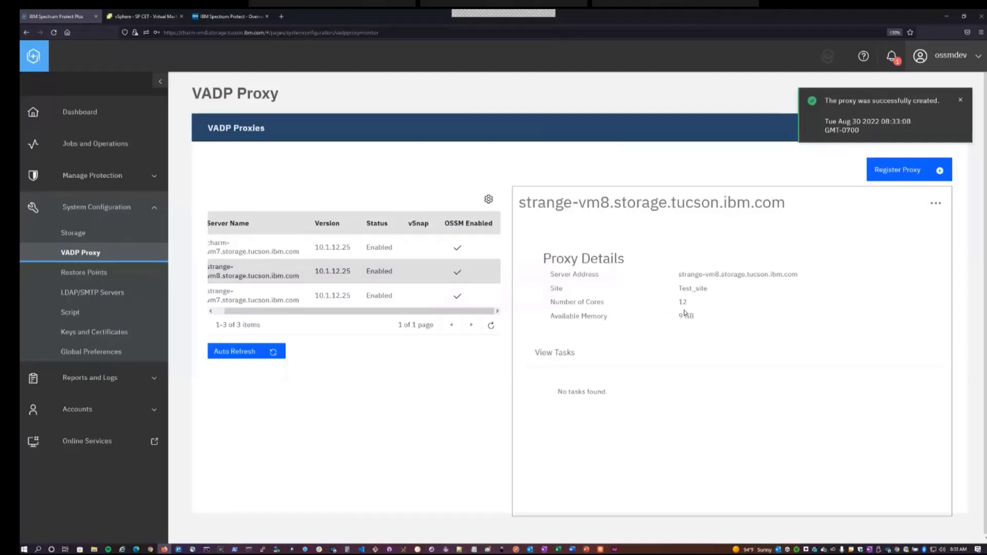
pyautogui.click(936, 203)
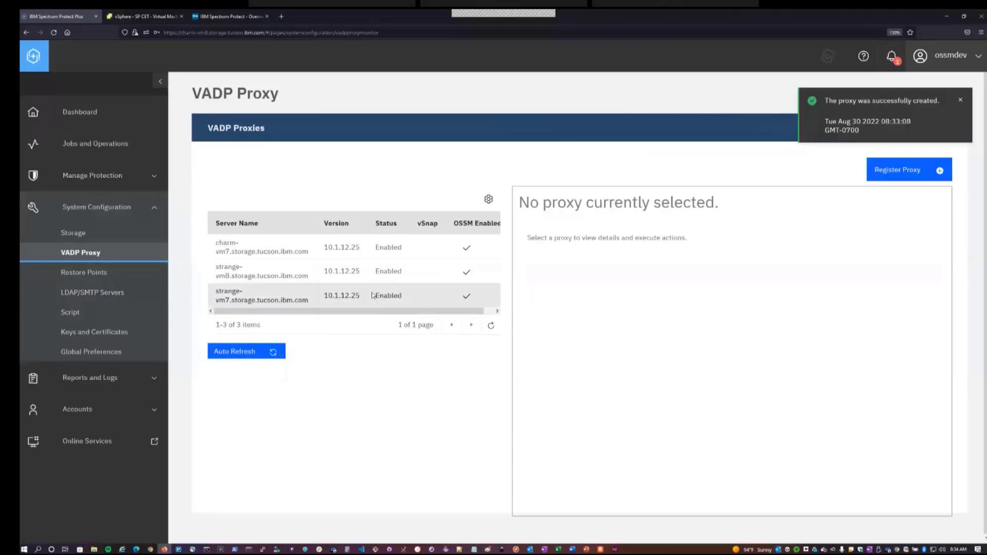
pyautogui.moveTo(293, 516)
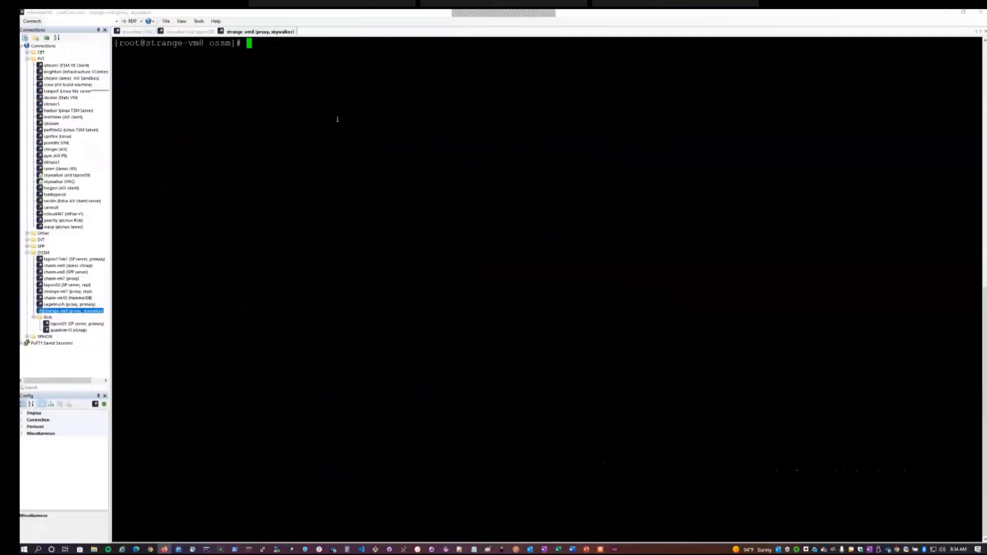
# Step: List the contents of /opt/IBM/SPP and /ossm on strange-vm8
pyautogui.write('cd /opt/IBM/SPP')
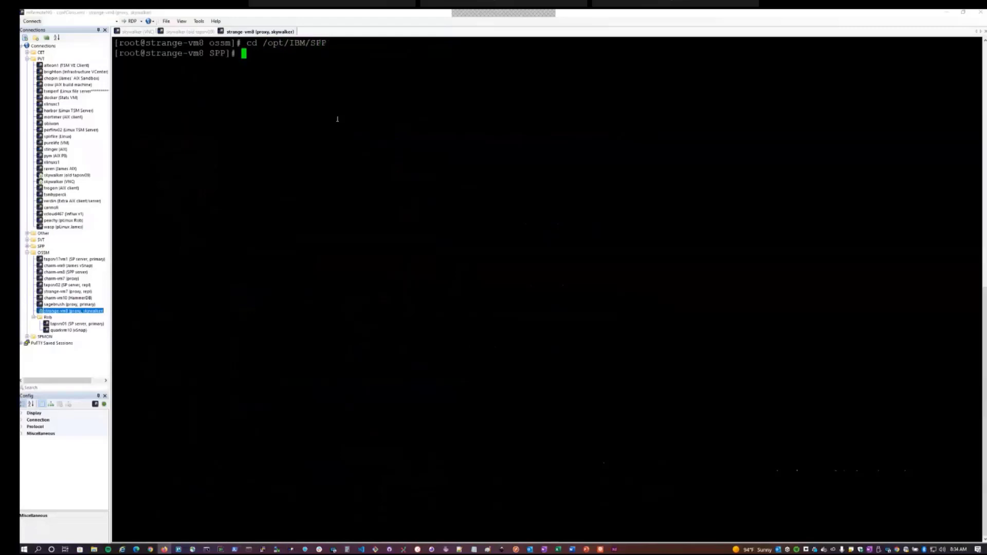
pyautogui.write('ls -l')
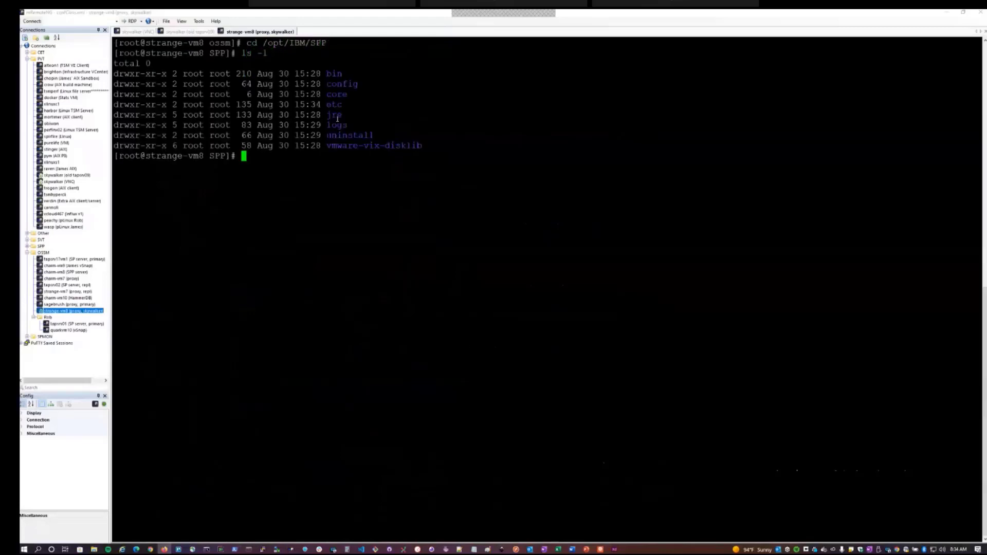
pyautogui.write('cd /')
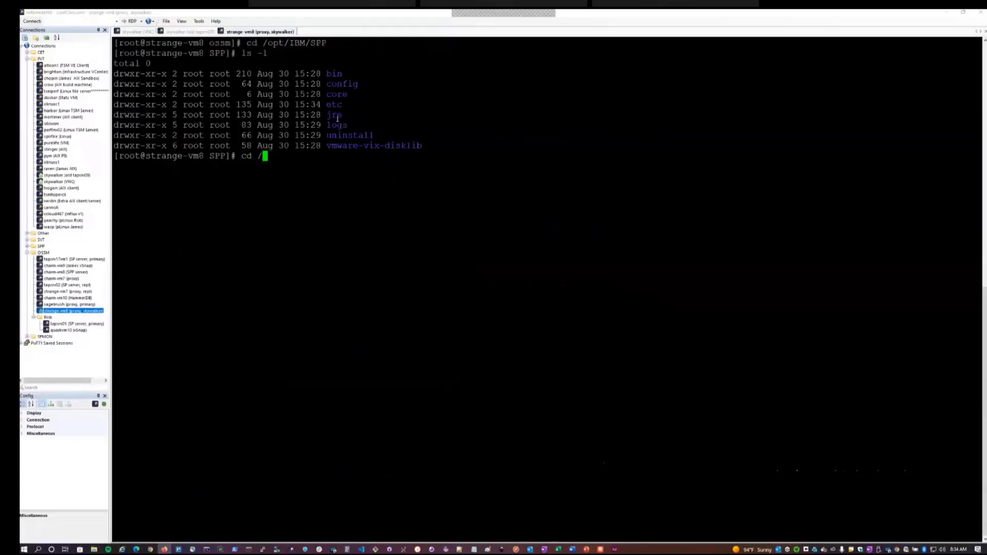
pyautogui.write('ossm')
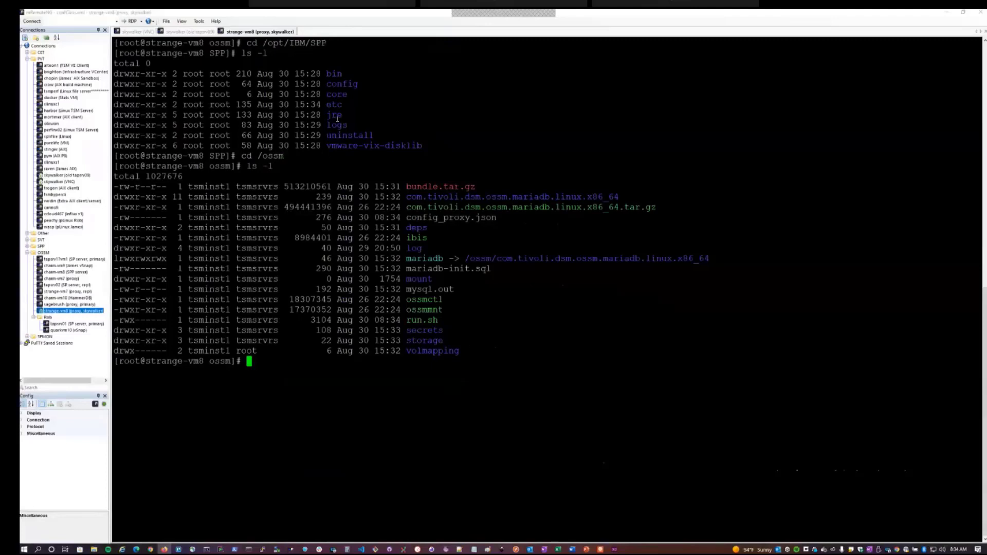
# Step: Check with systemctl status that ossm.service is active (running)
pyautogui.write('systemctl')
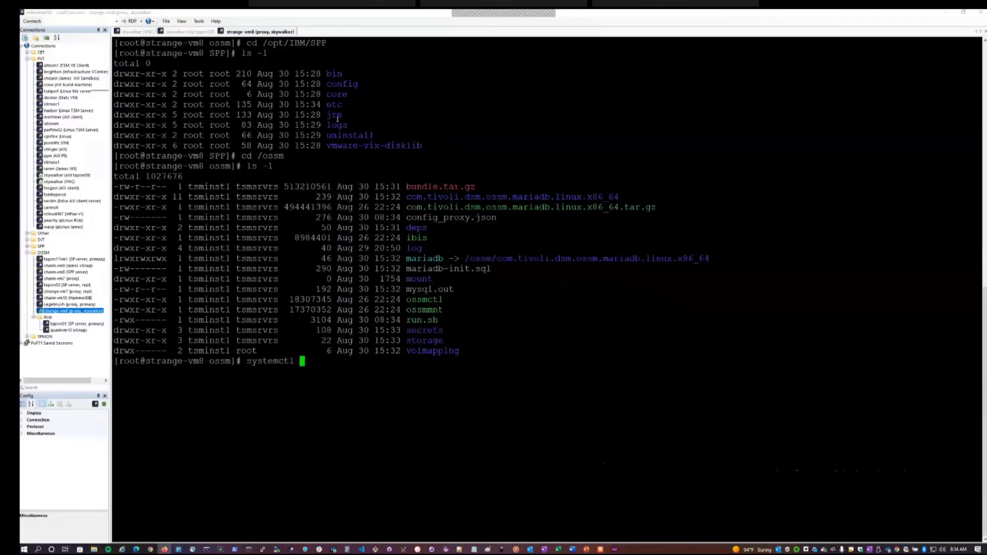
pyautogui.write('status ossm')
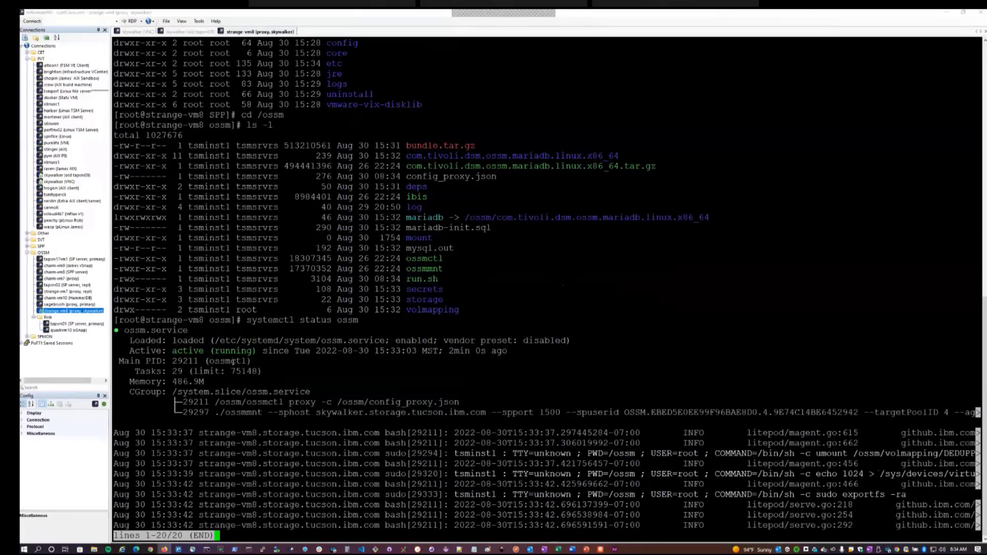
pyautogui.moveTo(232, 364)
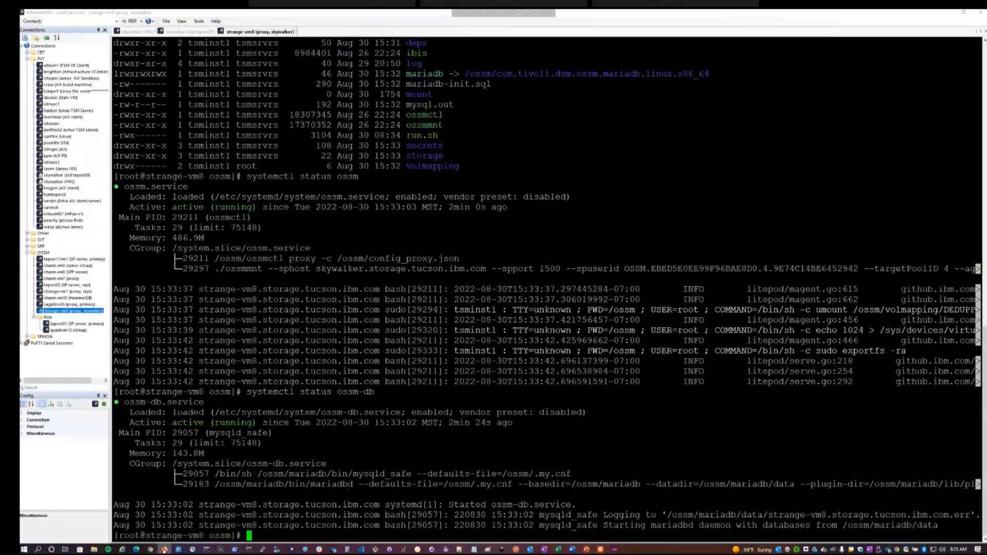
# Step: Start Monitor OSSM for SKYWALKER port 3337 with user tsminst1 and its password
pyautogui.click(230, 15)
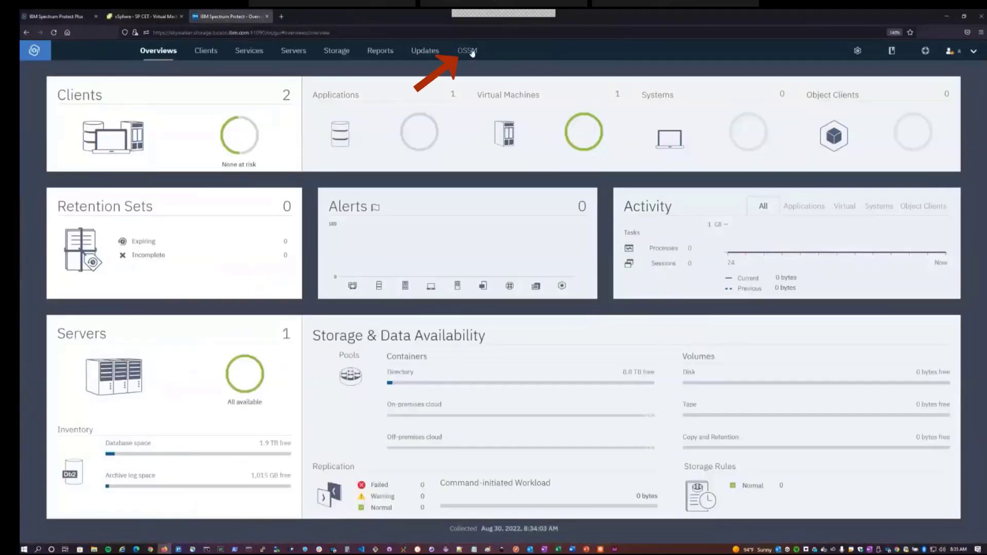
pyautogui.click(466, 50)
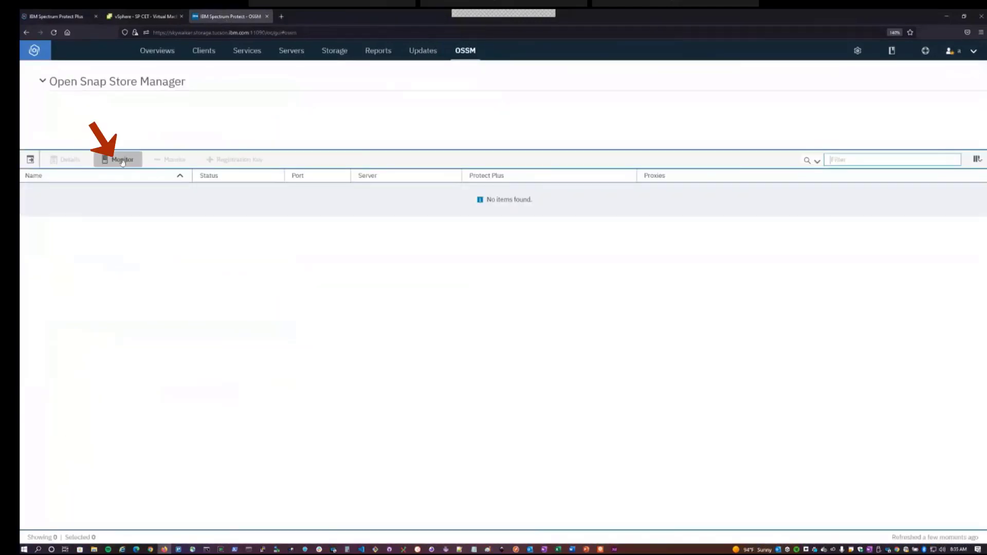
pyautogui.click(123, 159)
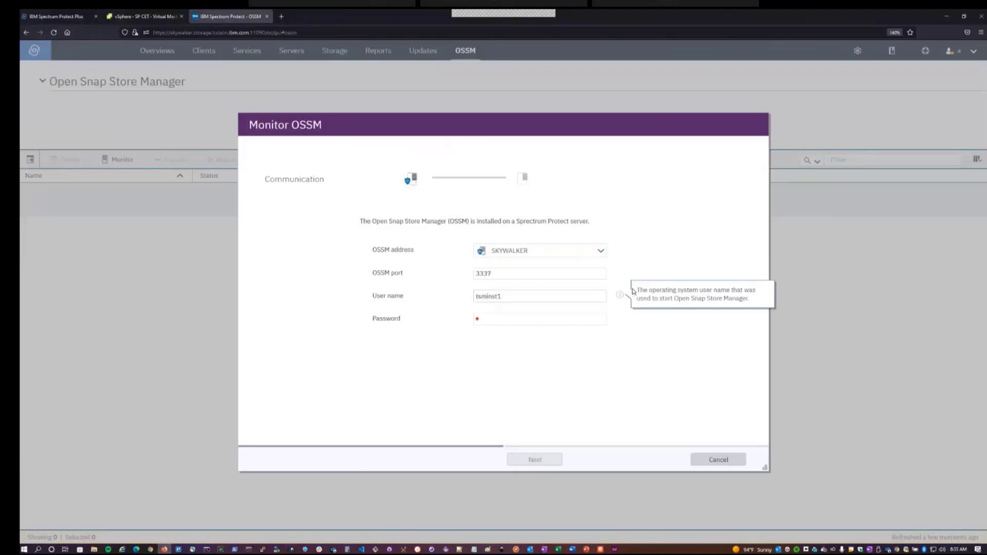
pyautogui.moveTo(497, 262)
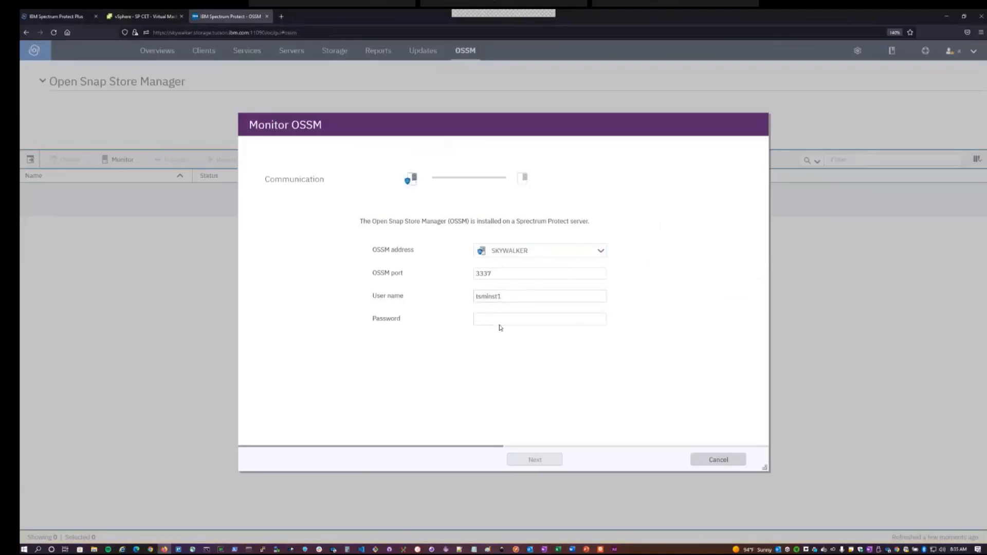
pyautogui.write('•')
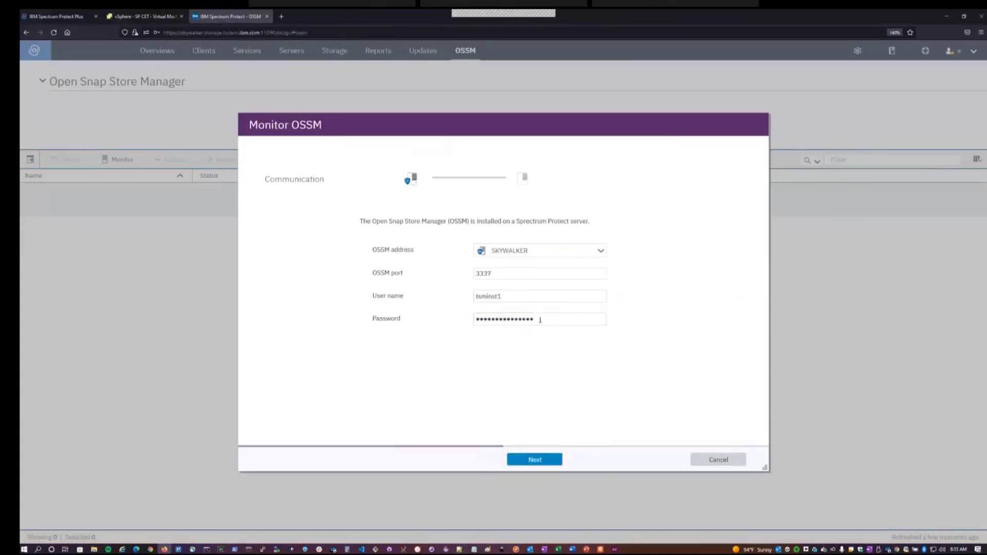
pyautogui.click(534, 460)
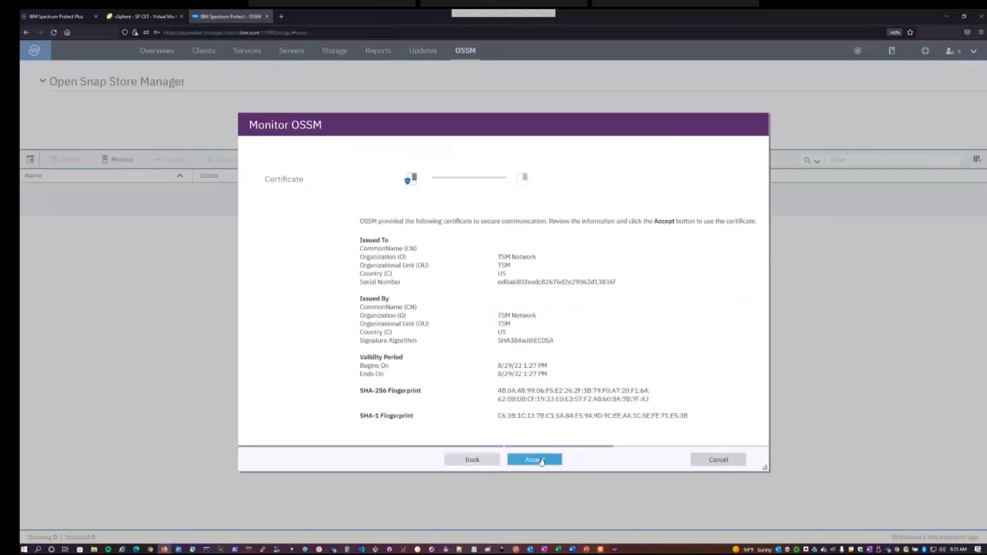
# Step: Accept the OSSM certificate, close the completed setup and decline saving the browser login
pyautogui.click(534, 460)
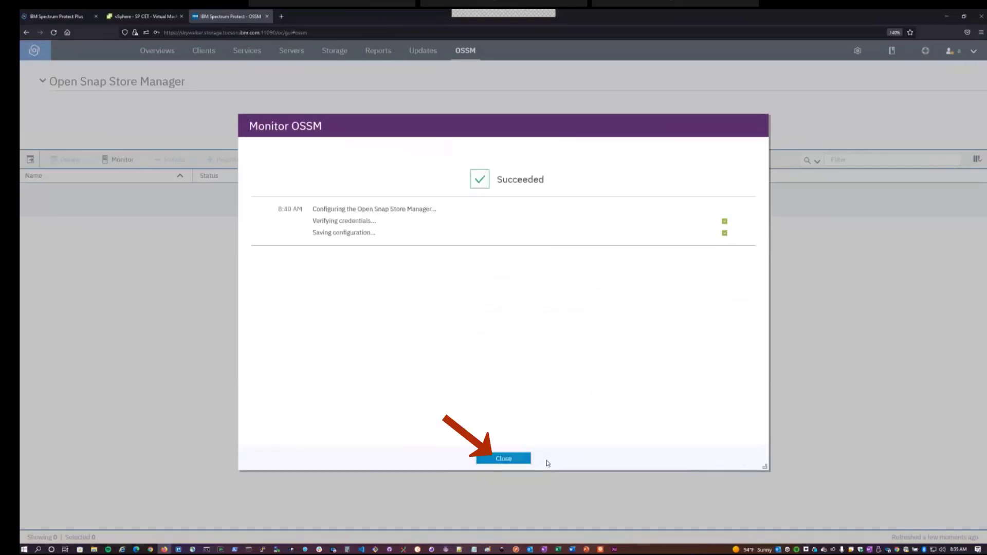
pyautogui.click(504, 459)
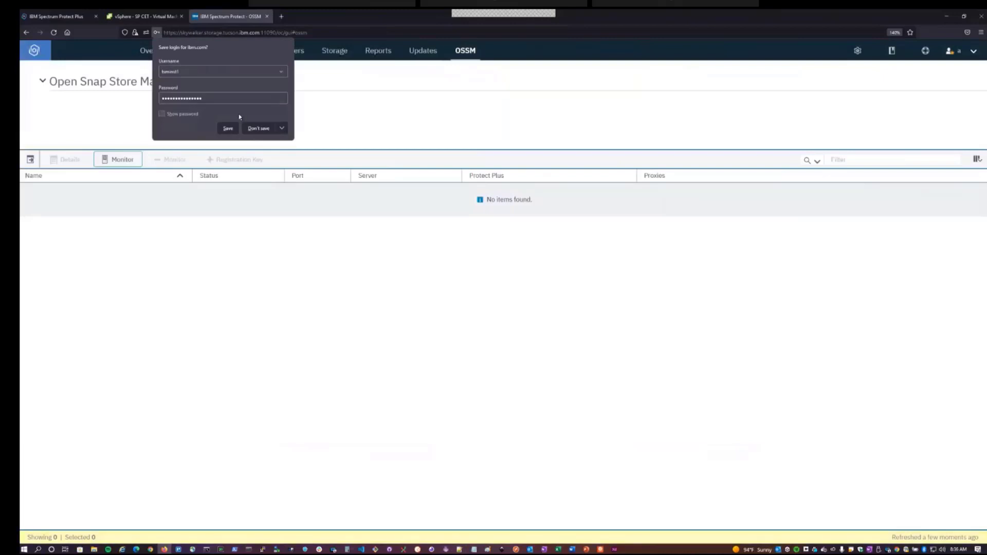
pyautogui.click(258, 129)
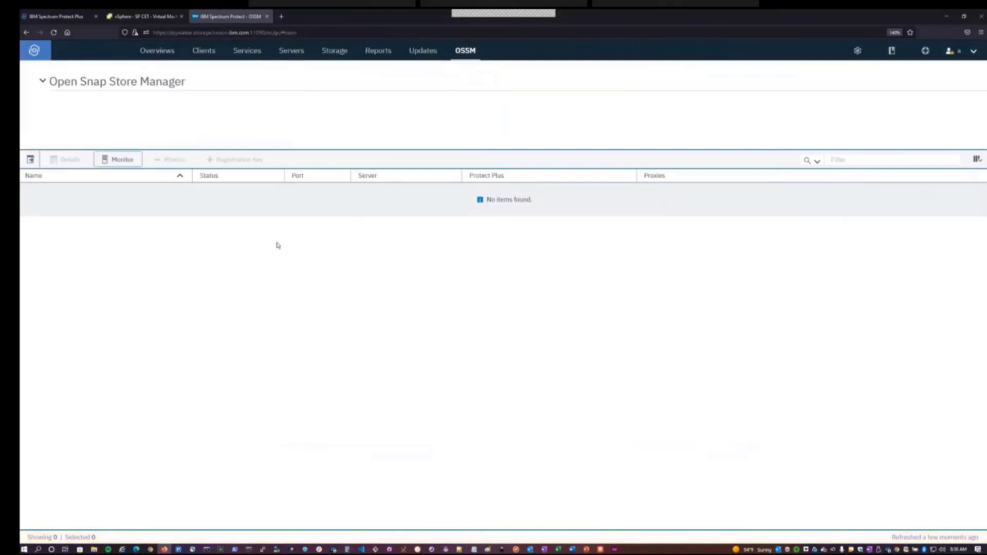